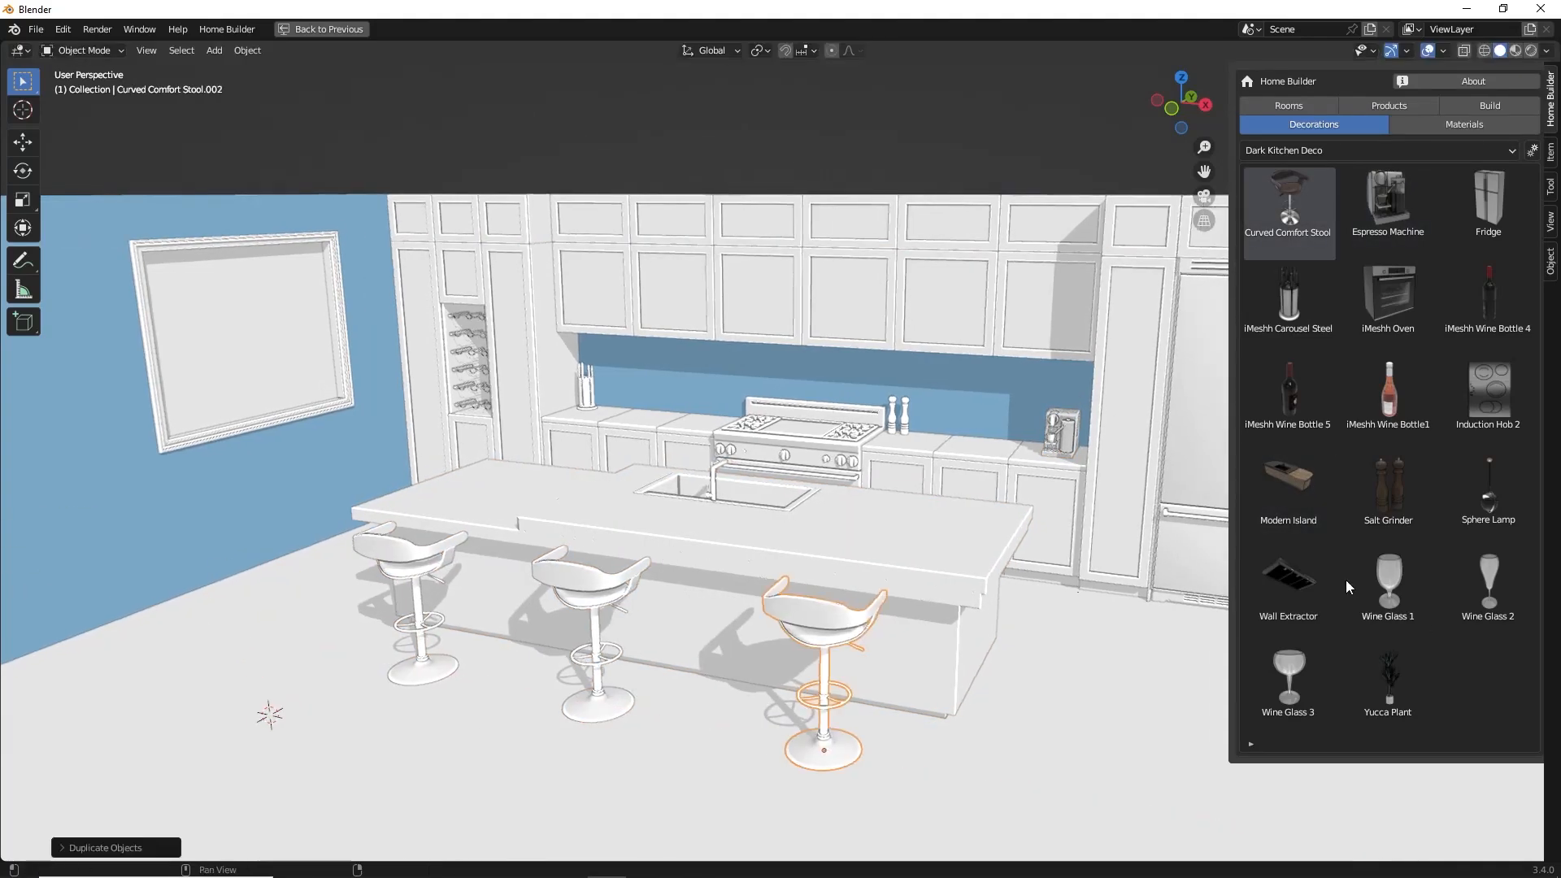
Step: Show the sample cabinet materials in Home Builder's Materials tab
left_click(1463, 123)
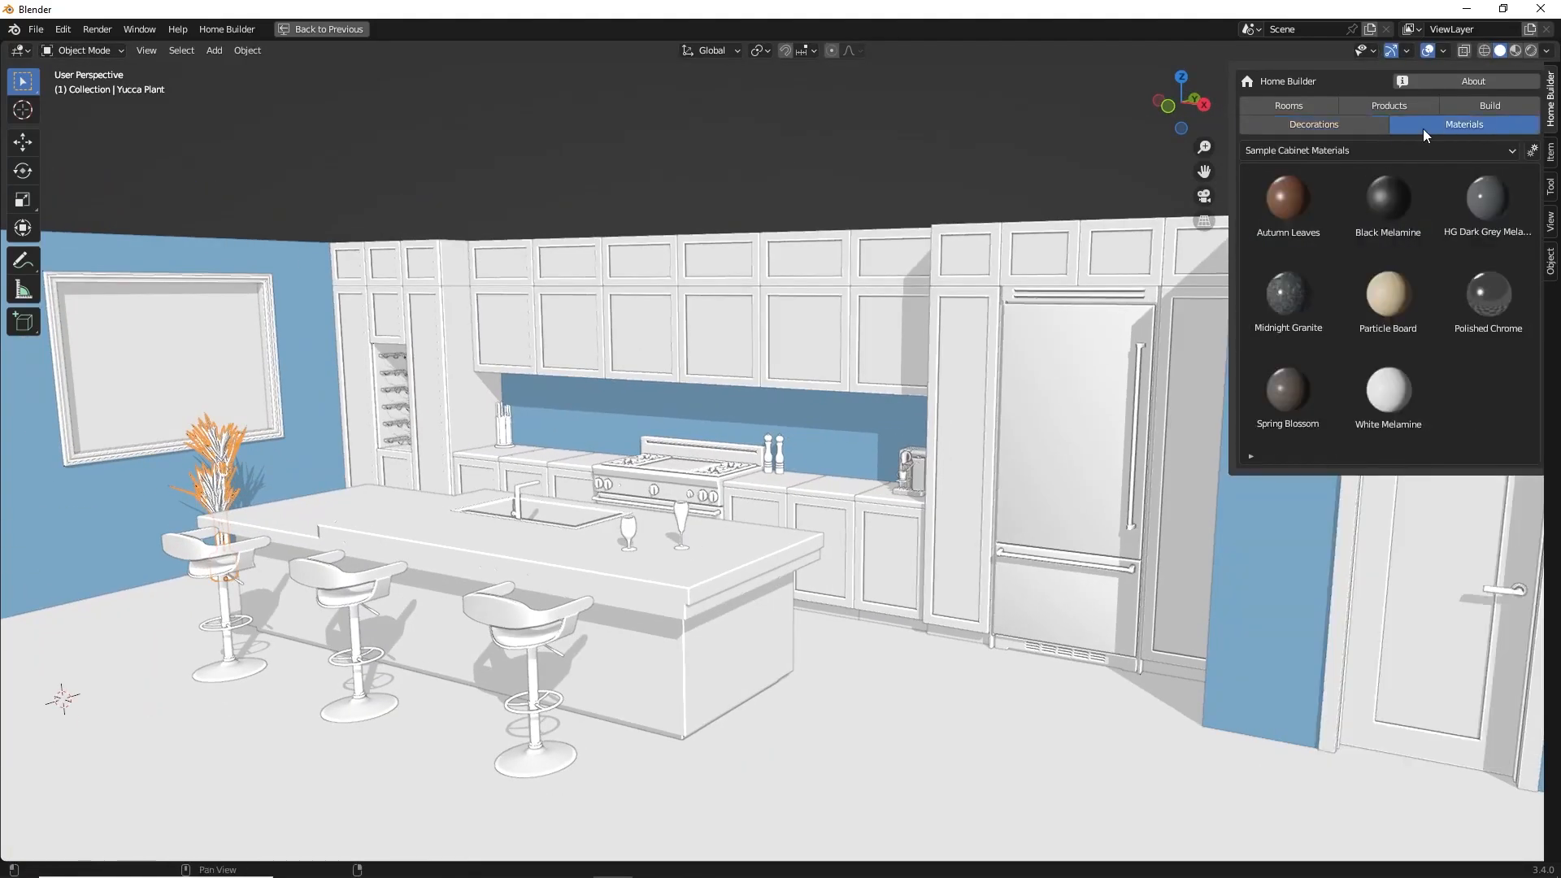
left_click(1503, 150)
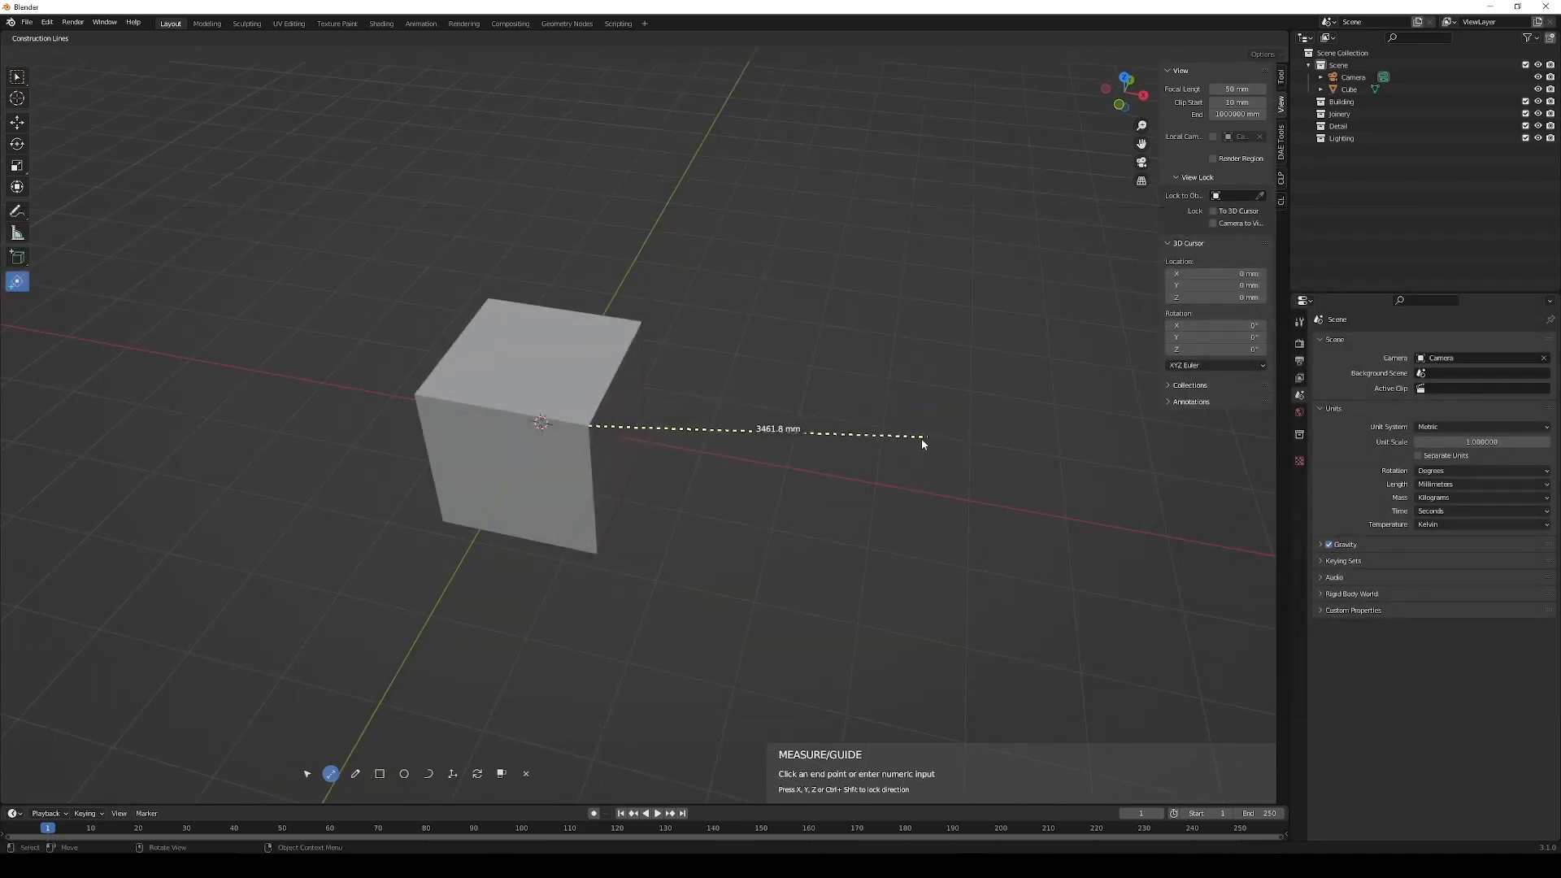
Step: Place a 2000 mm guide point from the cube, then start a new guide and shape
left_click(921, 441)
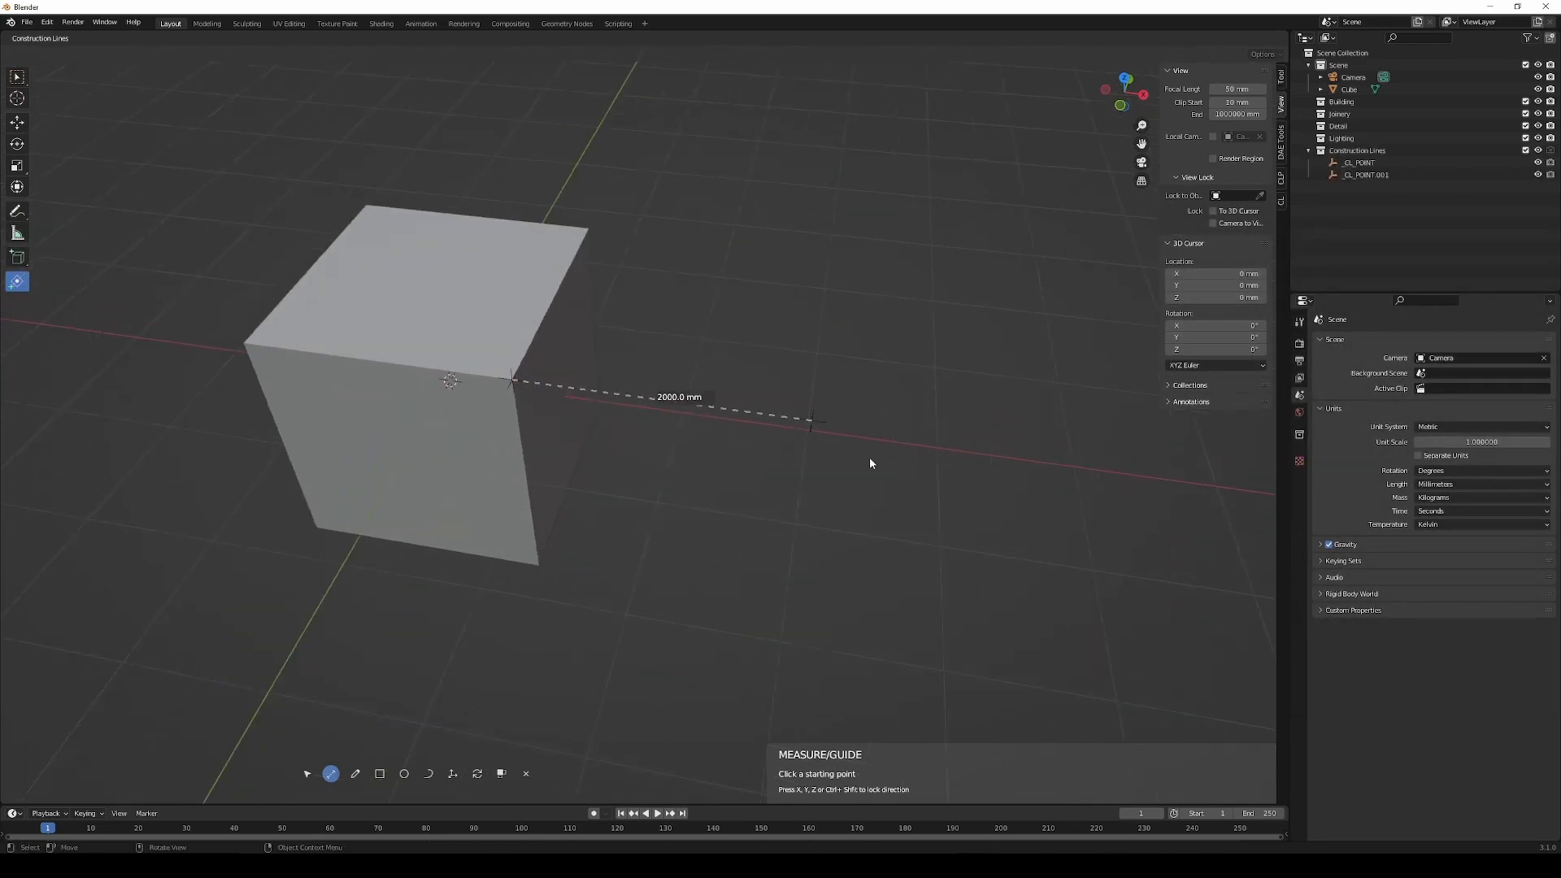
left_click(453, 773)
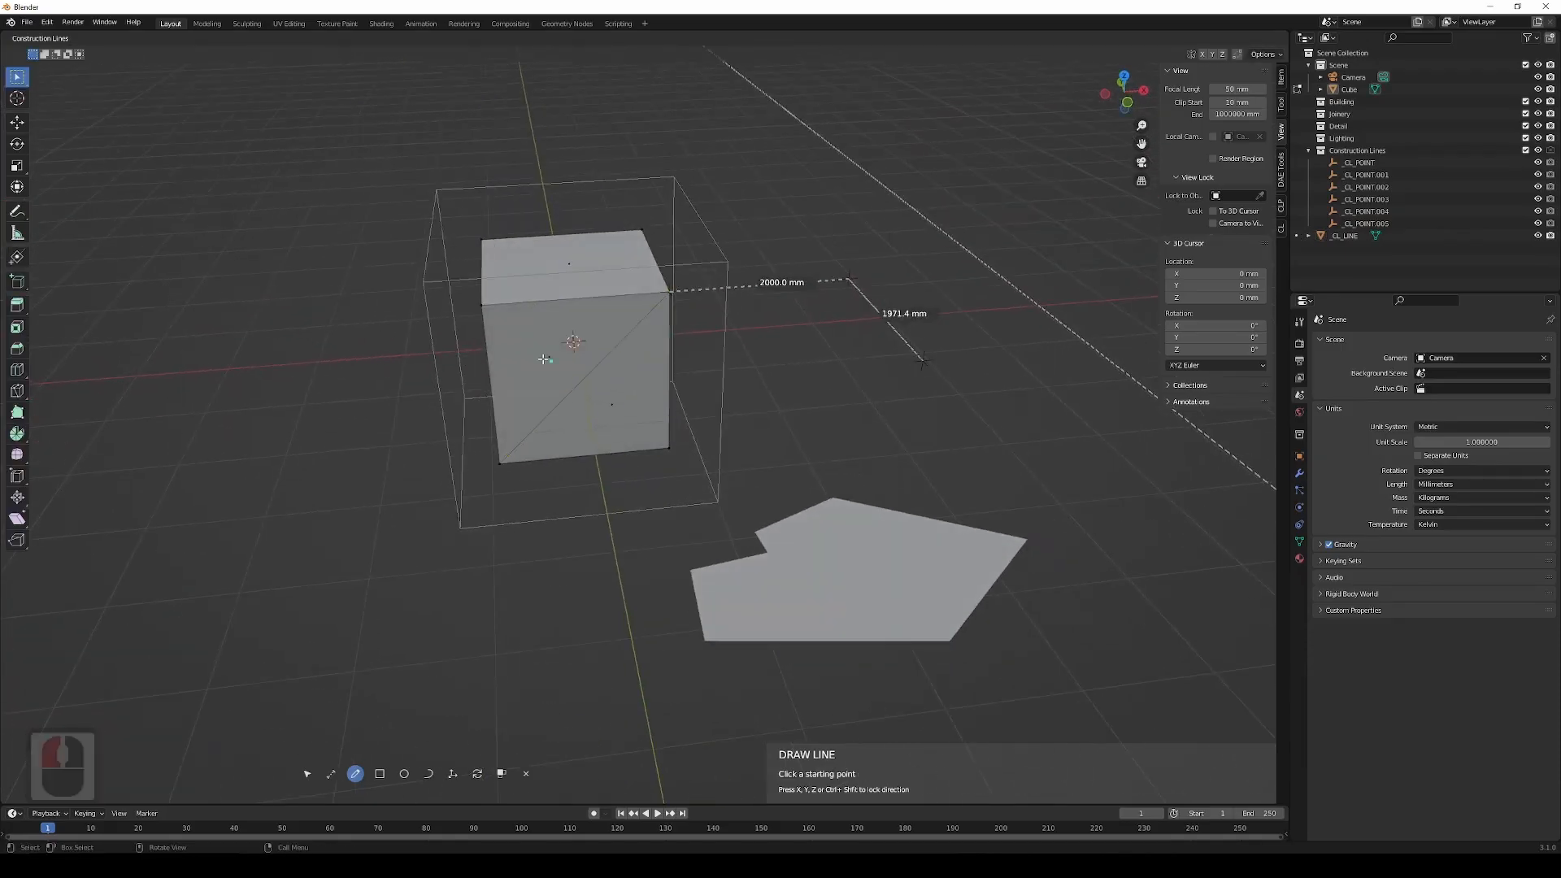
left_click(380, 773)
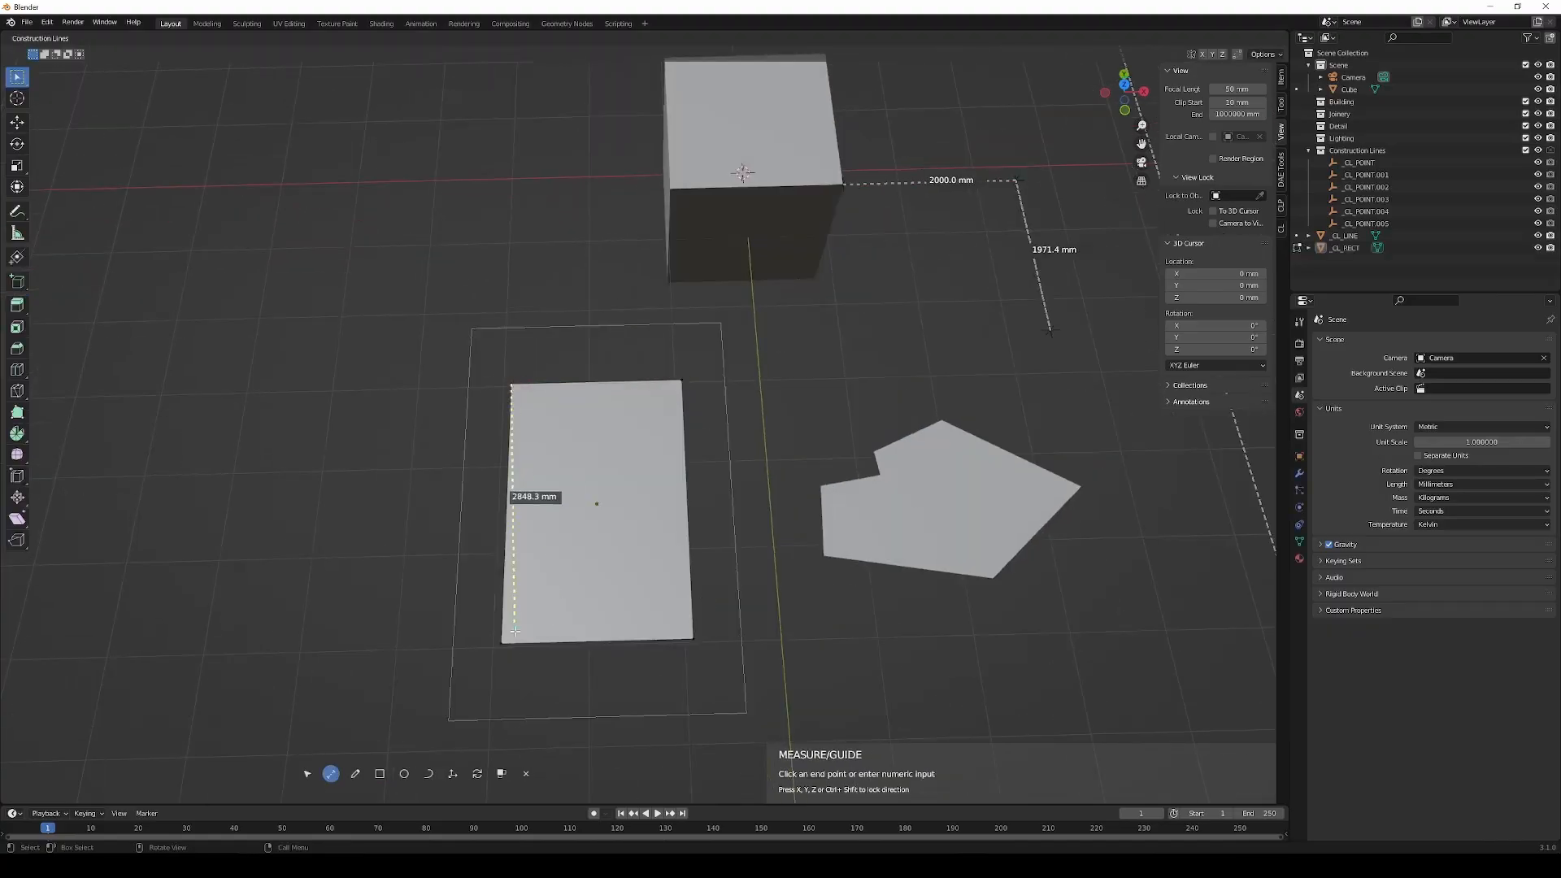
Step: Fix the rectangle's side length and pick an arc mode for the half-circle
left_click(379, 773)
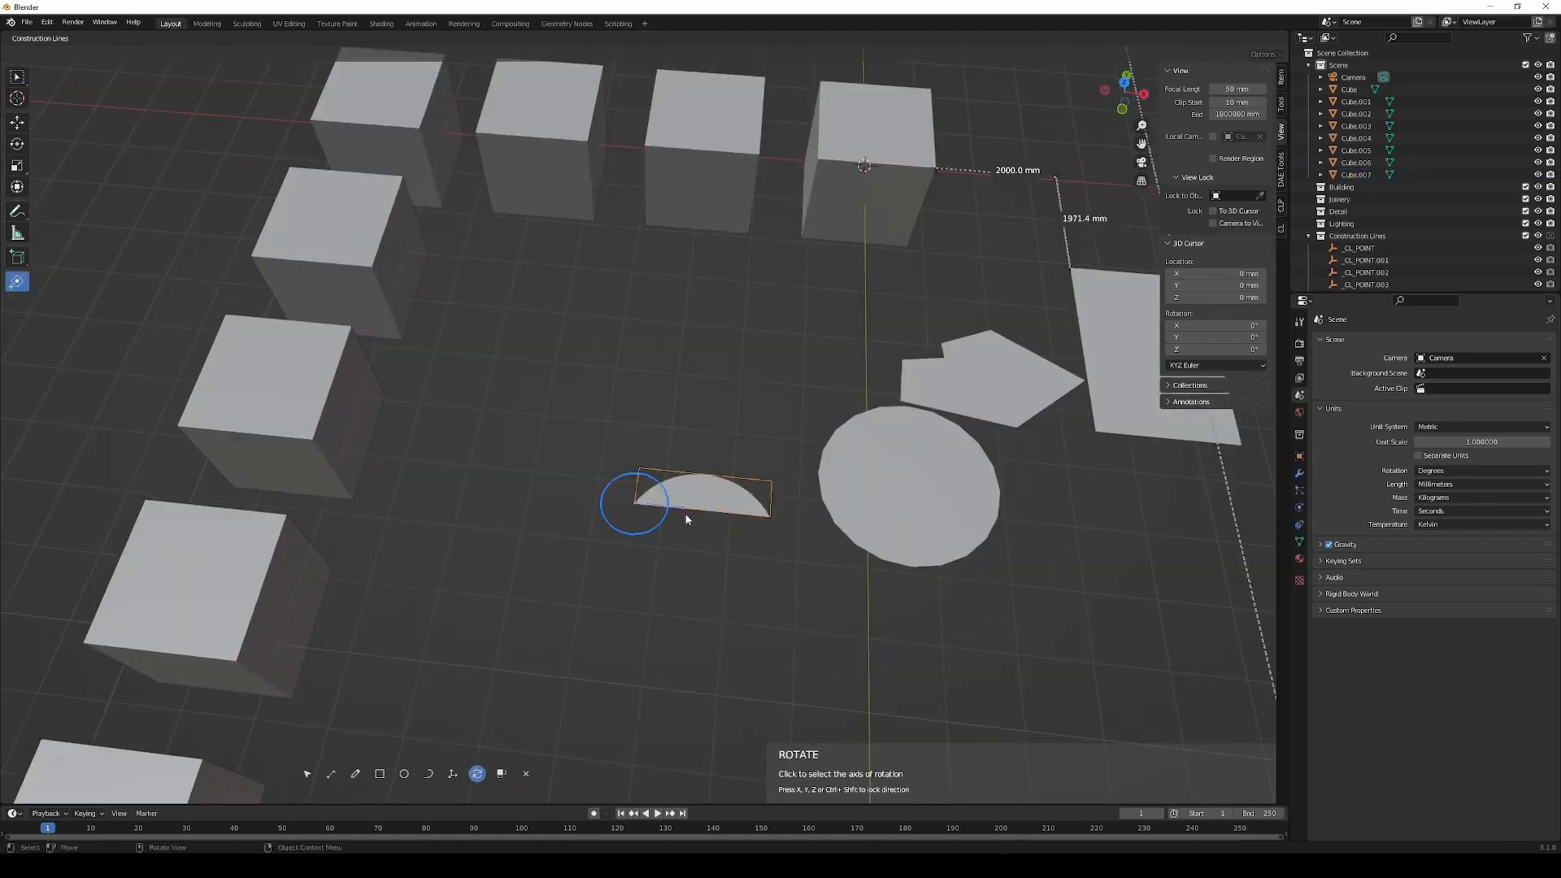
mouse_move(794, 525)
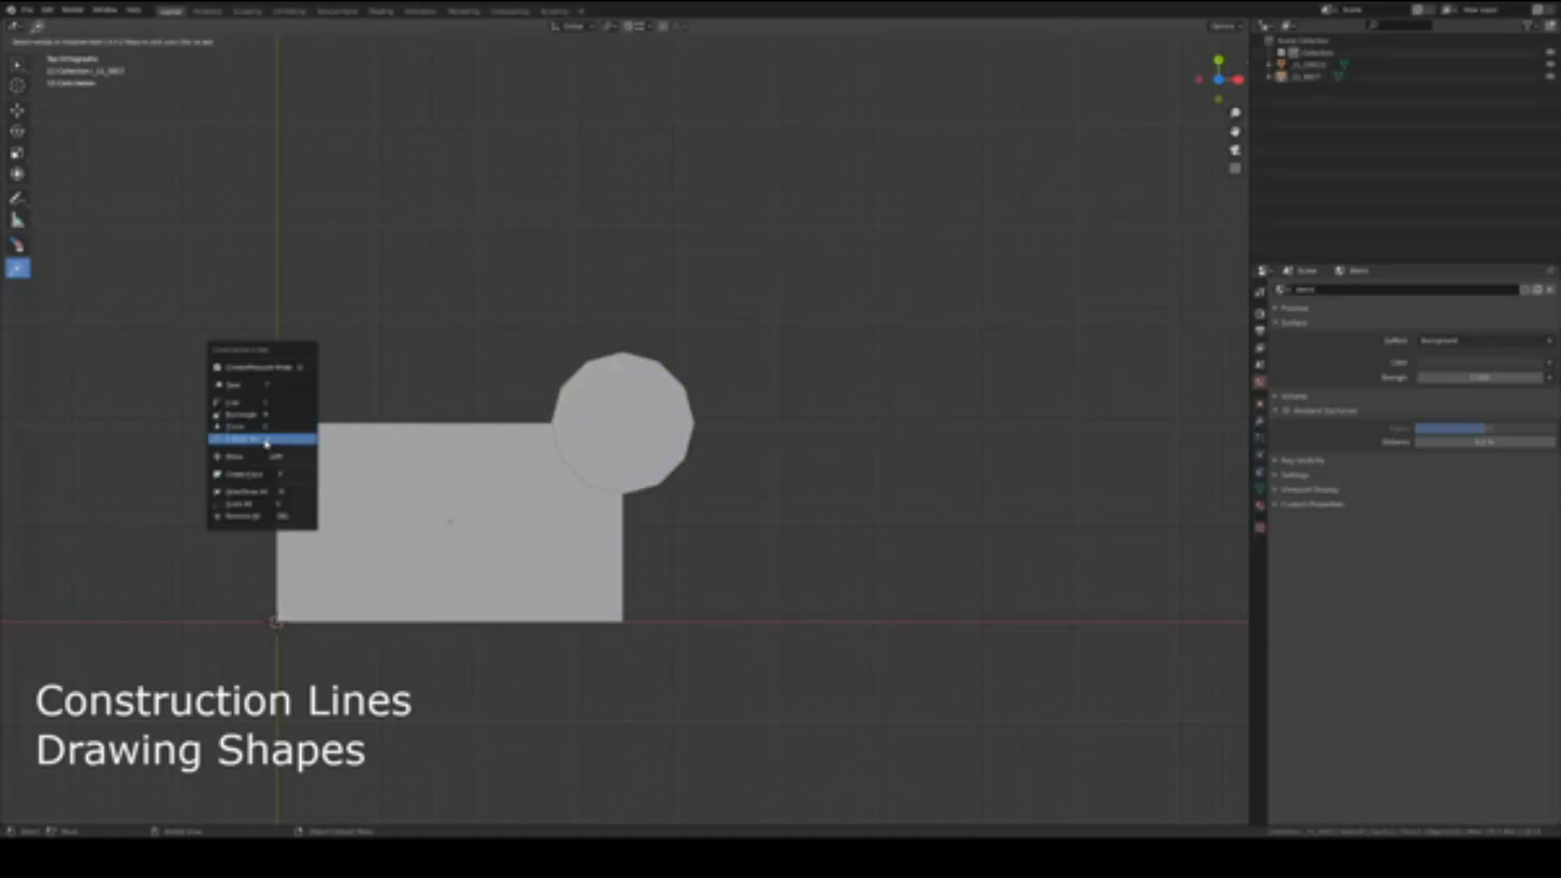
left_click(240, 439)
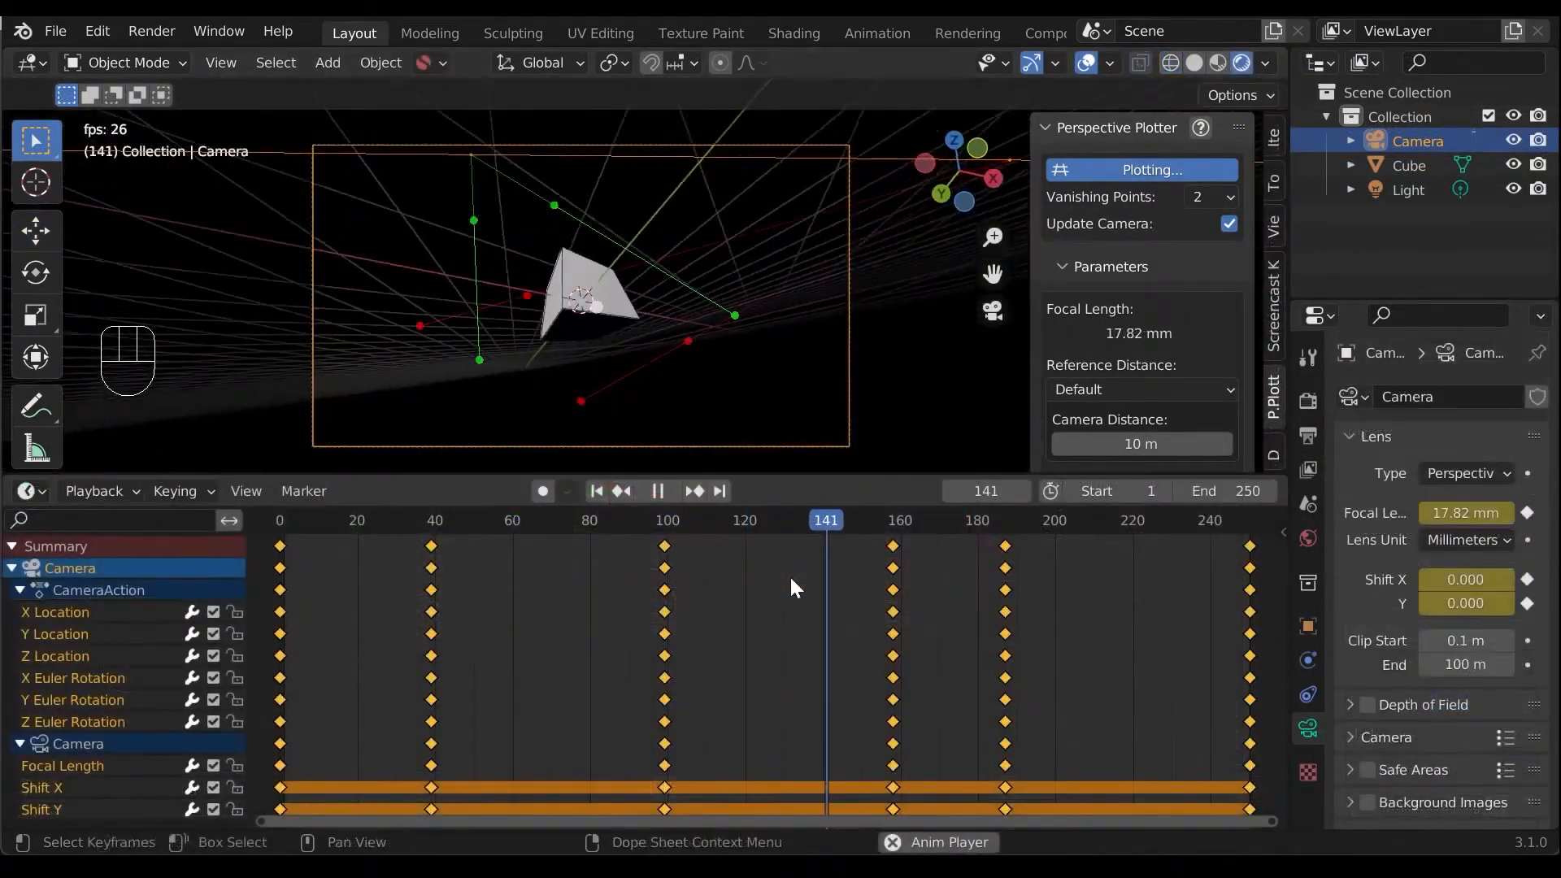
Step: Enable Perspective Plotter plotting and browse for the reference photo
left_click(1152, 169)
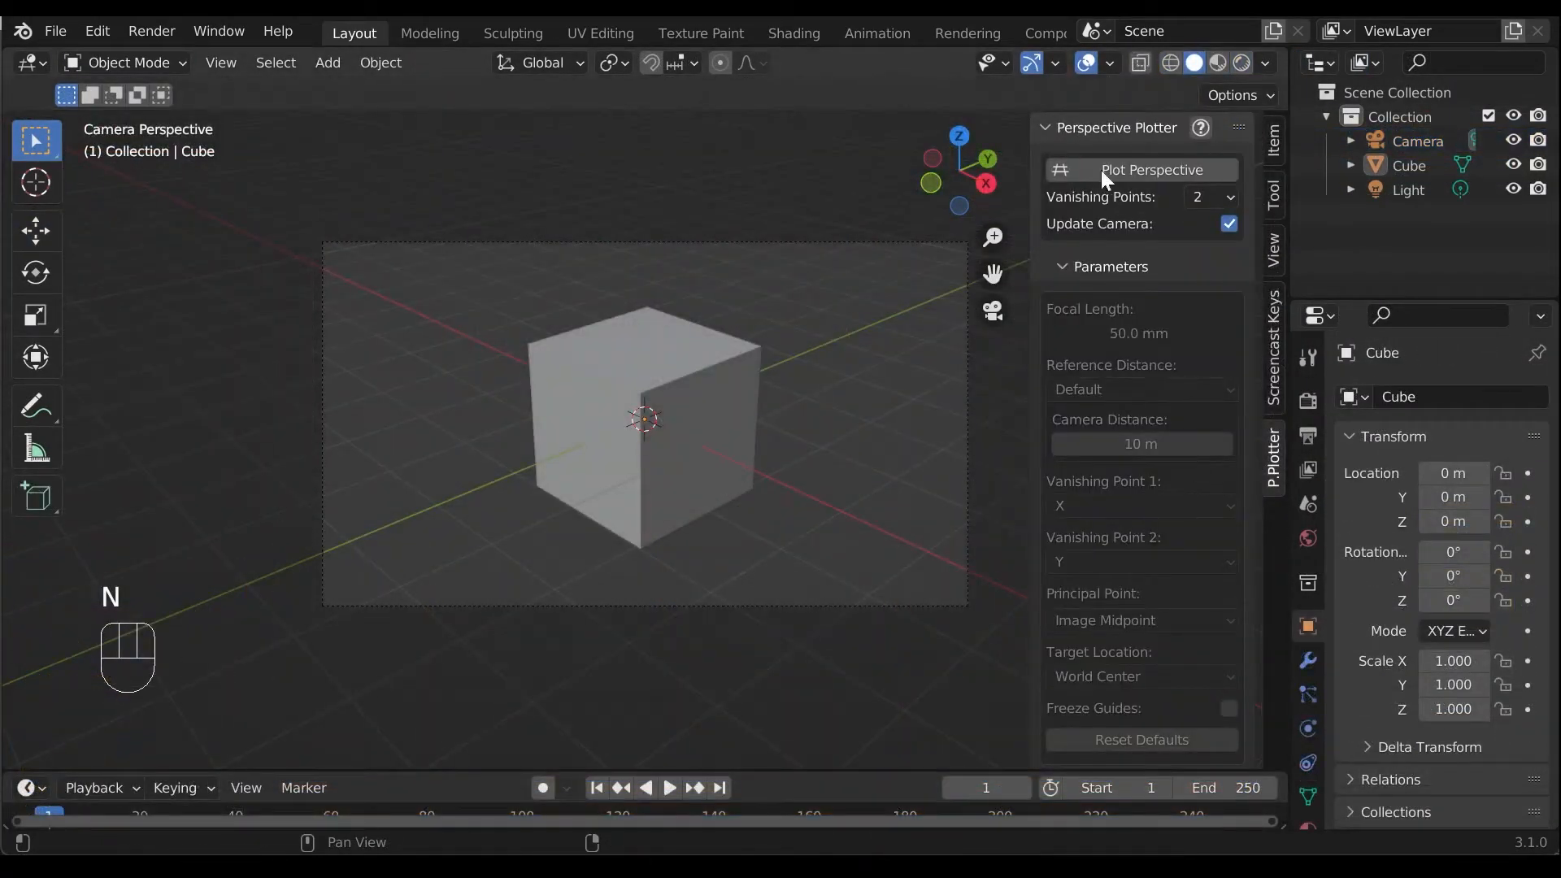
left_click(1152, 169)
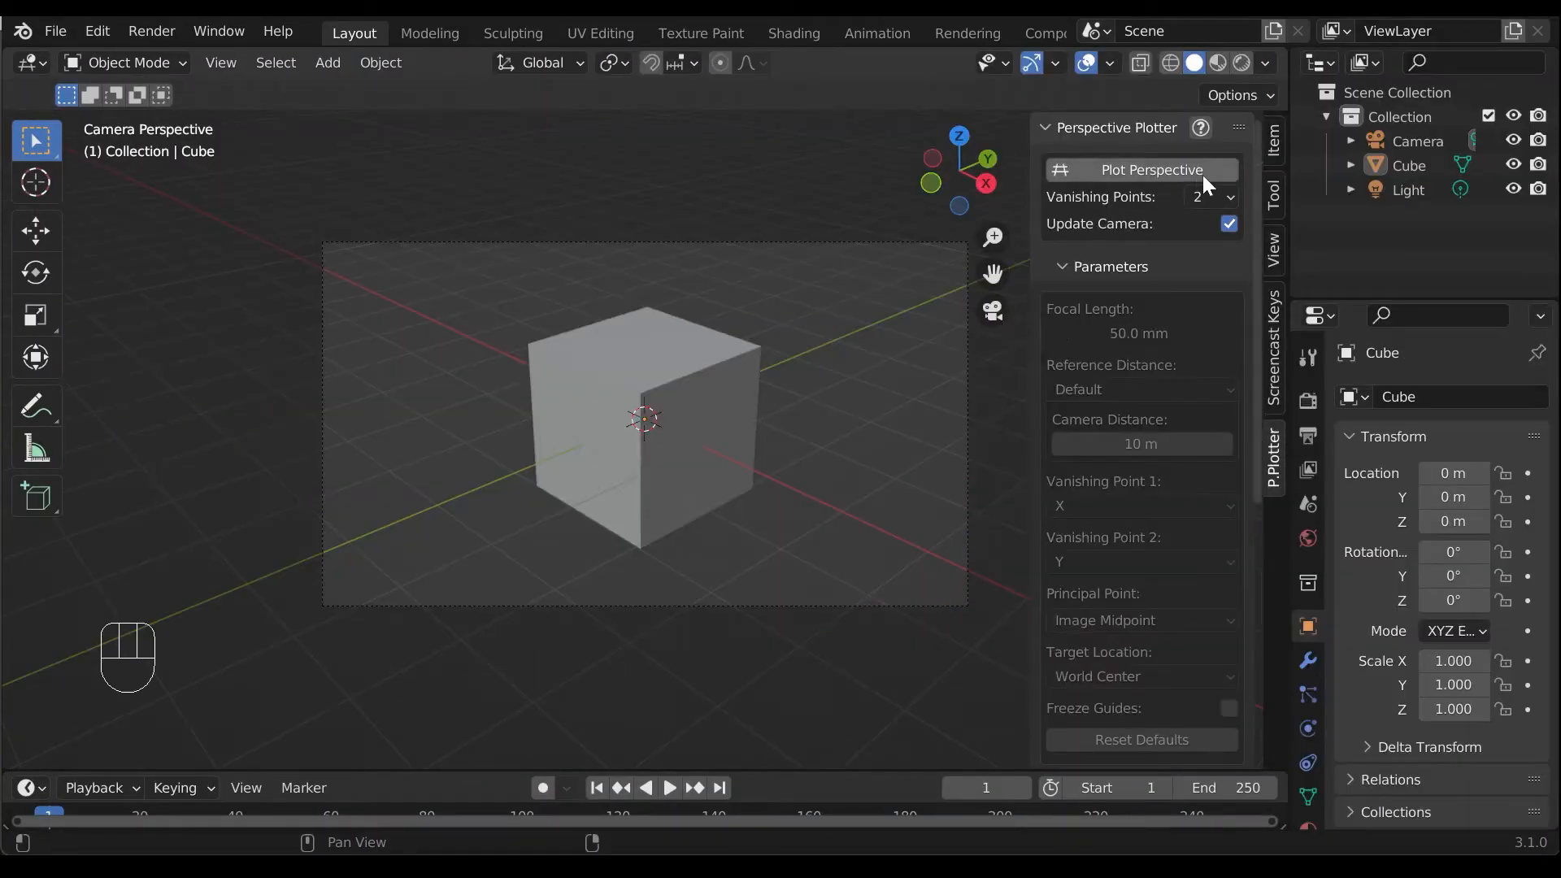
left_click(1140, 170)
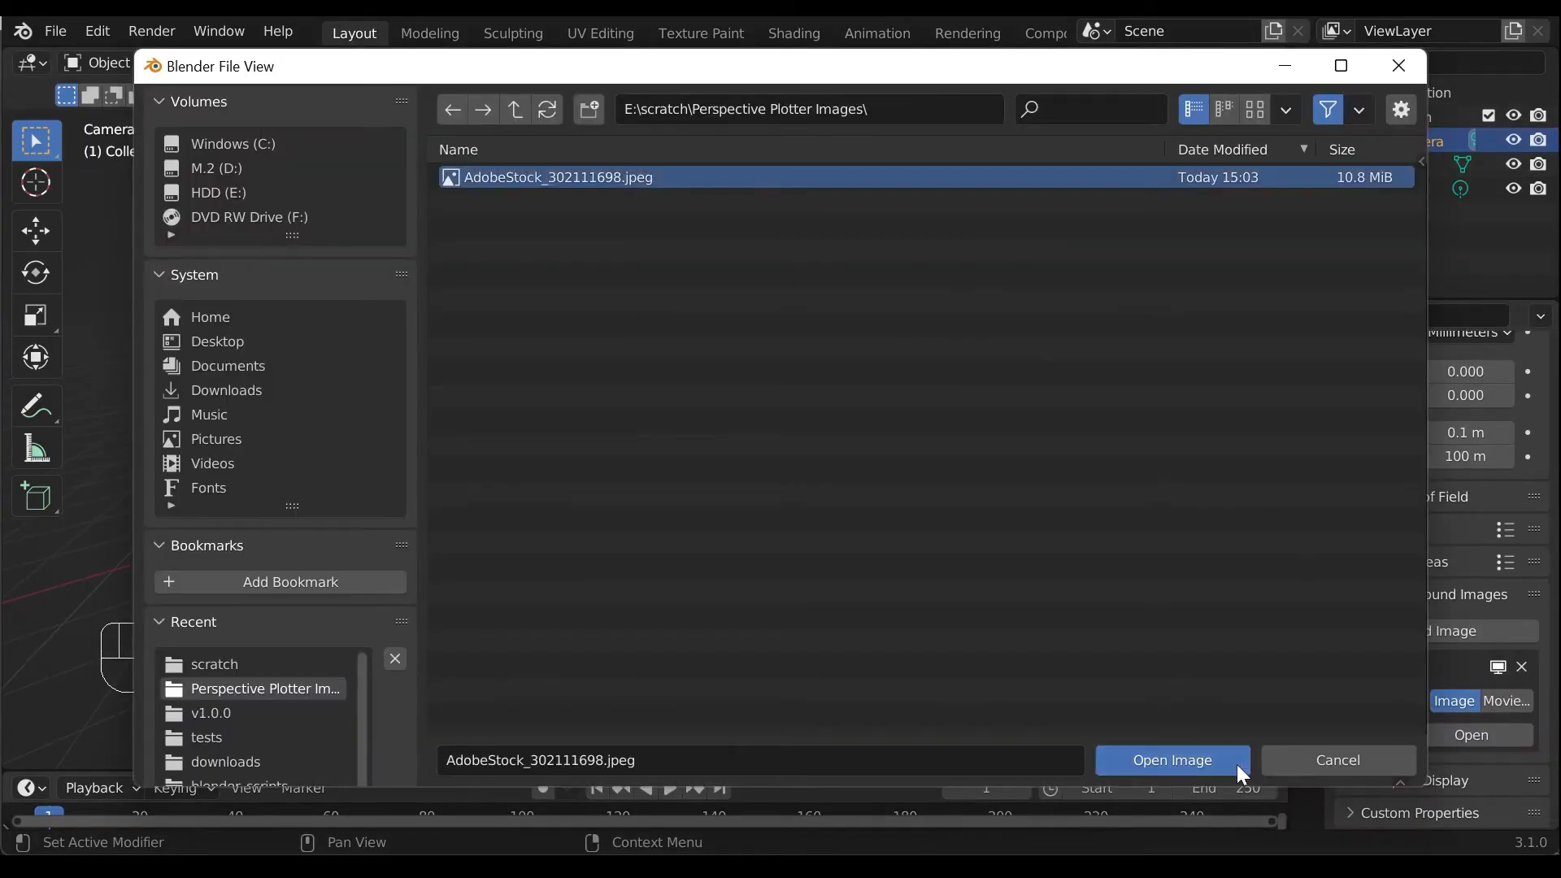
Step: Load the building photo, pin guides to its edges, set reference distance, key frame 0
left_click(1170, 759)
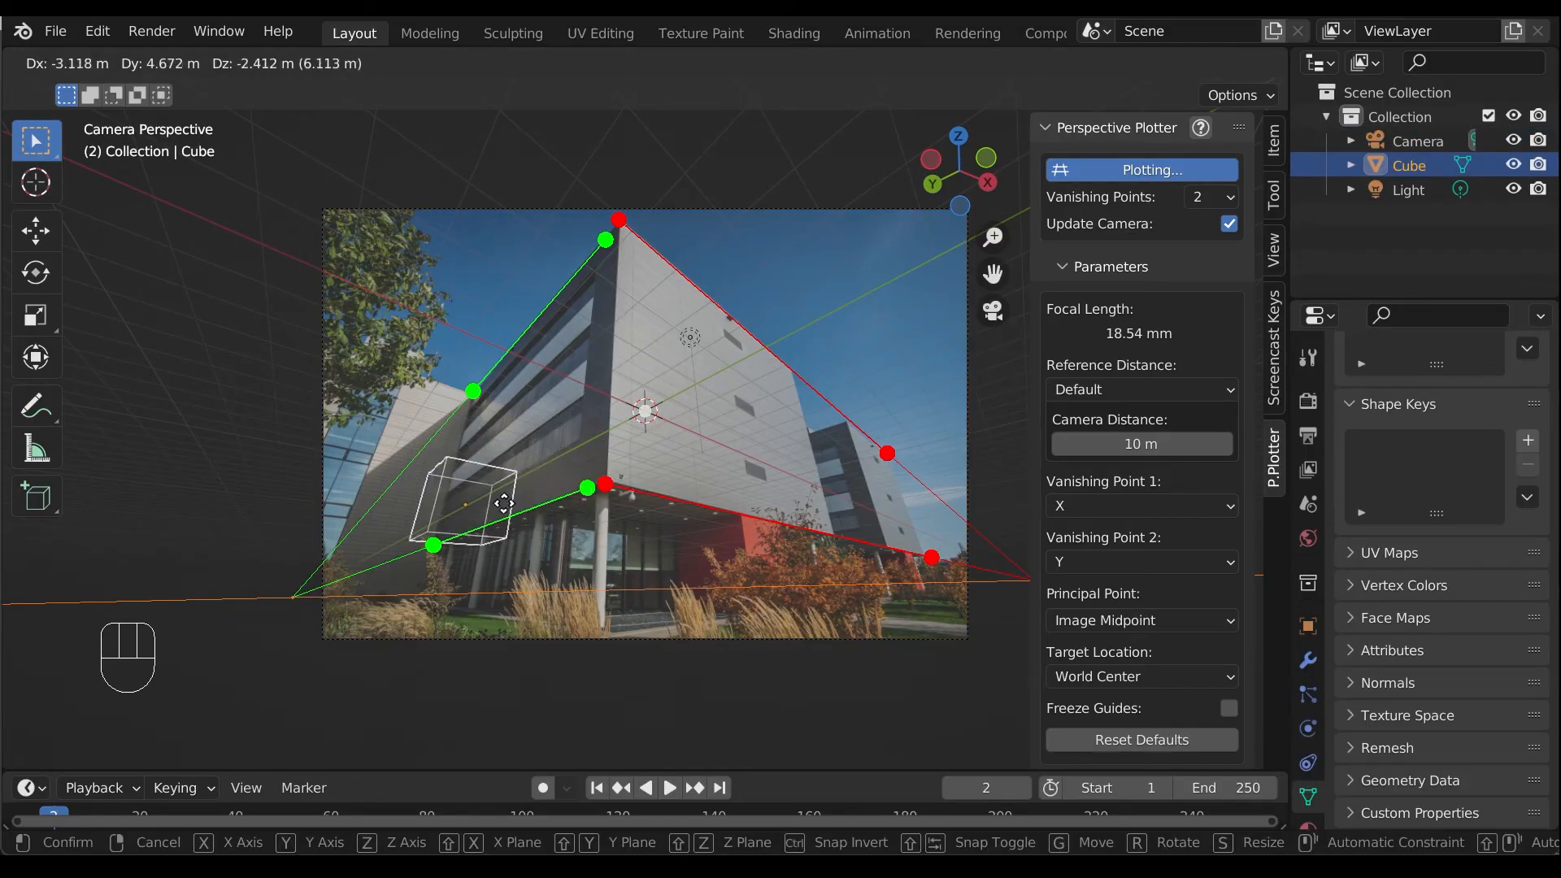
left_click(1141, 390)
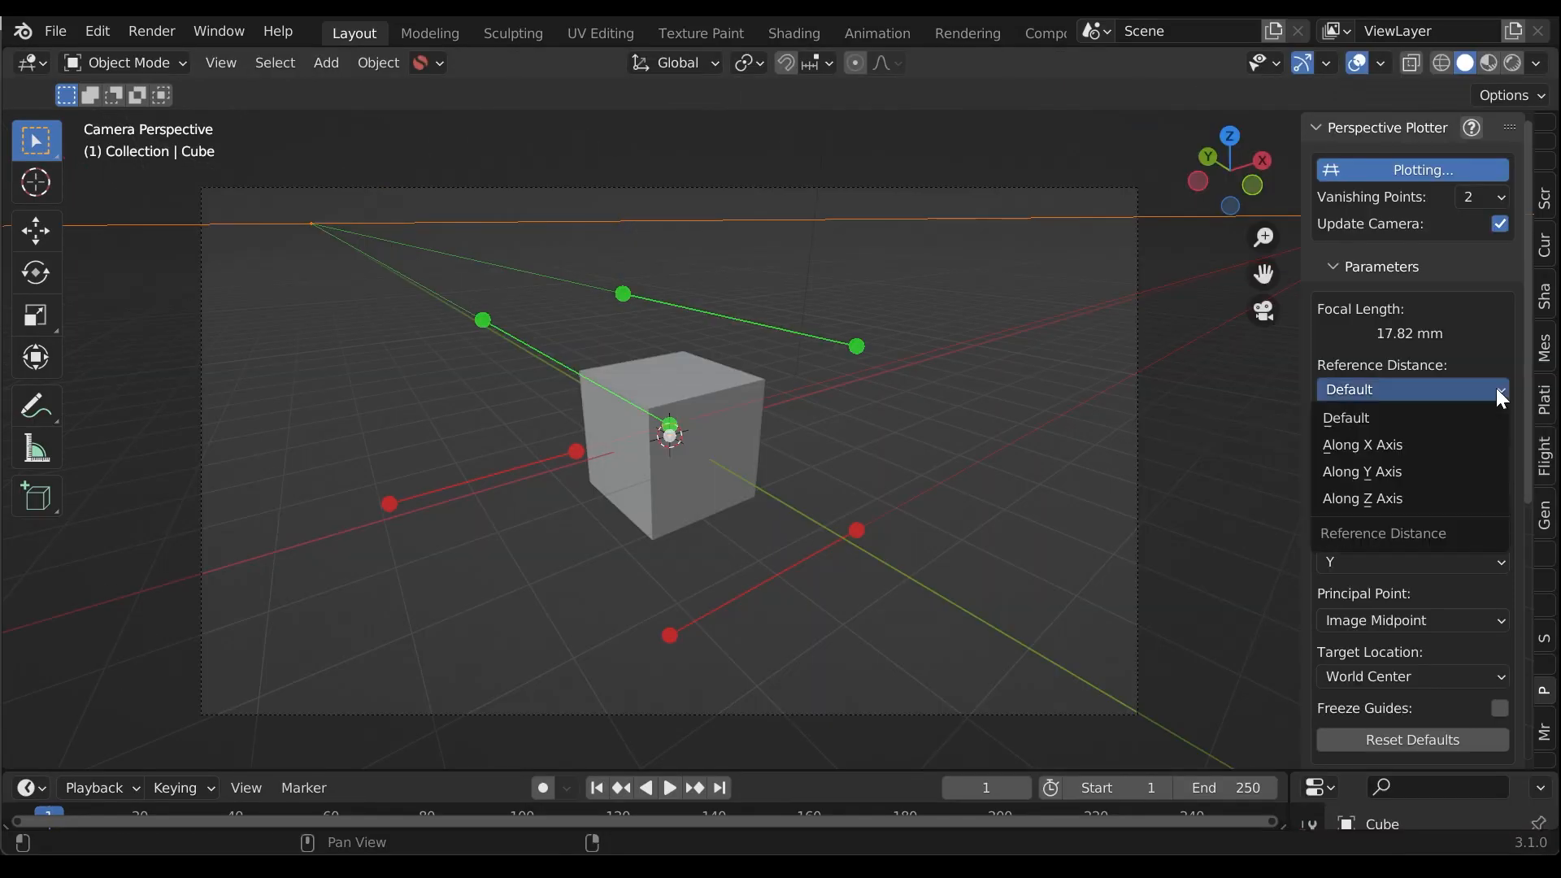
left_click(1361, 444)
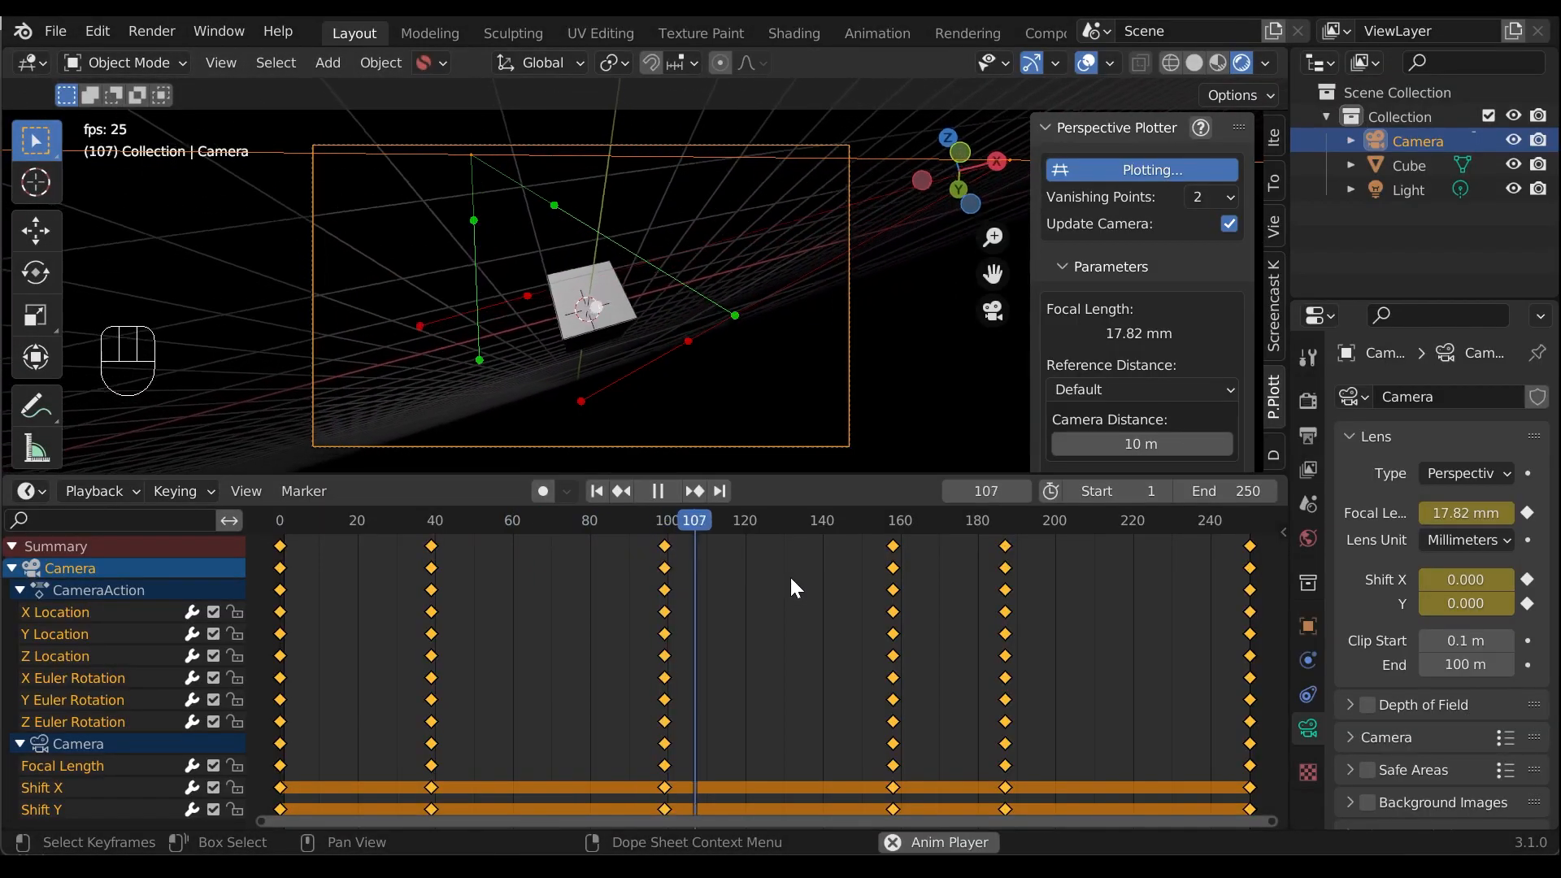
left_click(882, 519)
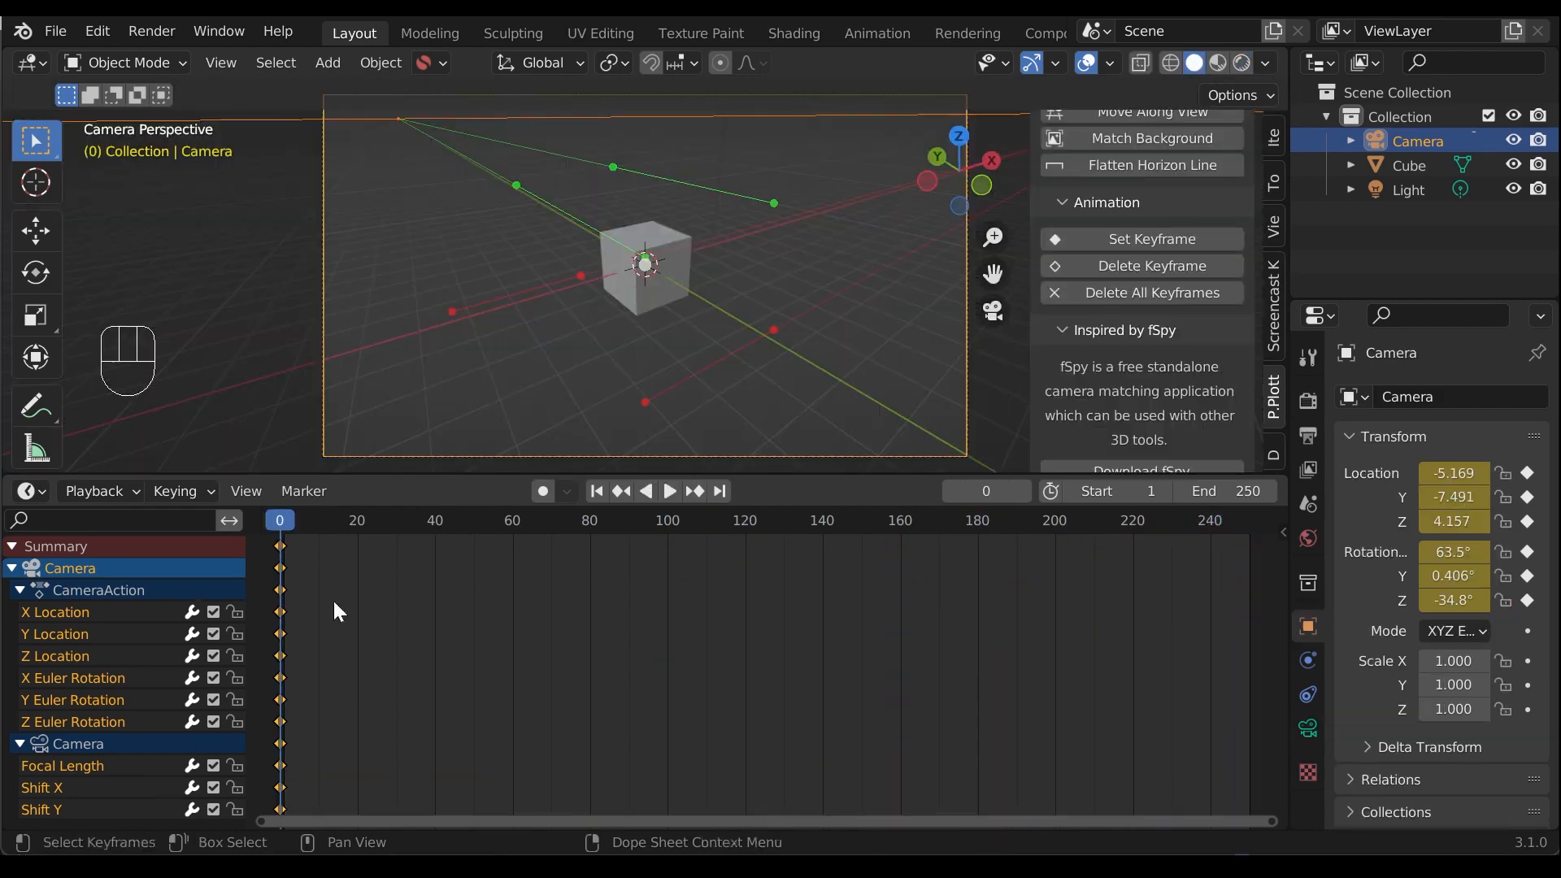
Step: Key the closer camera position at frame 60 and preview the motion
left_click(669, 489)
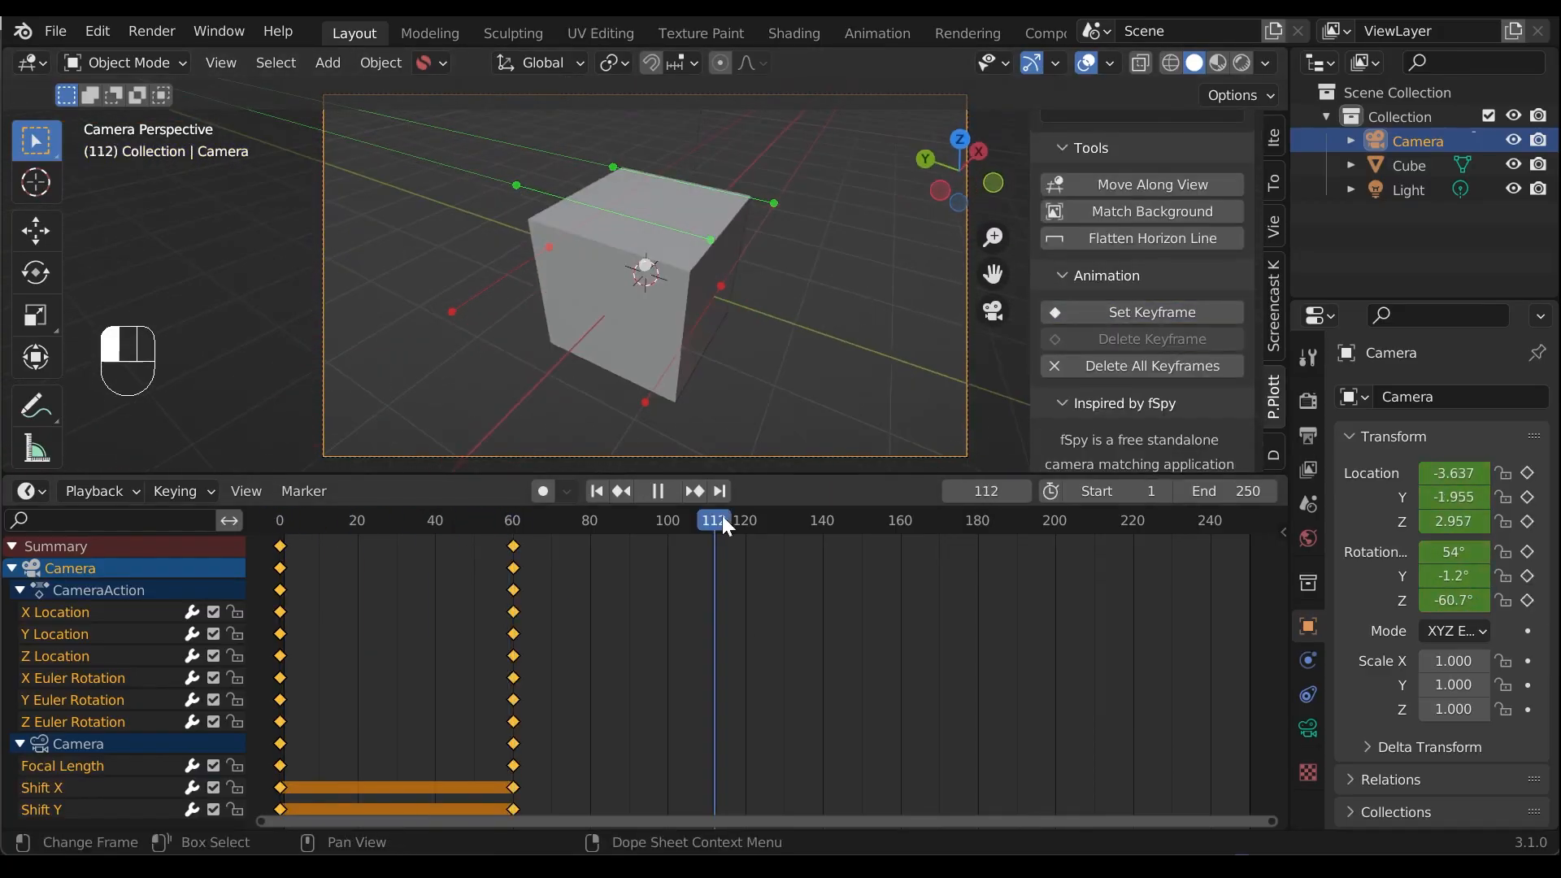
left_click(510, 520)
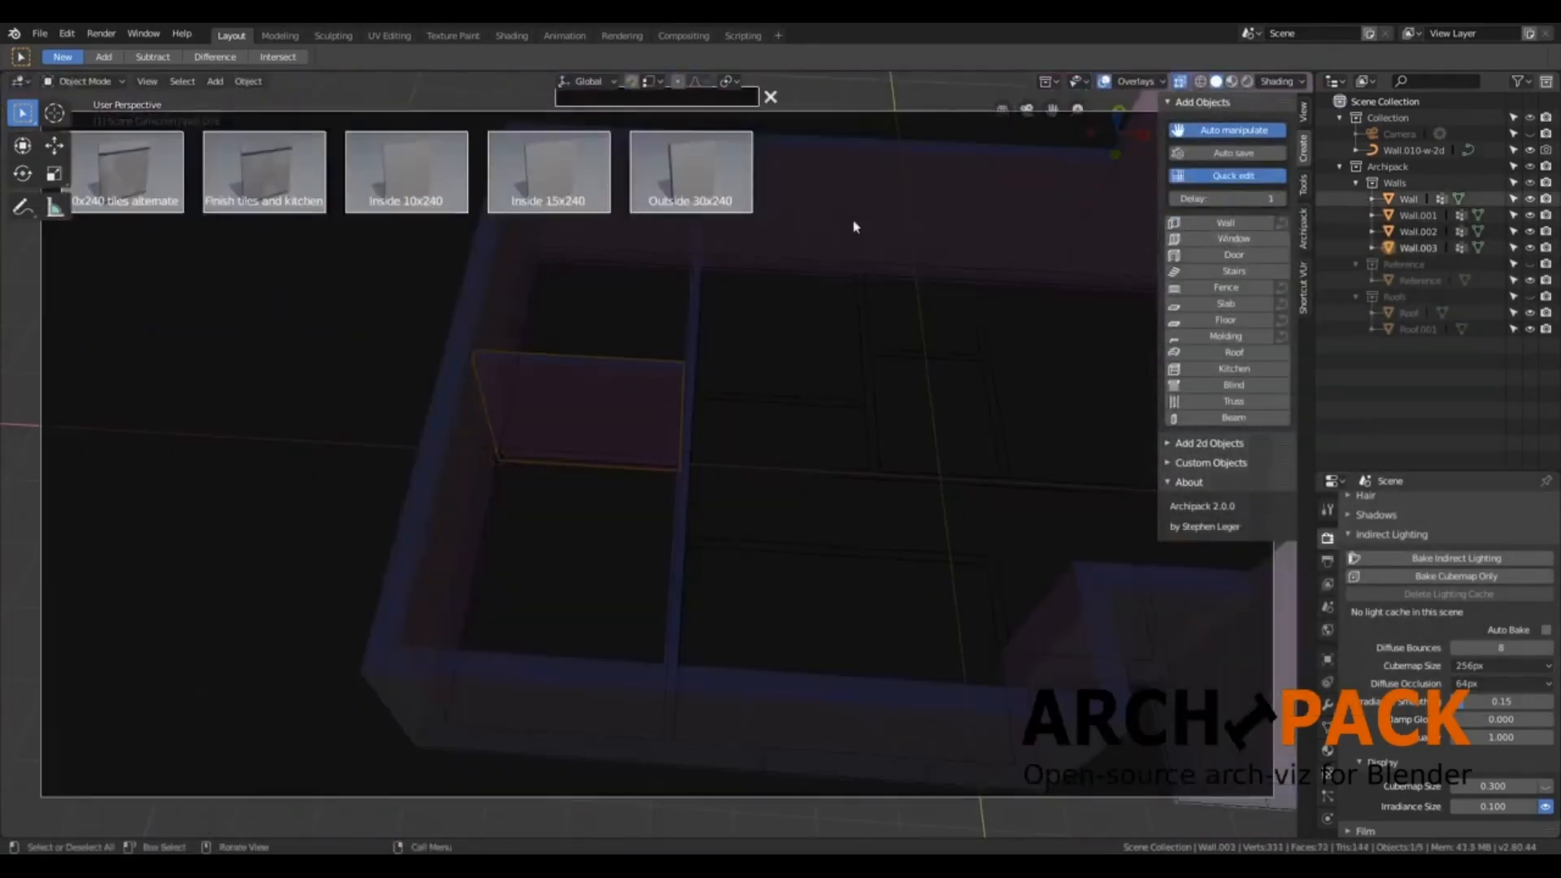
Step: Choose a wall finish preset for the Archipack walls
left_click(1224, 221)
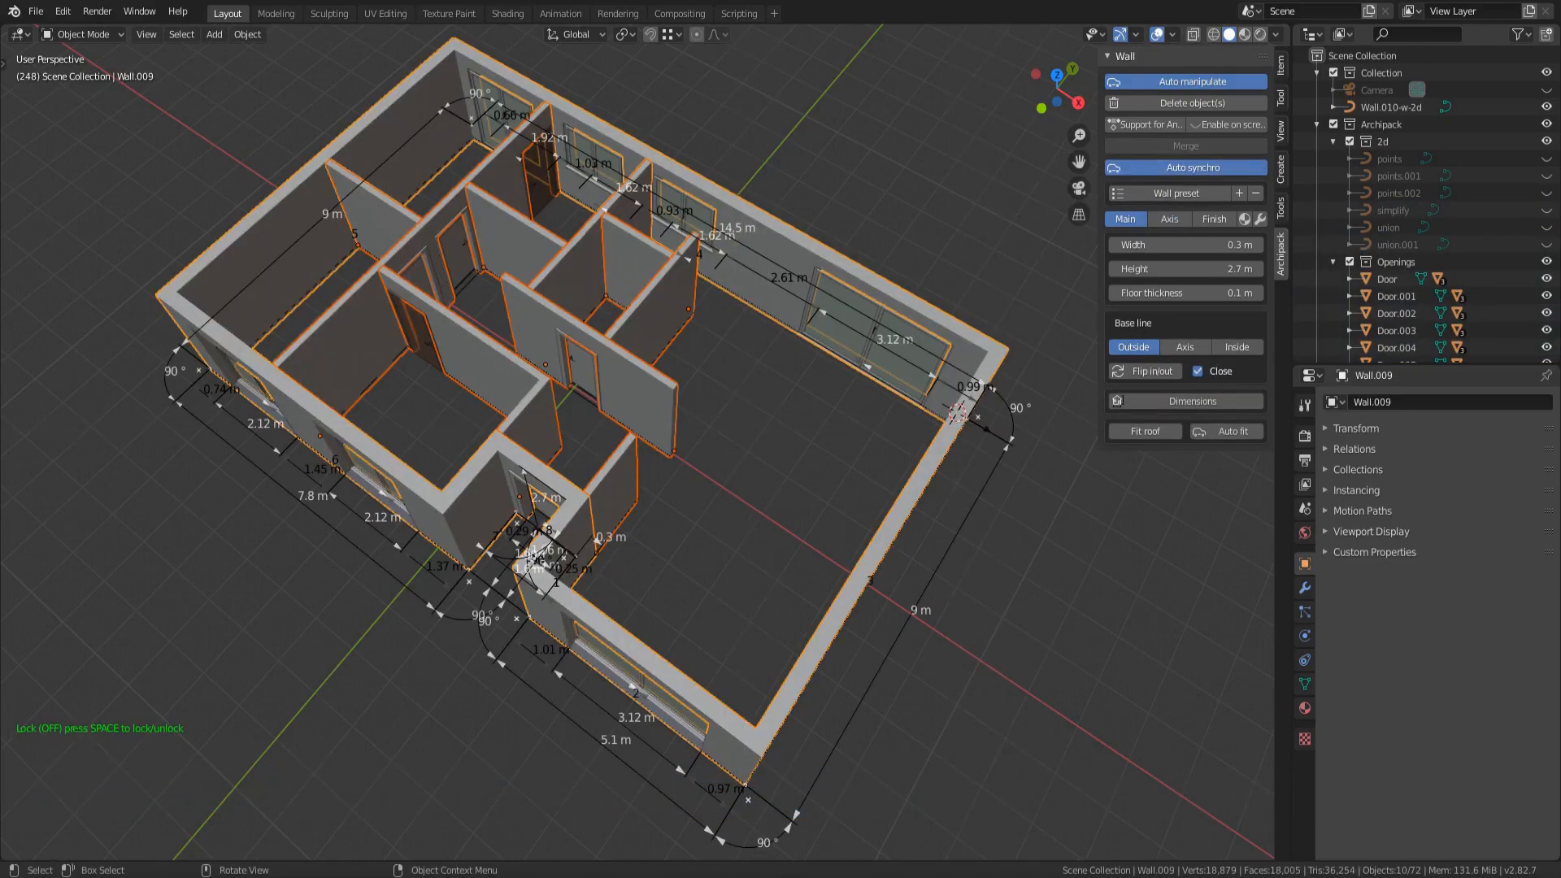
Step: Add room floors, select all Openings, and assign a new frame material
left_click(1259, 219)
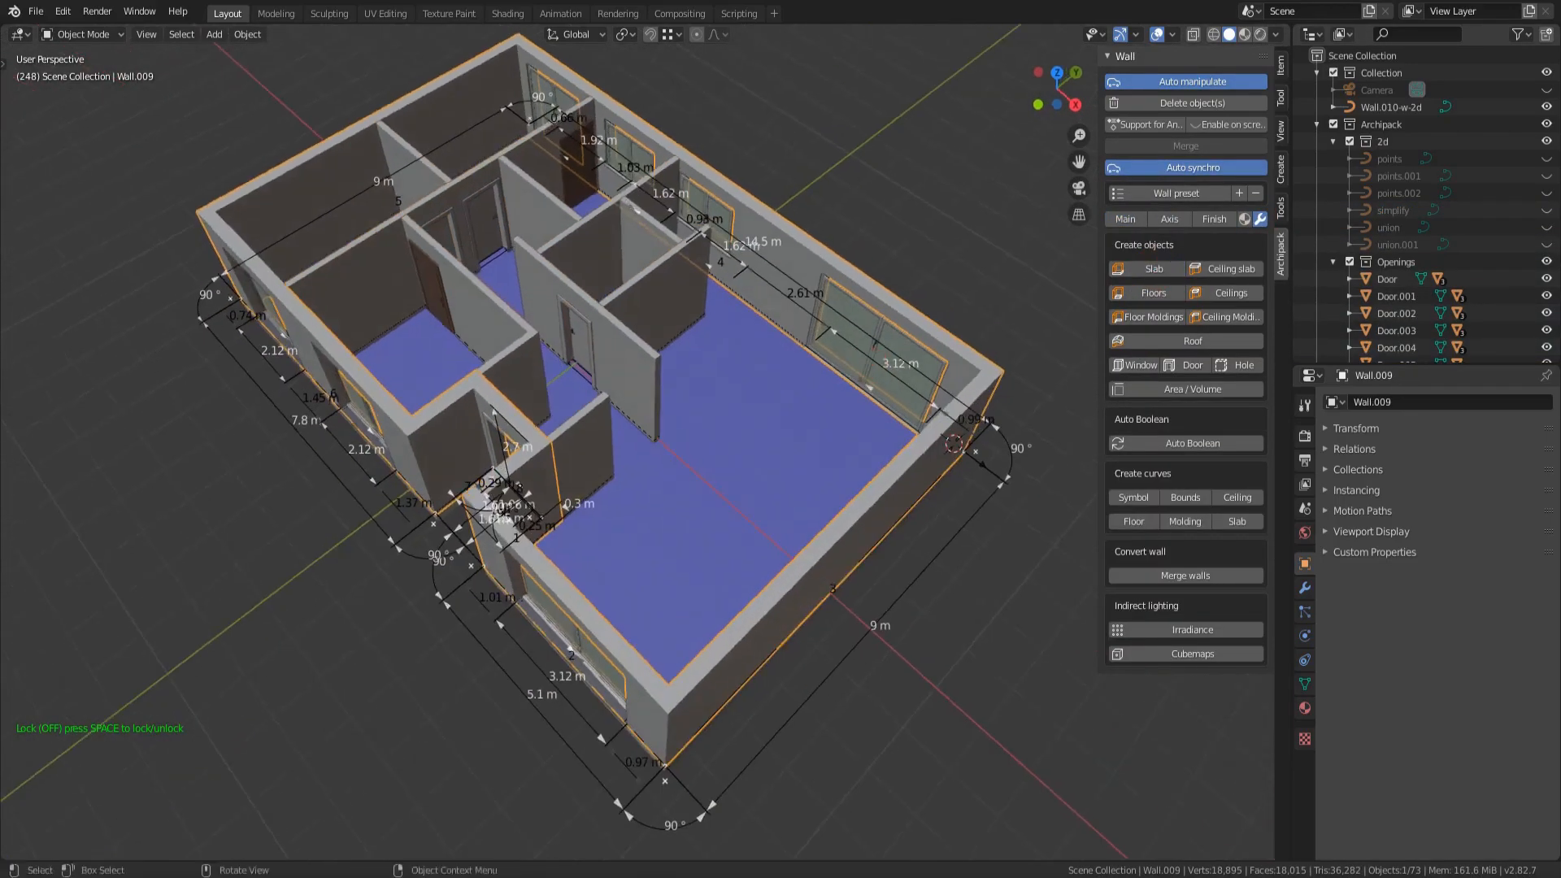
left_click(1147, 316)
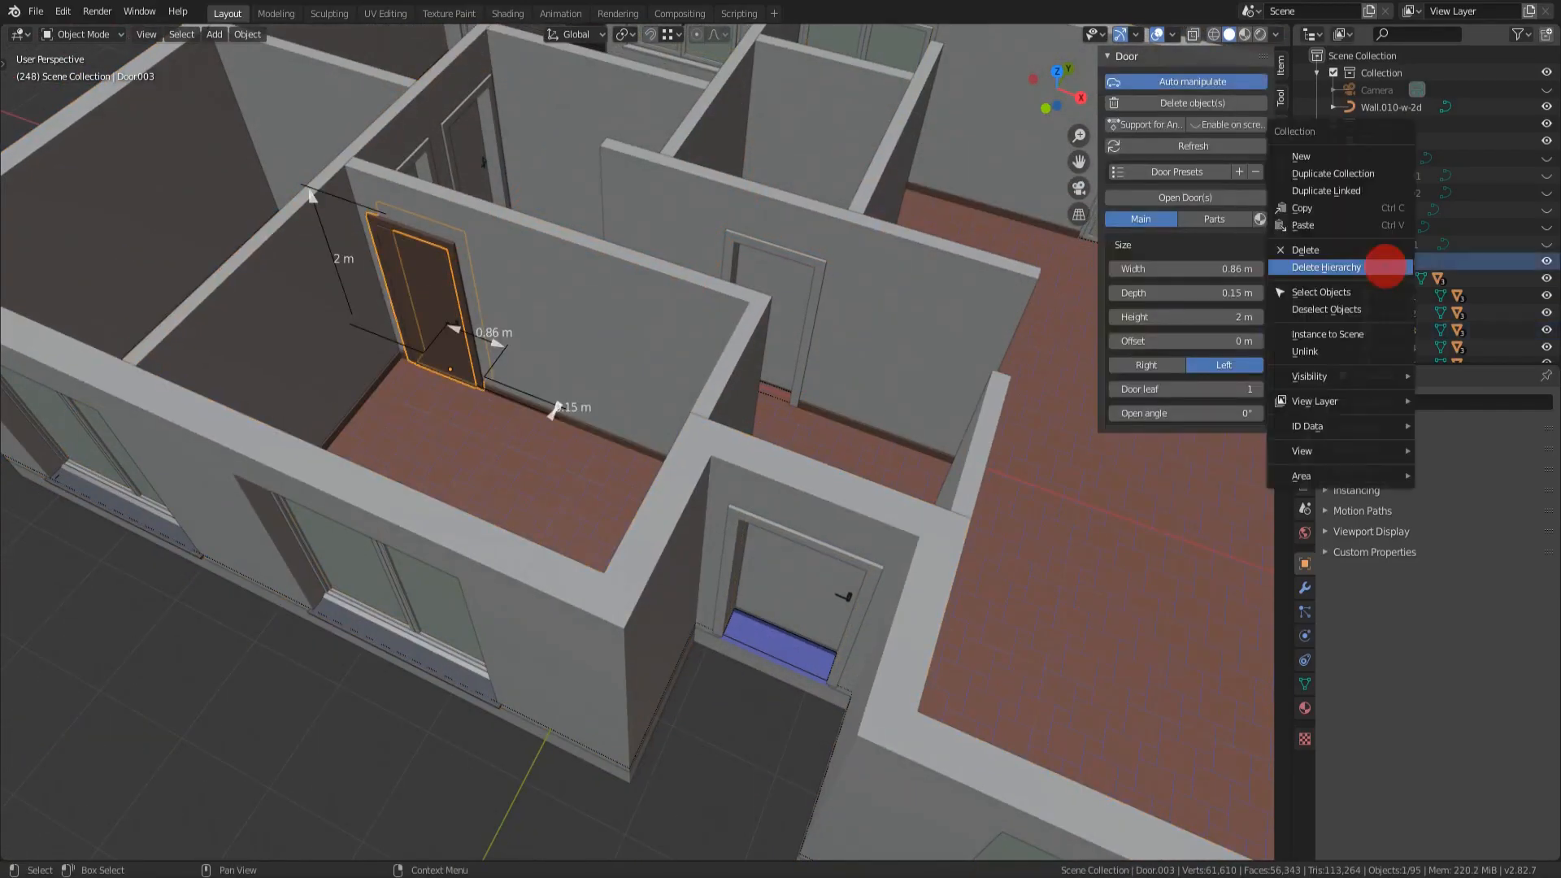
left_click(1321, 292)
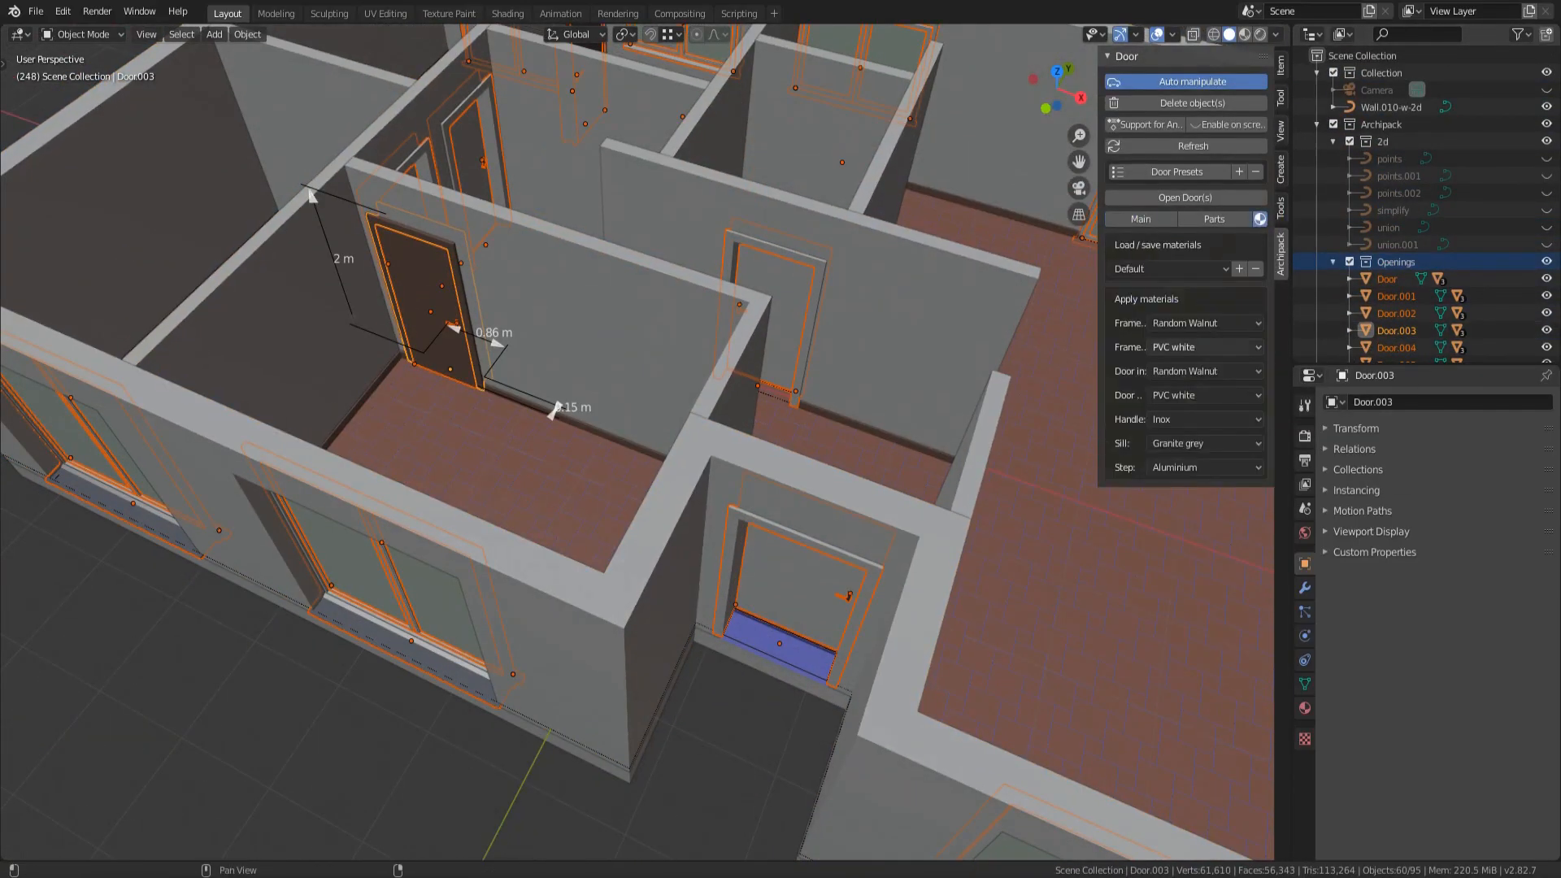
left_click(1205, 346)
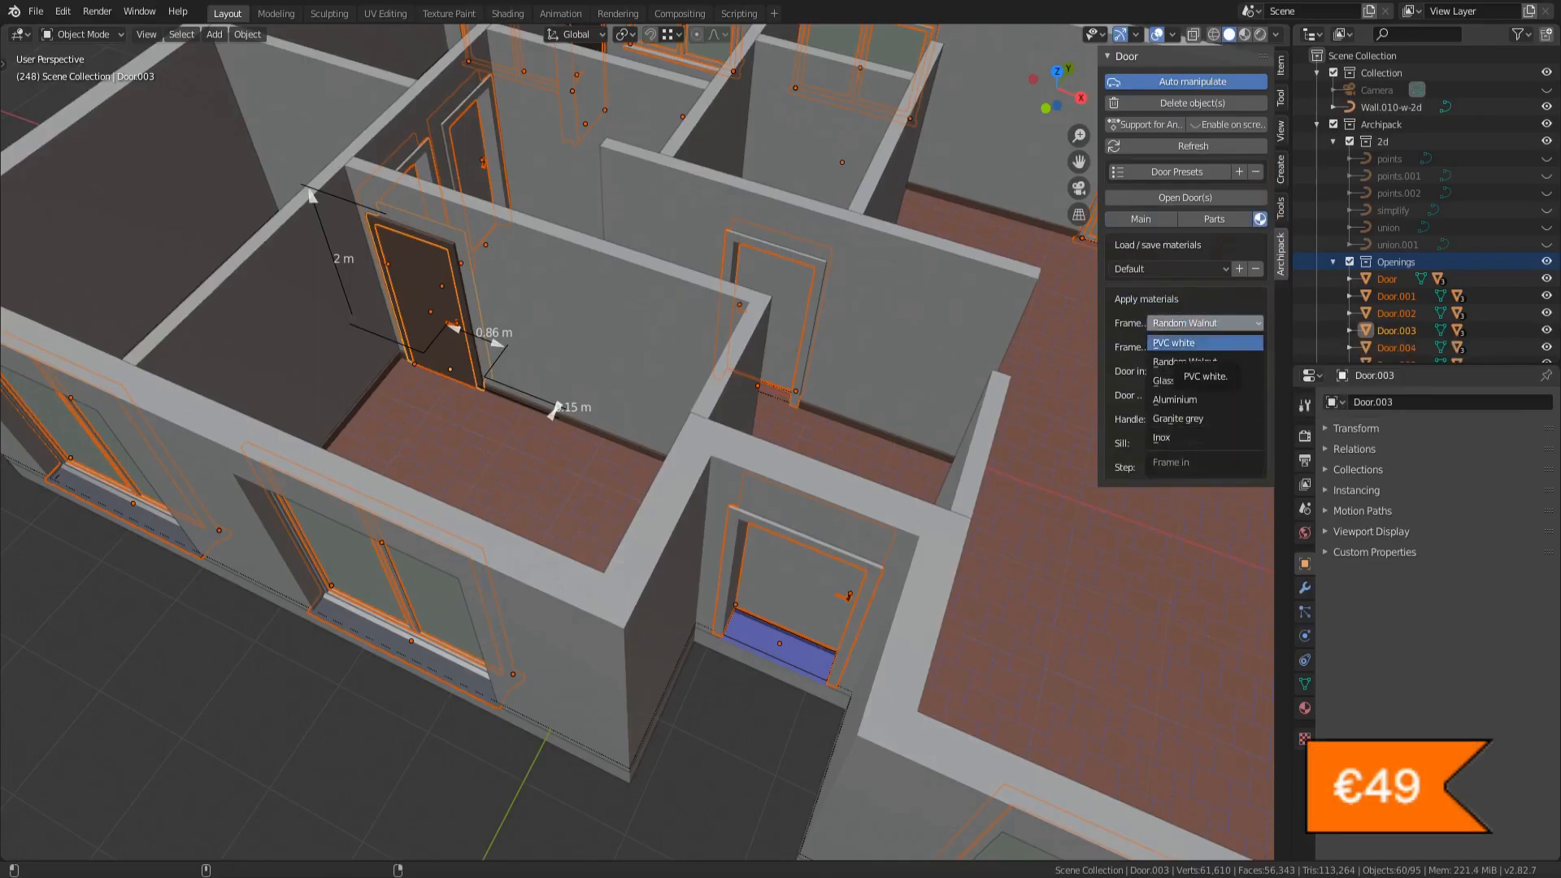
left_click(1175, 342)
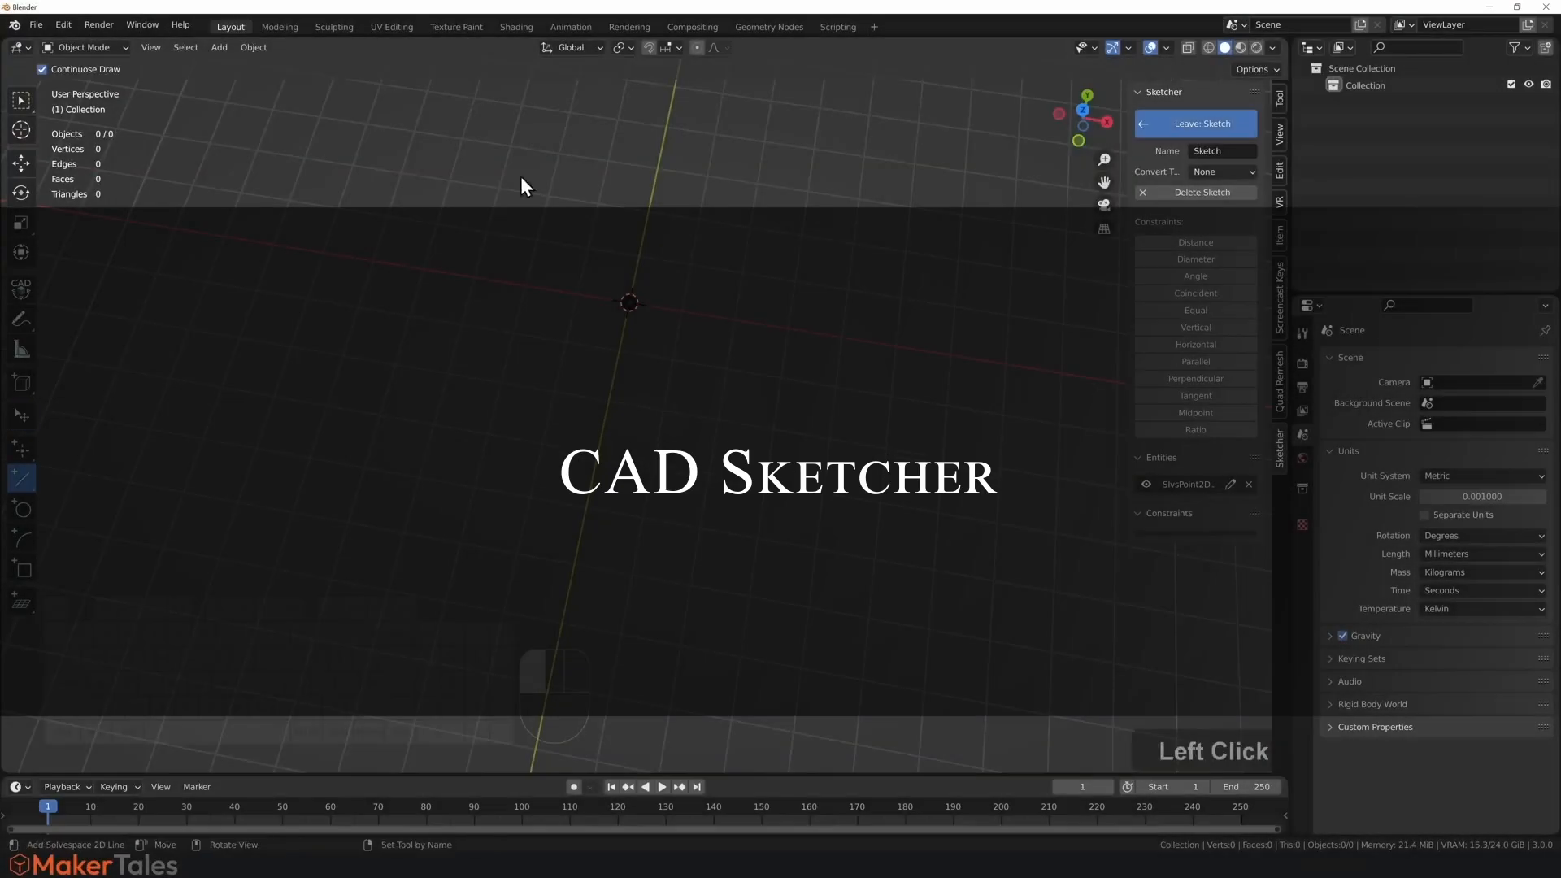
Step: Convert the CAD Sketcher sketch into a mesh
right_click(536, 319)
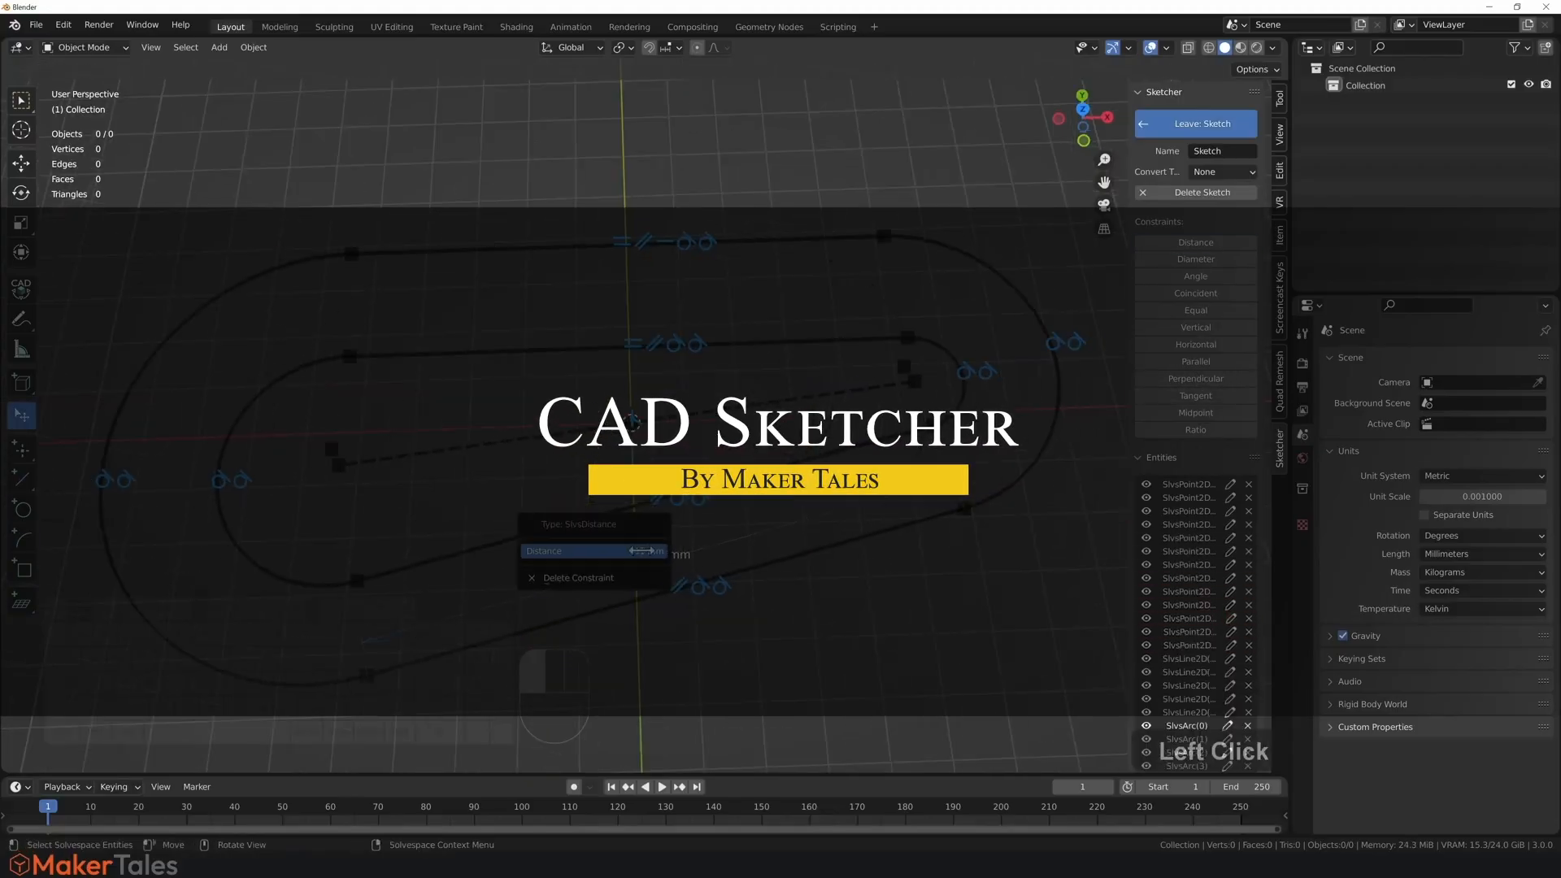
left_click(1222, 172)
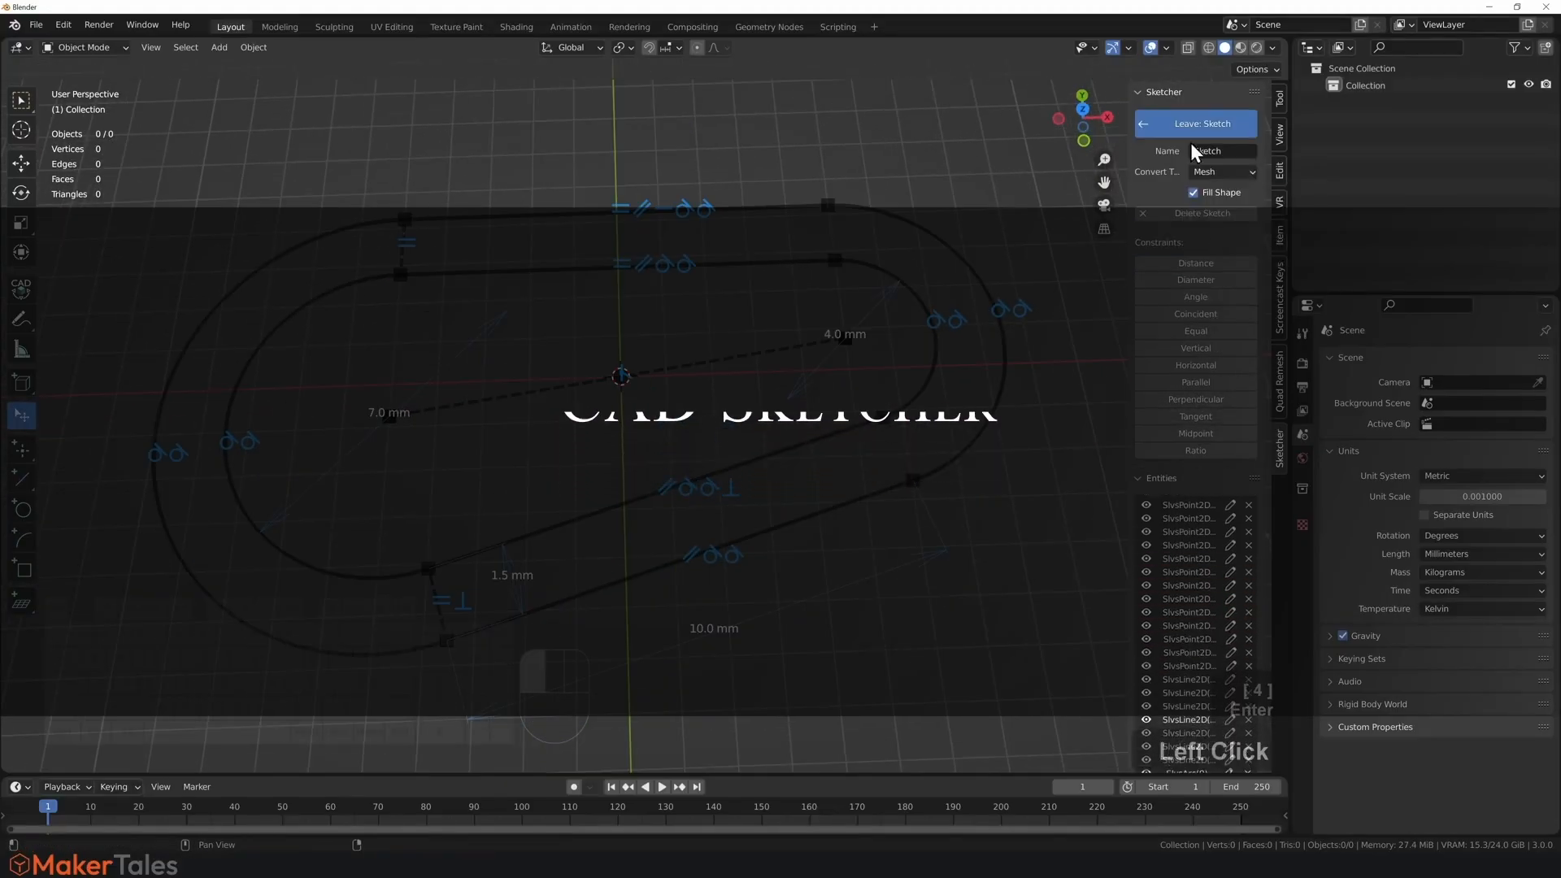
left_click(1195, 123)
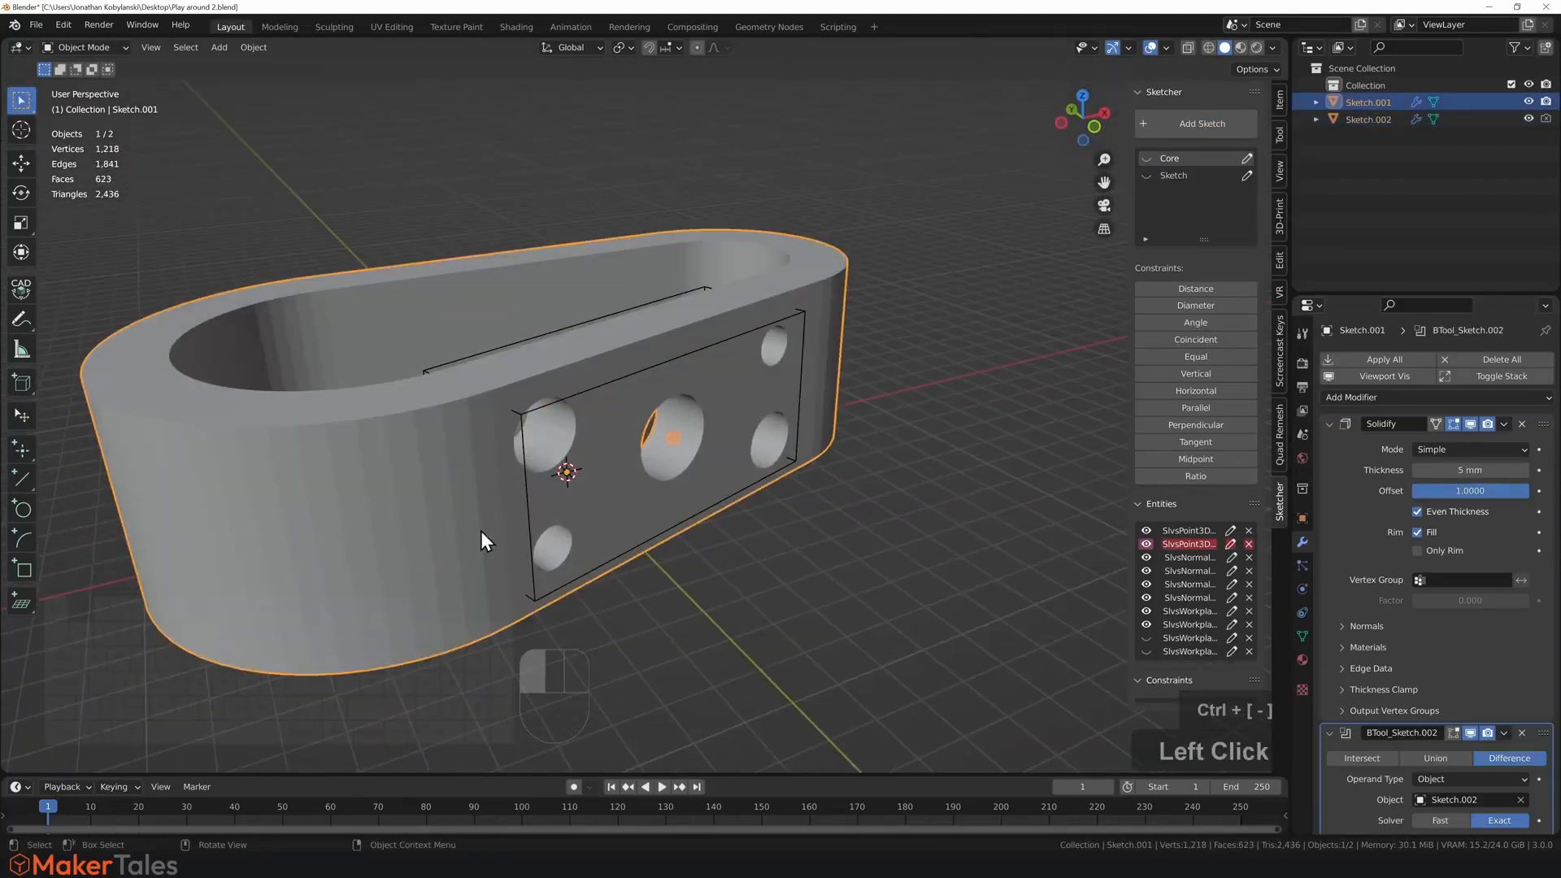
Step: Remove the line's Vertical constraint and enter a dimension value on the slot sketch
left_click(1172, 175)
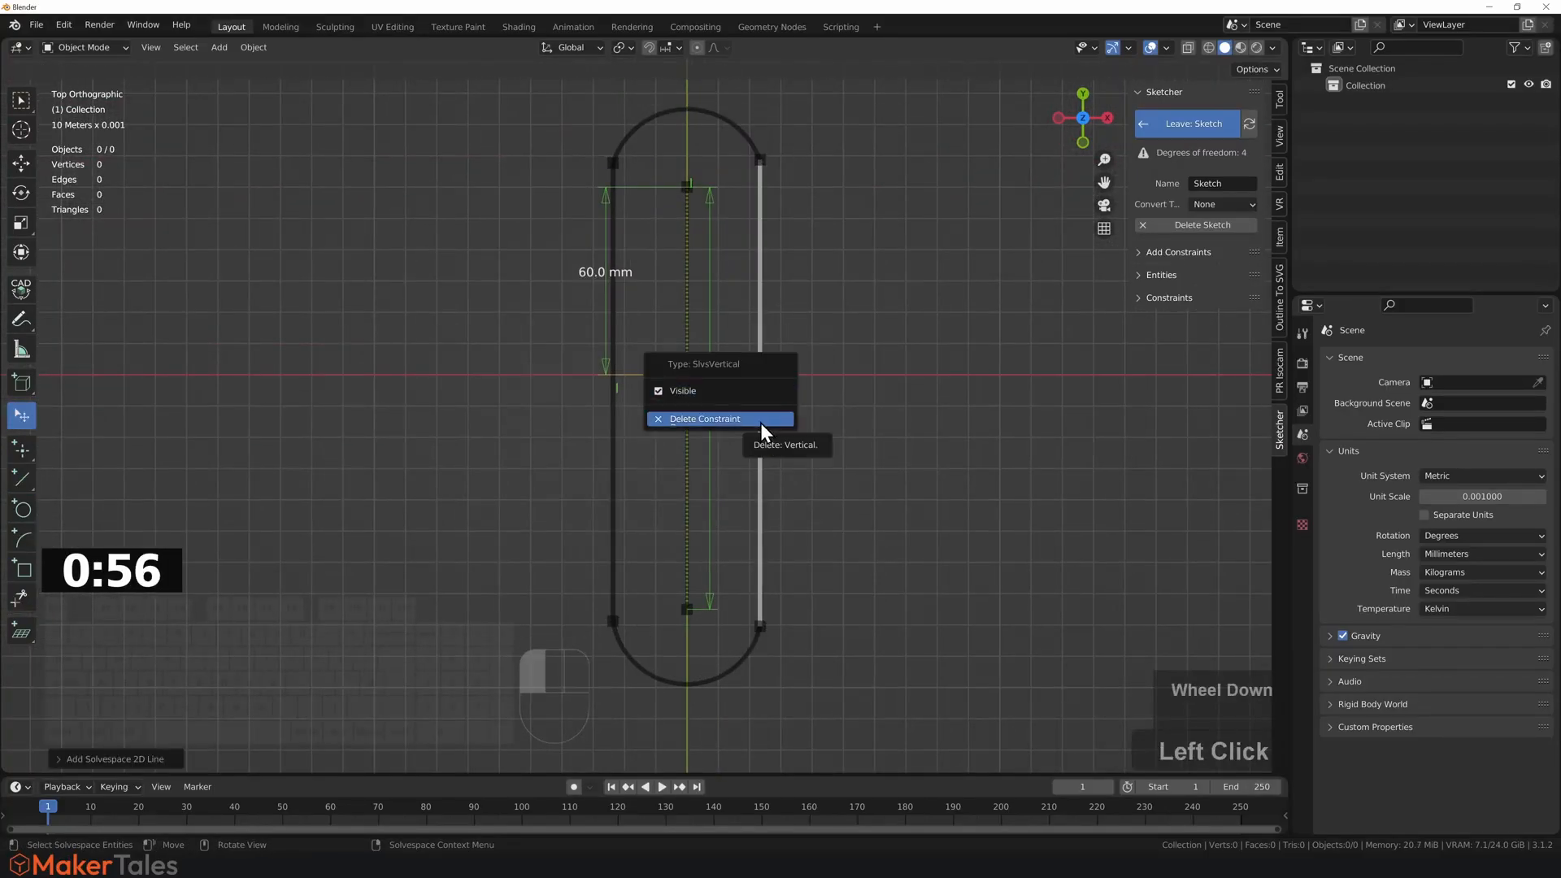
left_click(704, 418)
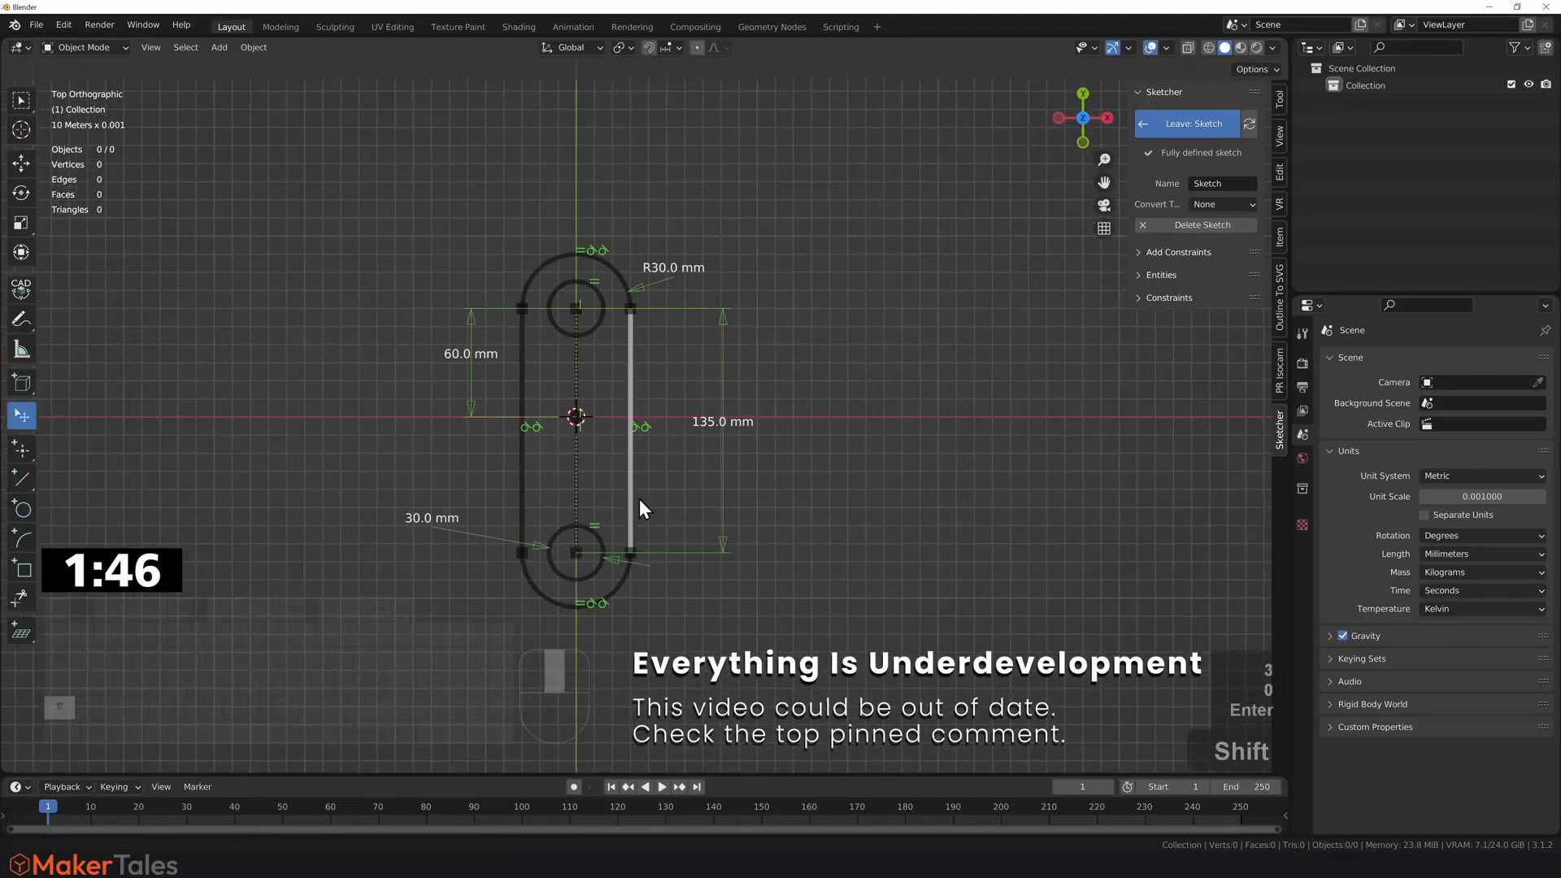
key("3")
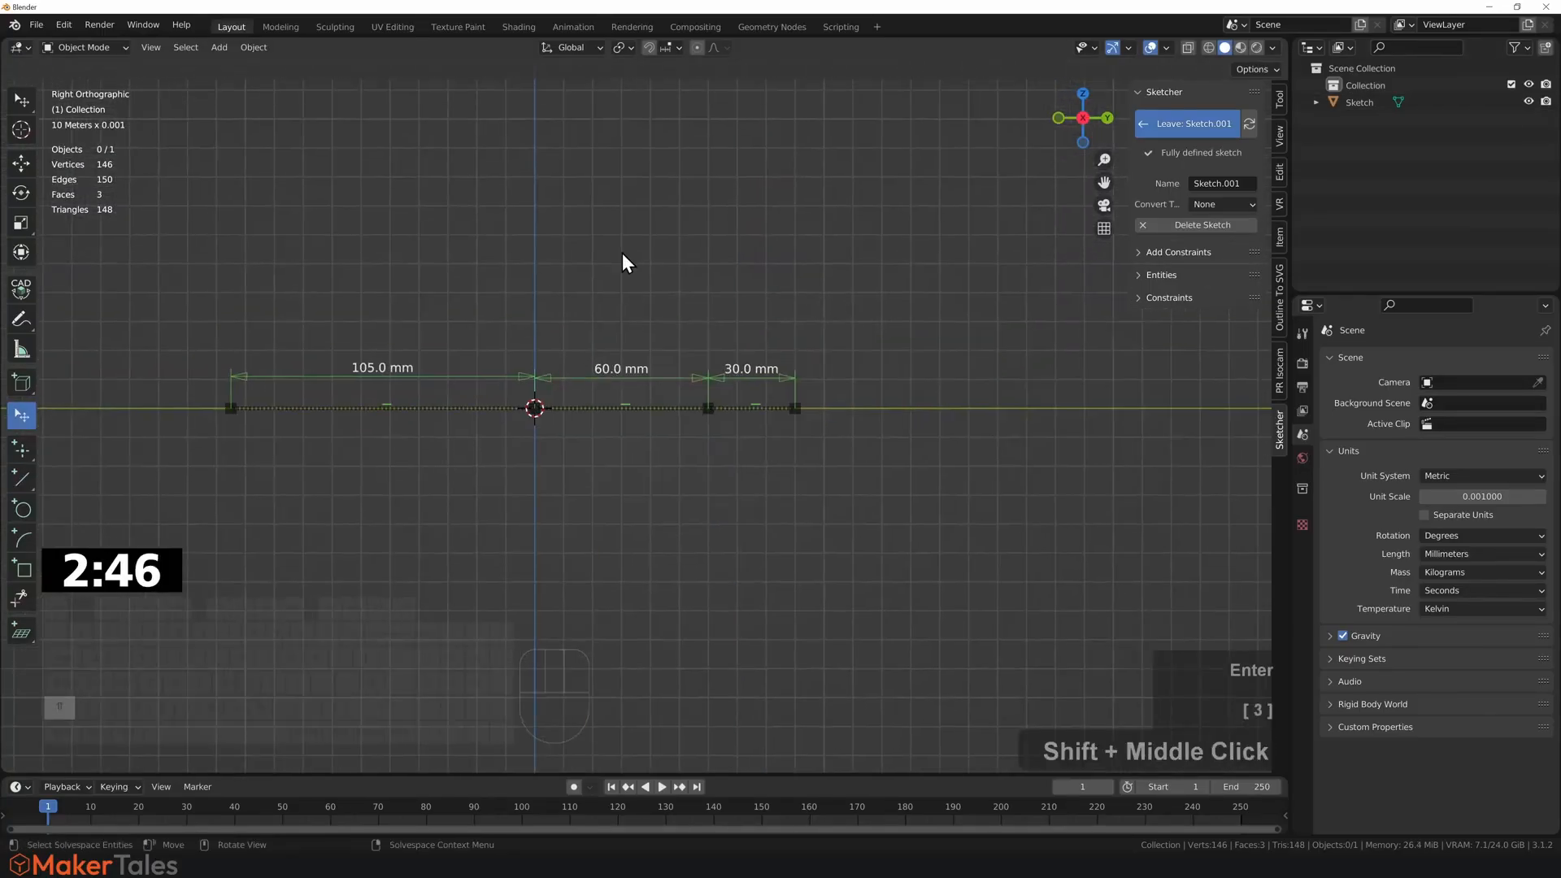
Step: Build the side-profile sketch with 60, 30 and 25 mm dimensions
left_click(831, 503)
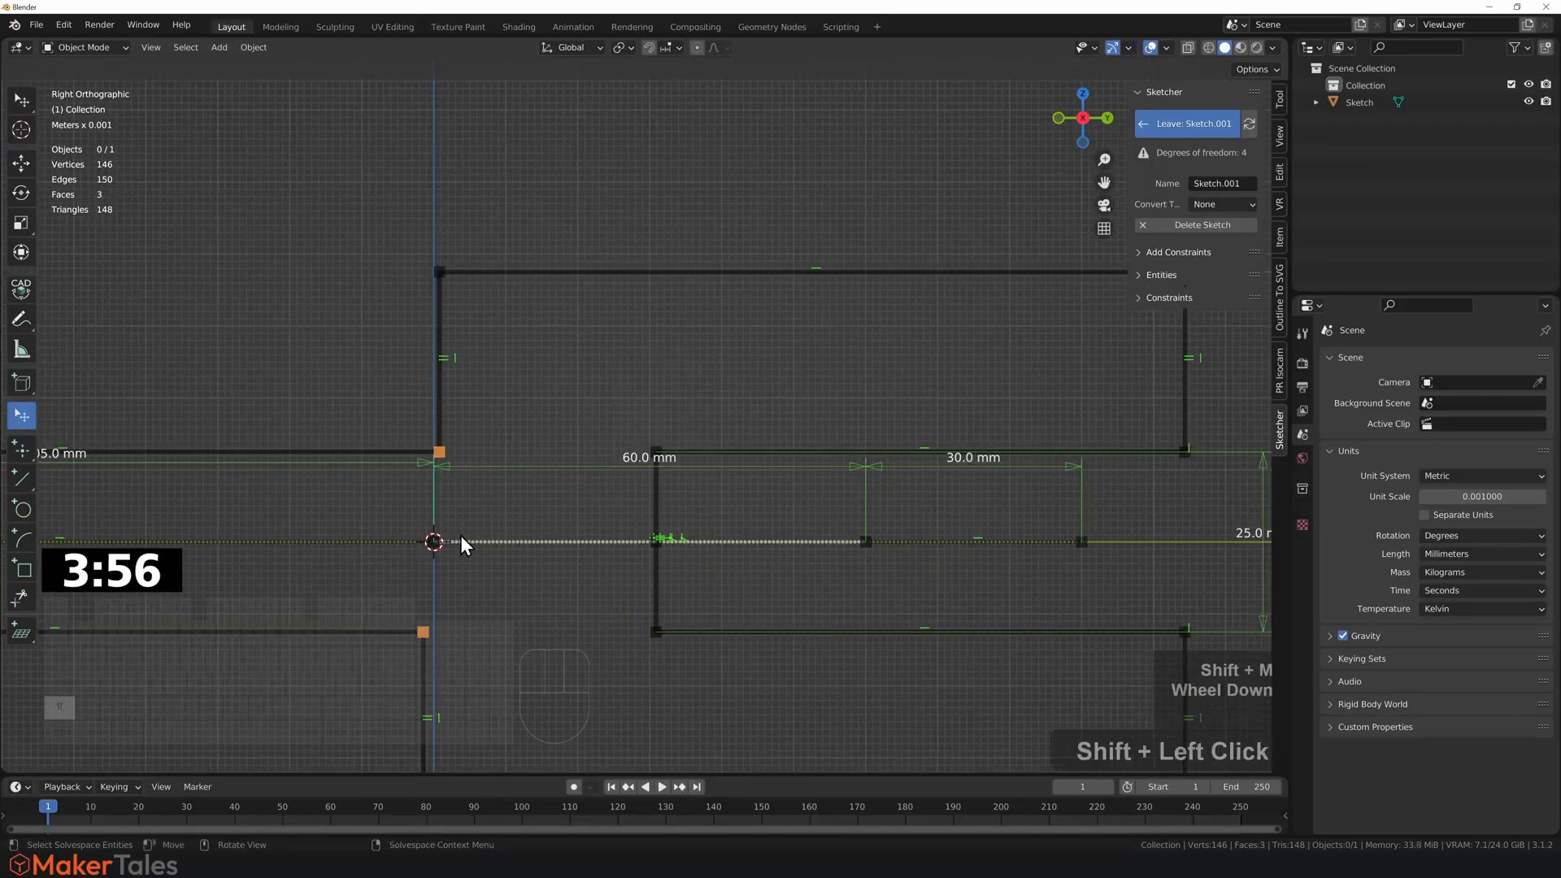
scroll("down", 3)
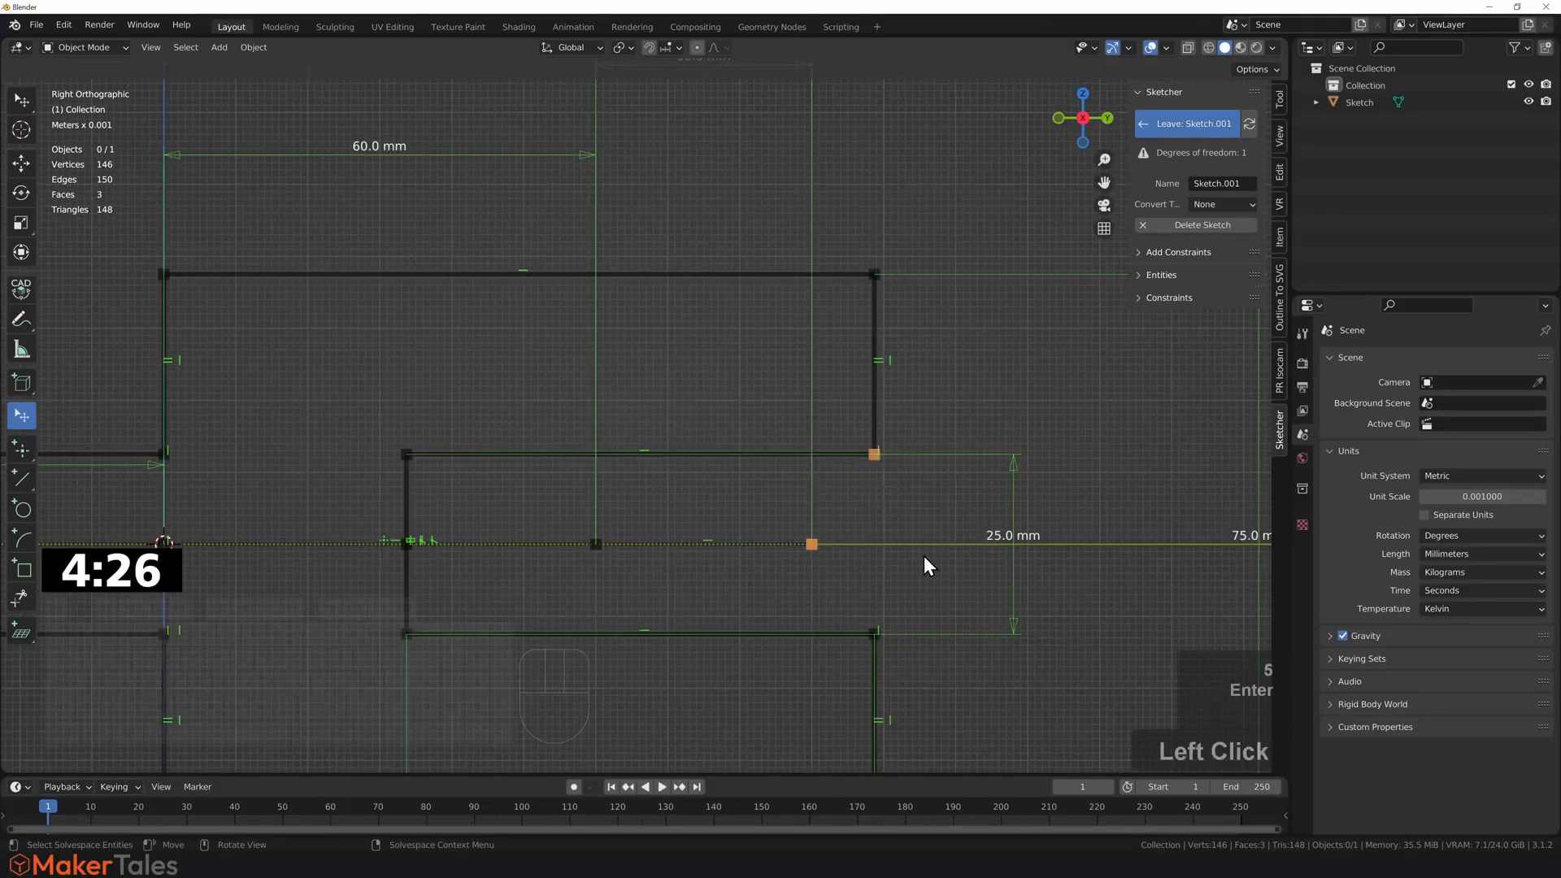
left_click(1188, 124)
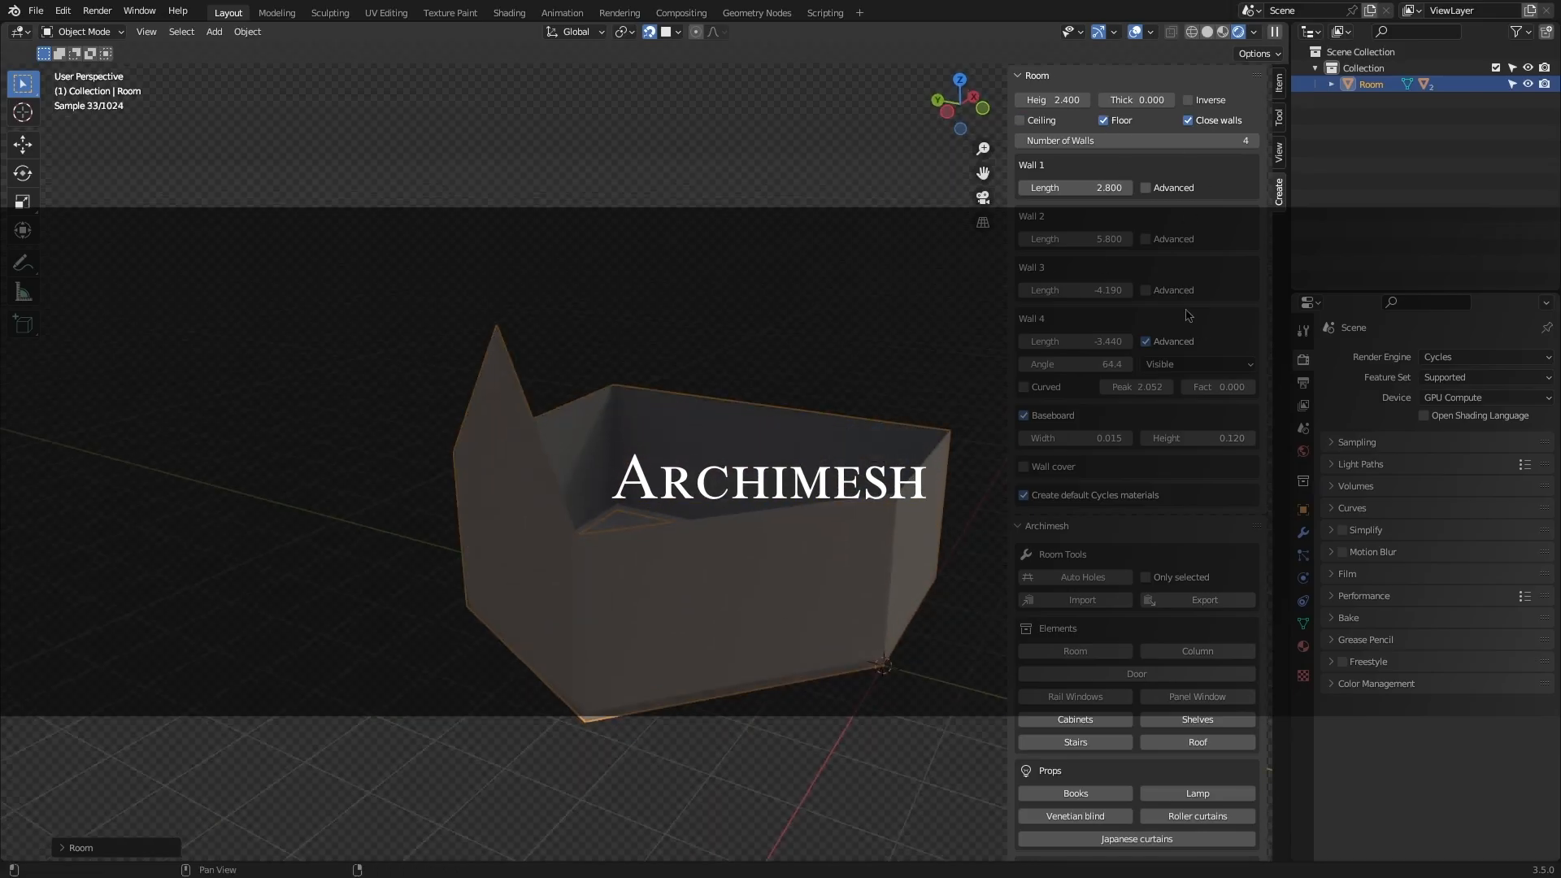
Step: Add an Archimesh room, a cabinet, a shelving unit and a staircase
left_click(1021, 75)
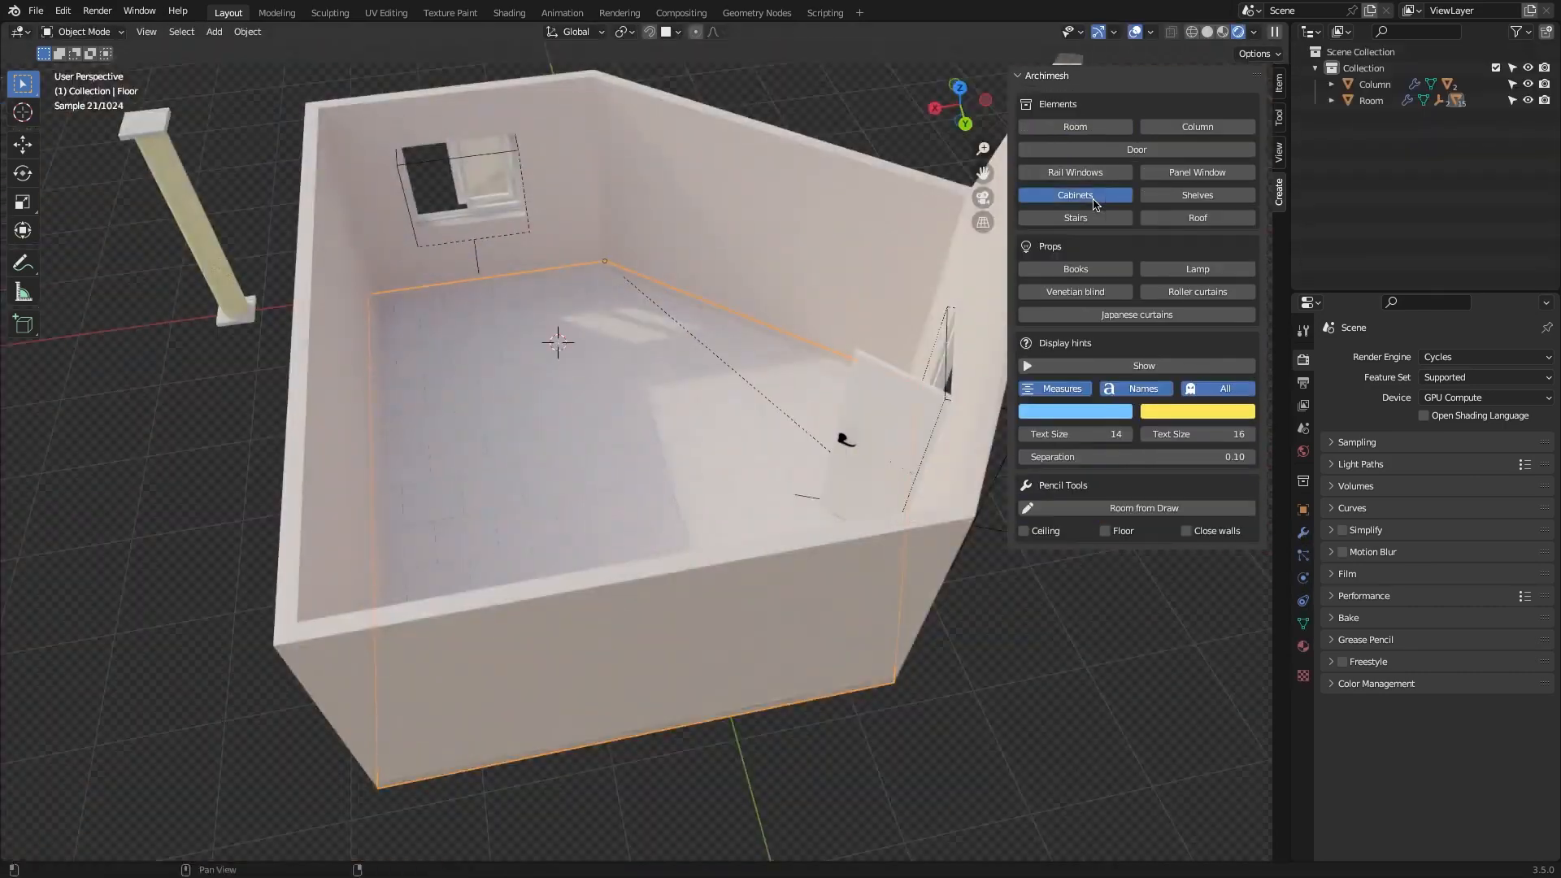
left_click(1074, 195)
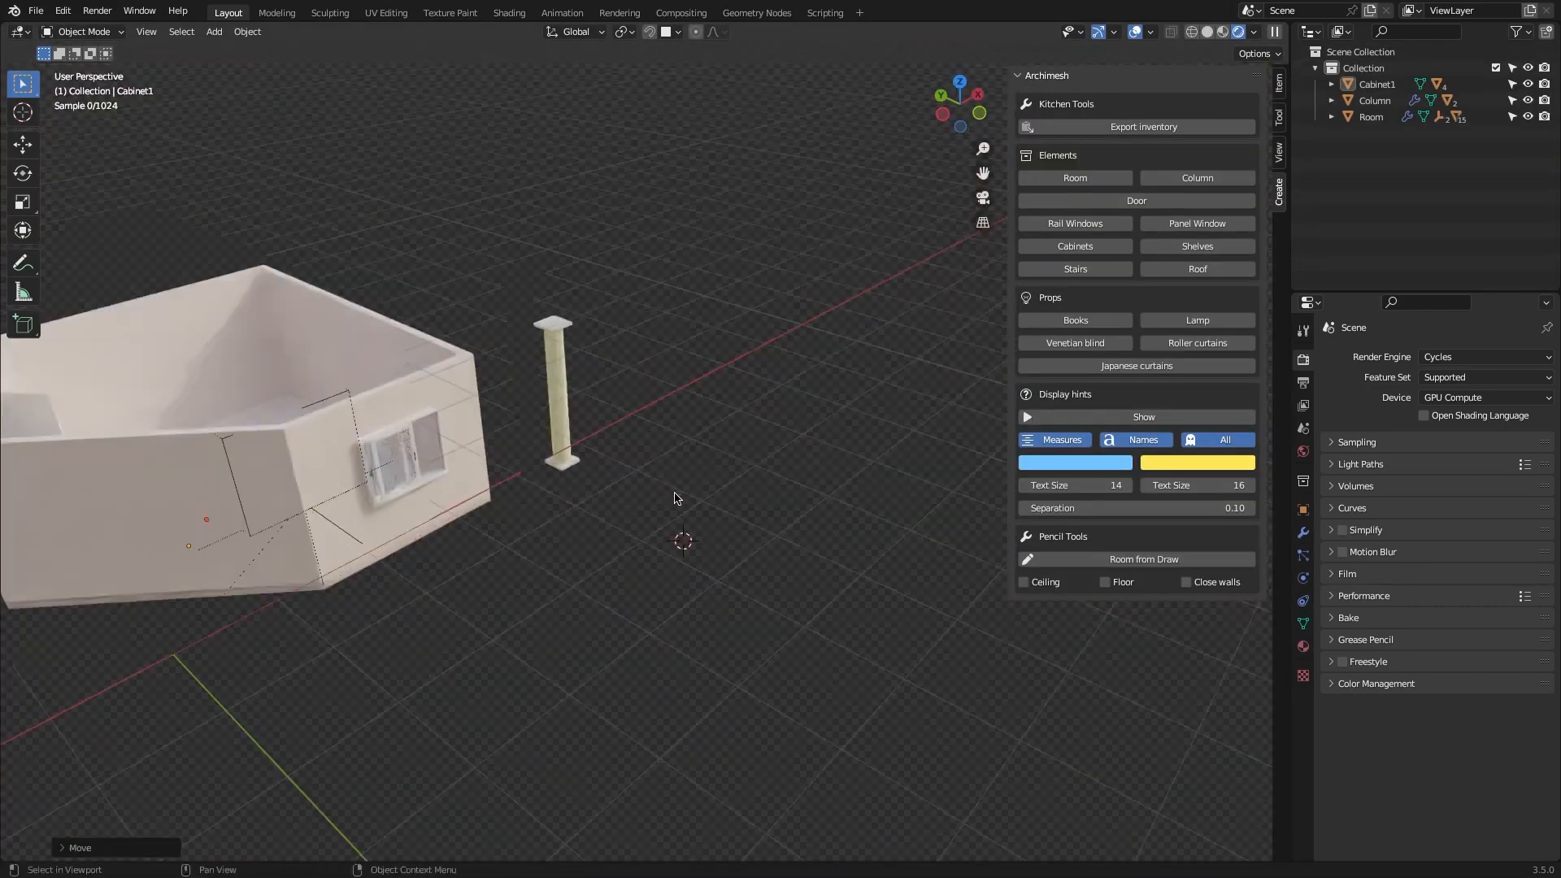
left_click(1196, 246)
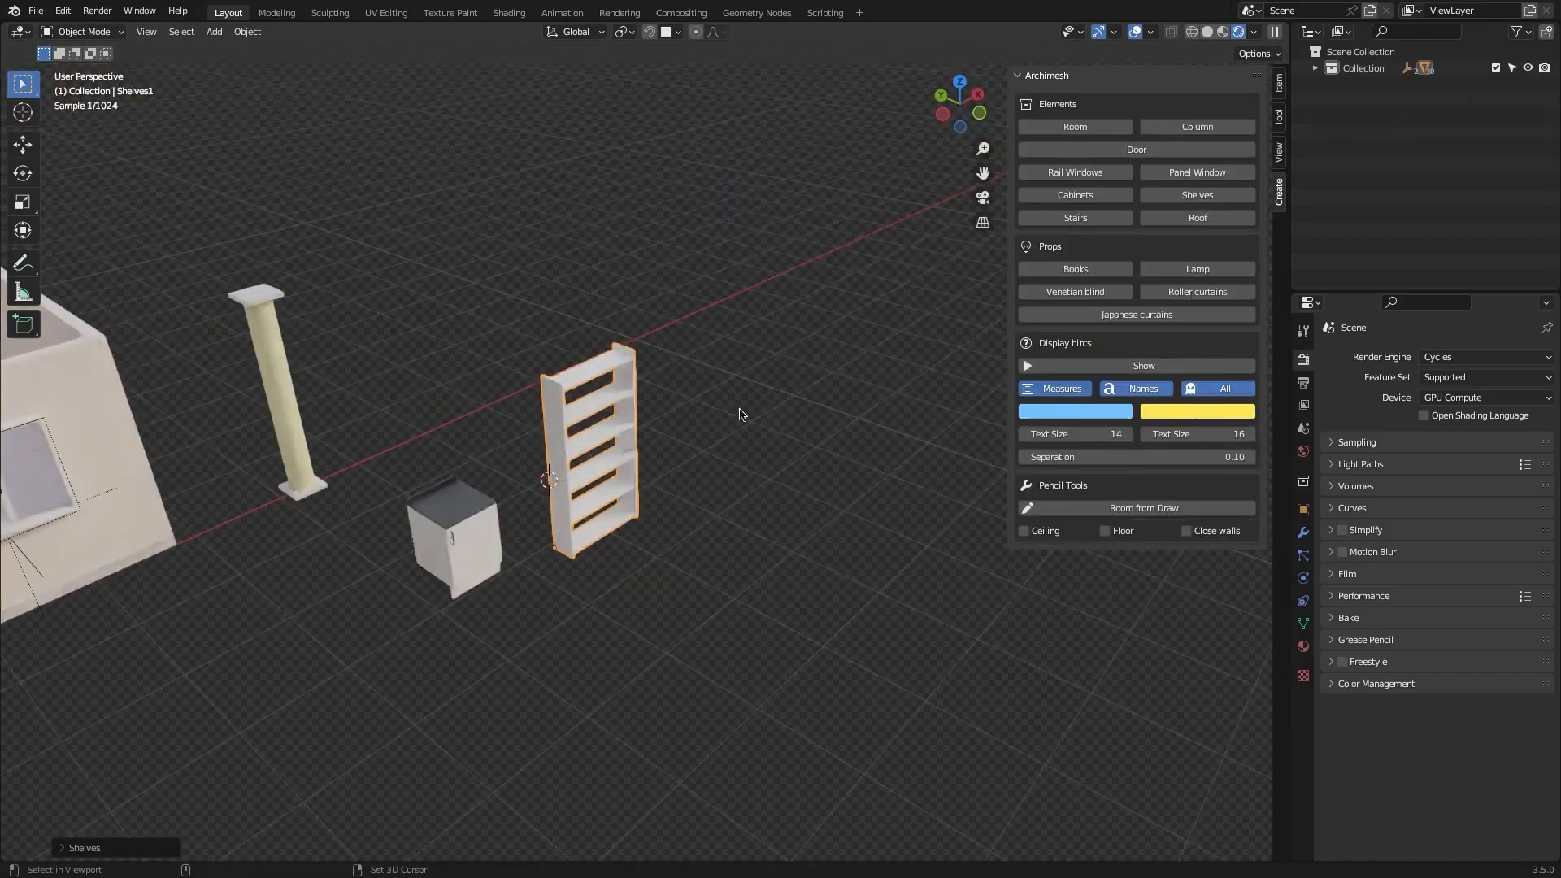
left_click(1075, 218)
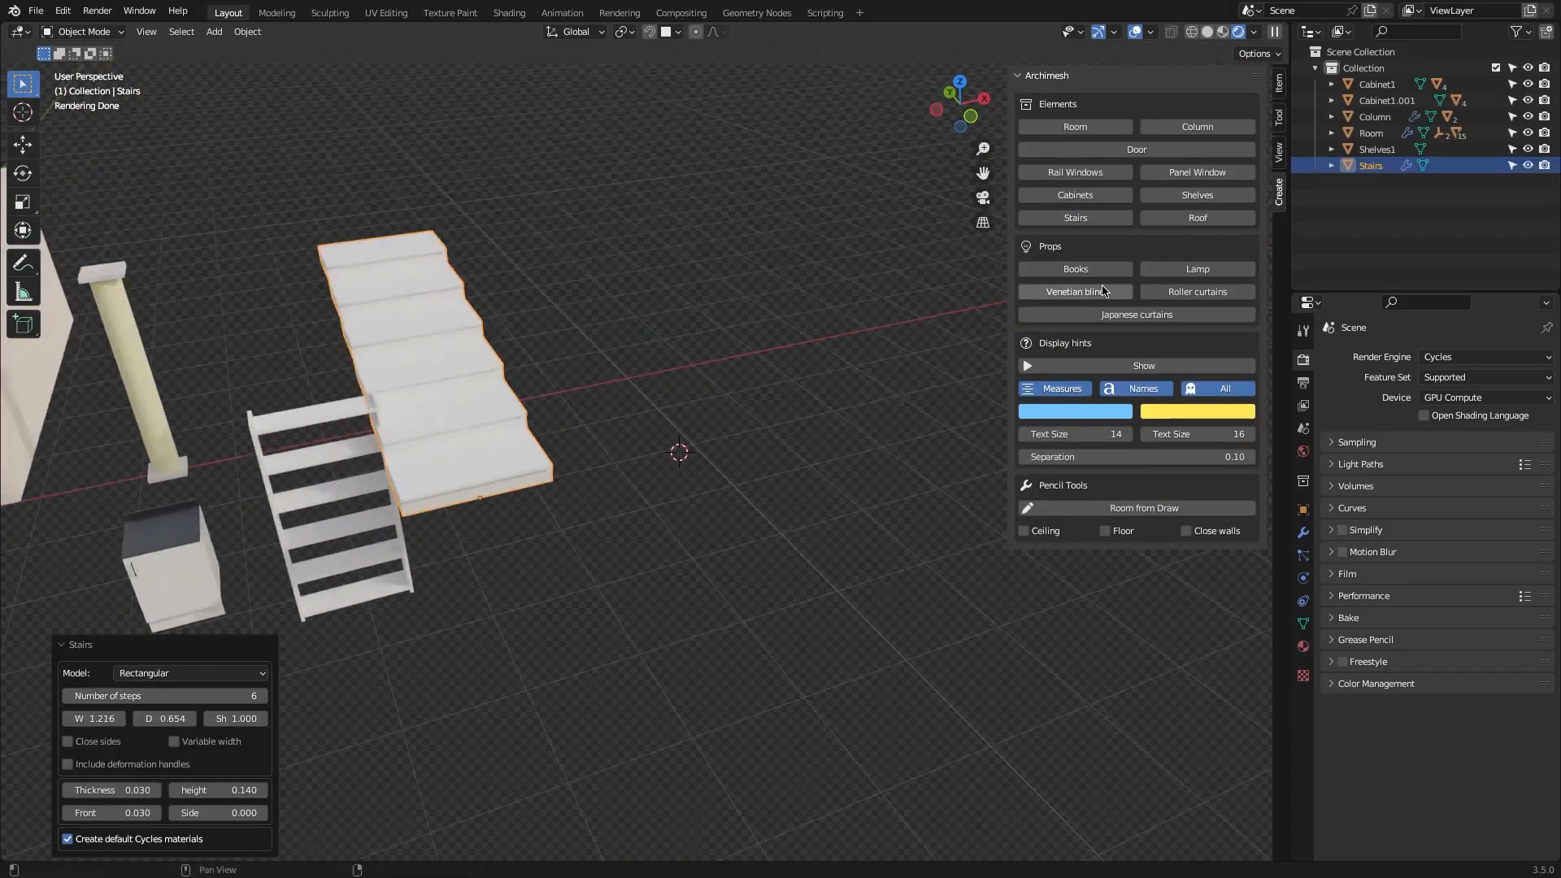
Step: Add a tiled roof section, a row of books, a table lamp and a venetian blind
left_click(1196, 217)
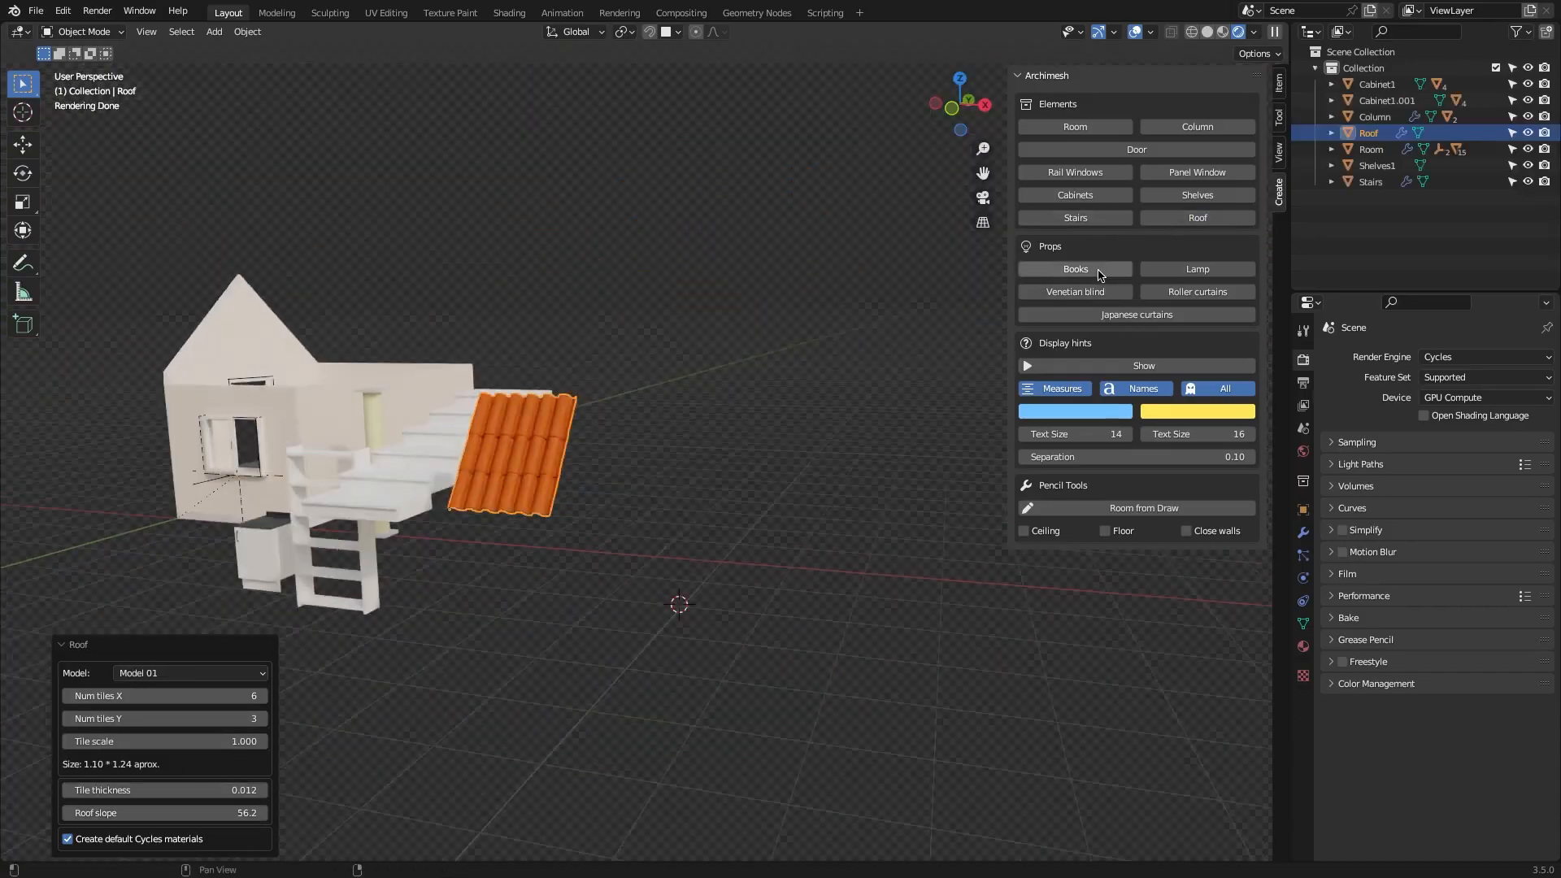
left_click(1074, 269)
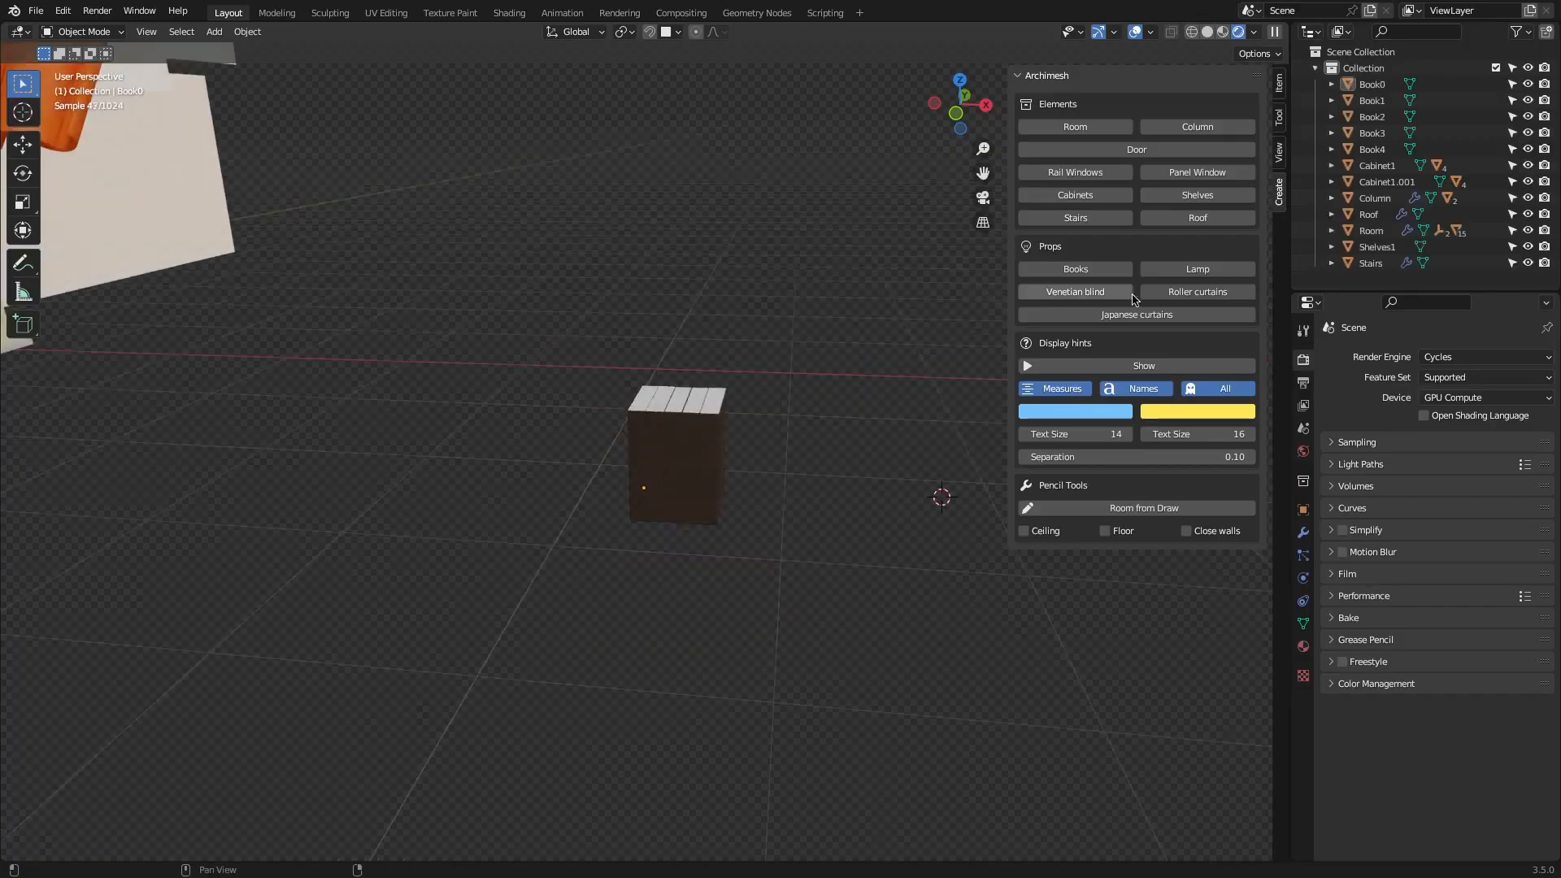
left_click(1196, 269)
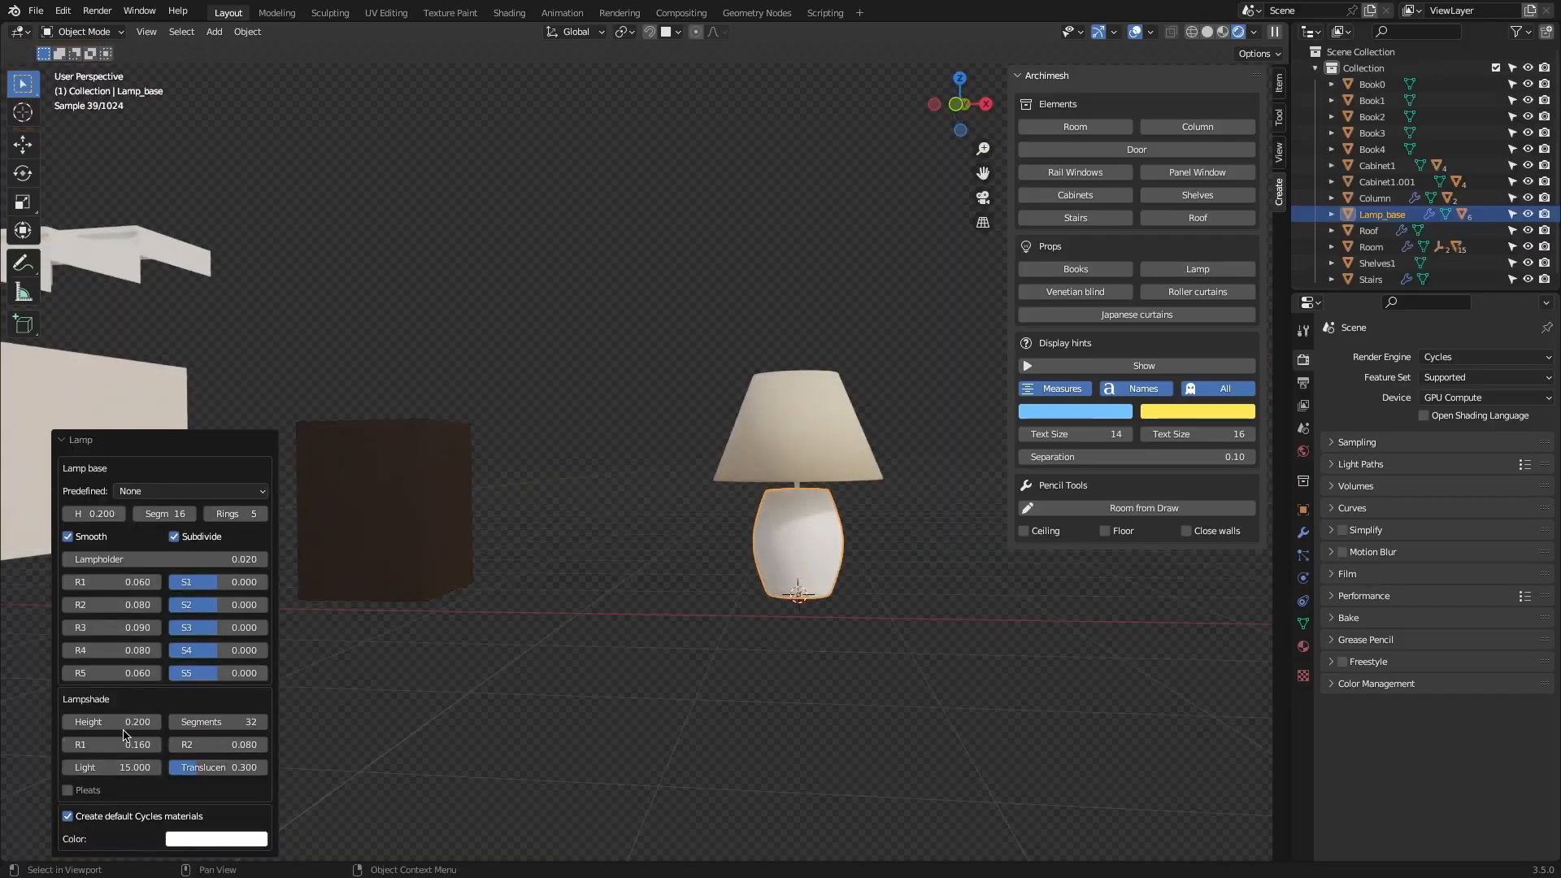
left_click(1074, 292)
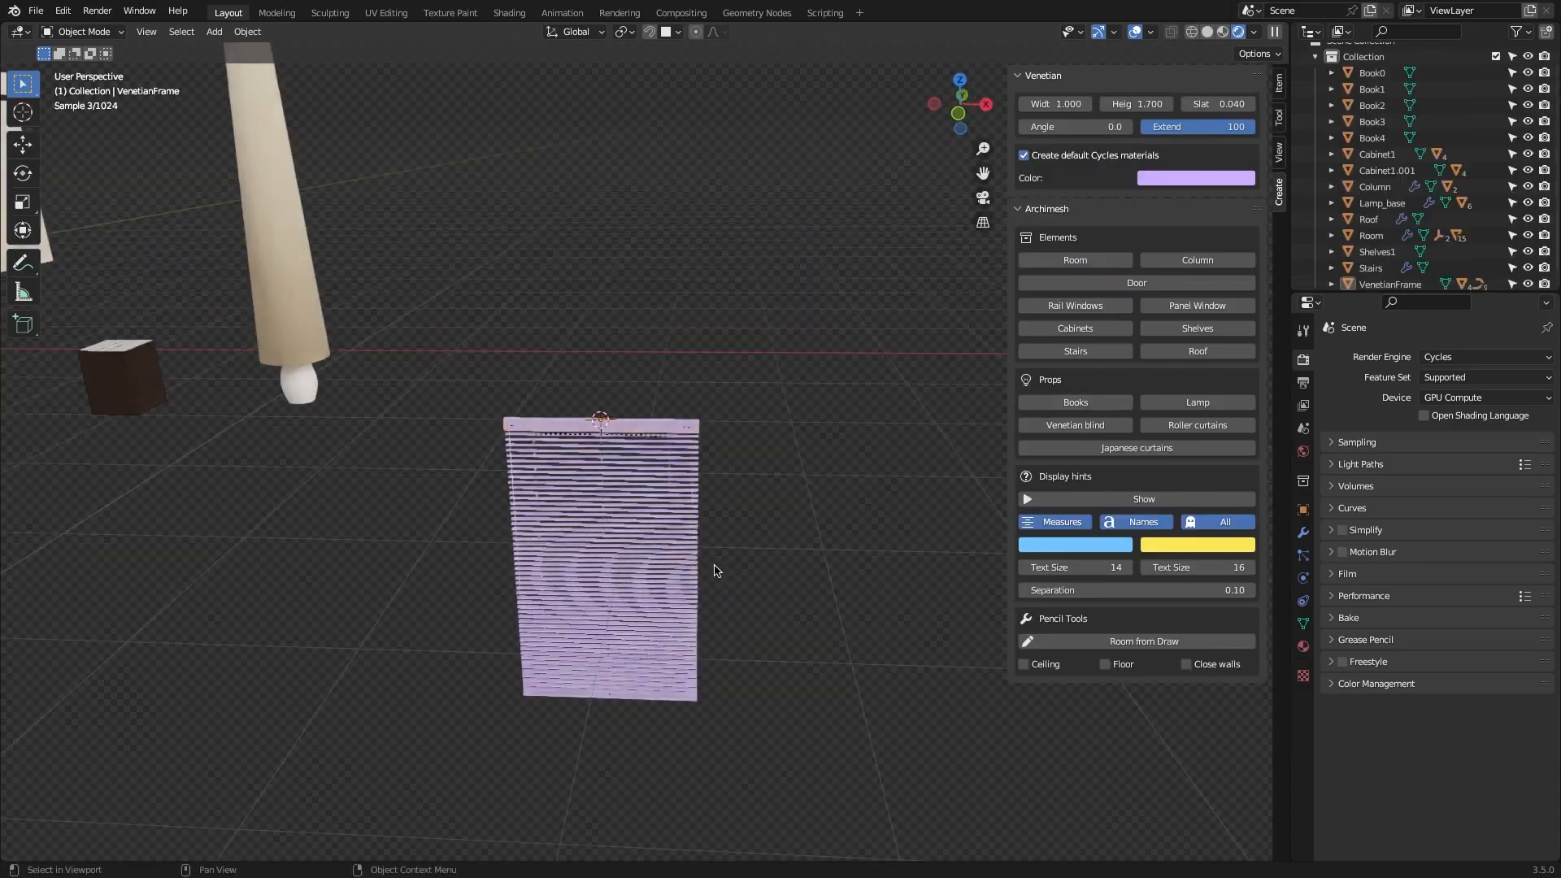
left_click(1197, 425)
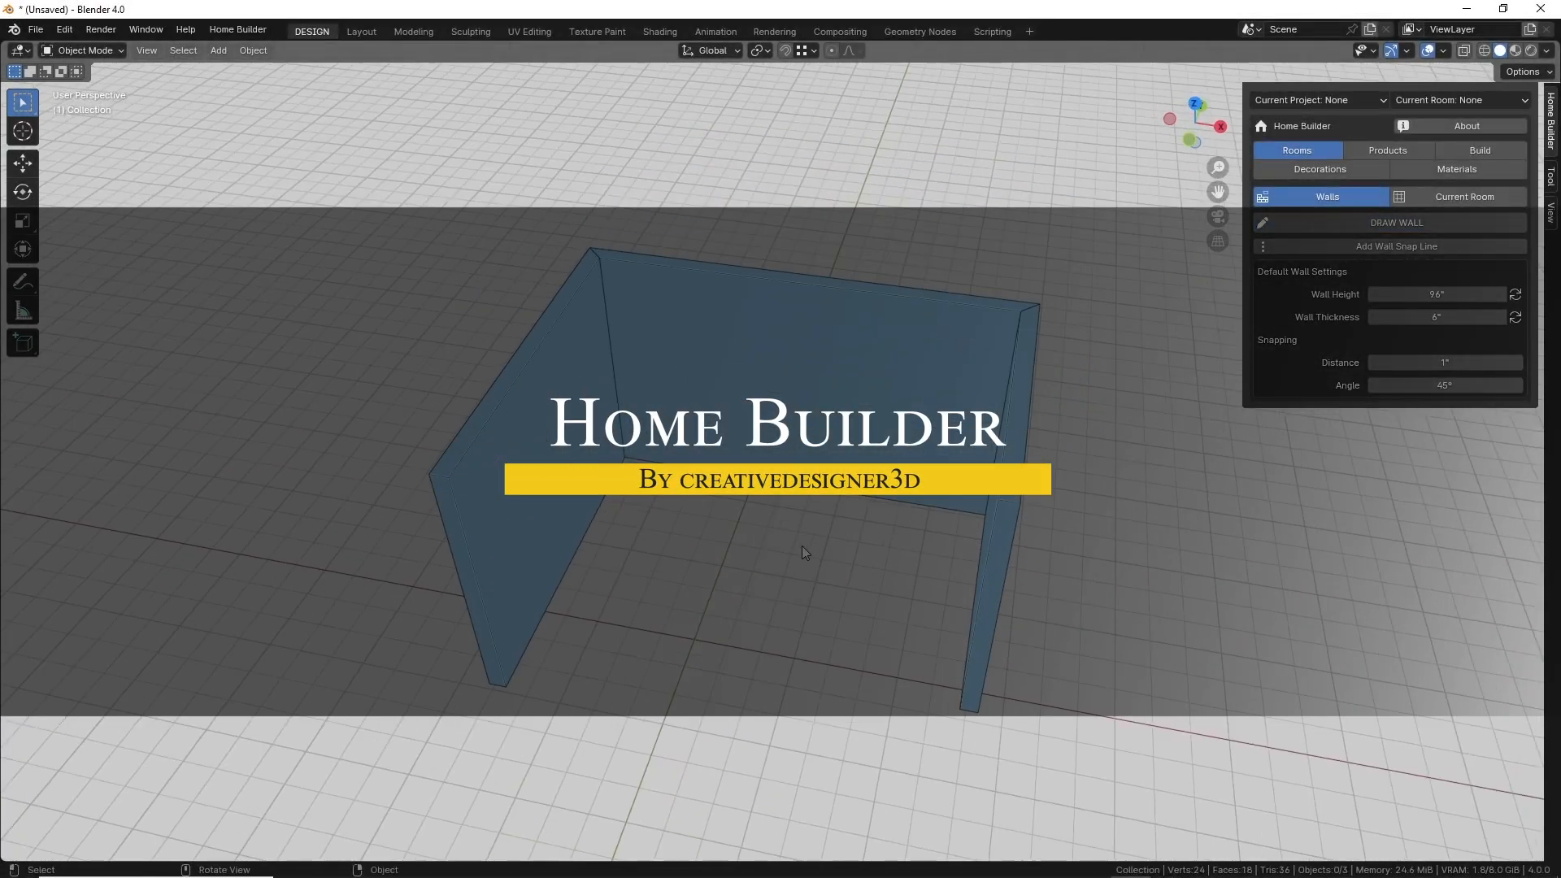
Step: Place a small window from Doors and Windows, then a tall stacked cabinet against the wall
left_click(1385, 151)
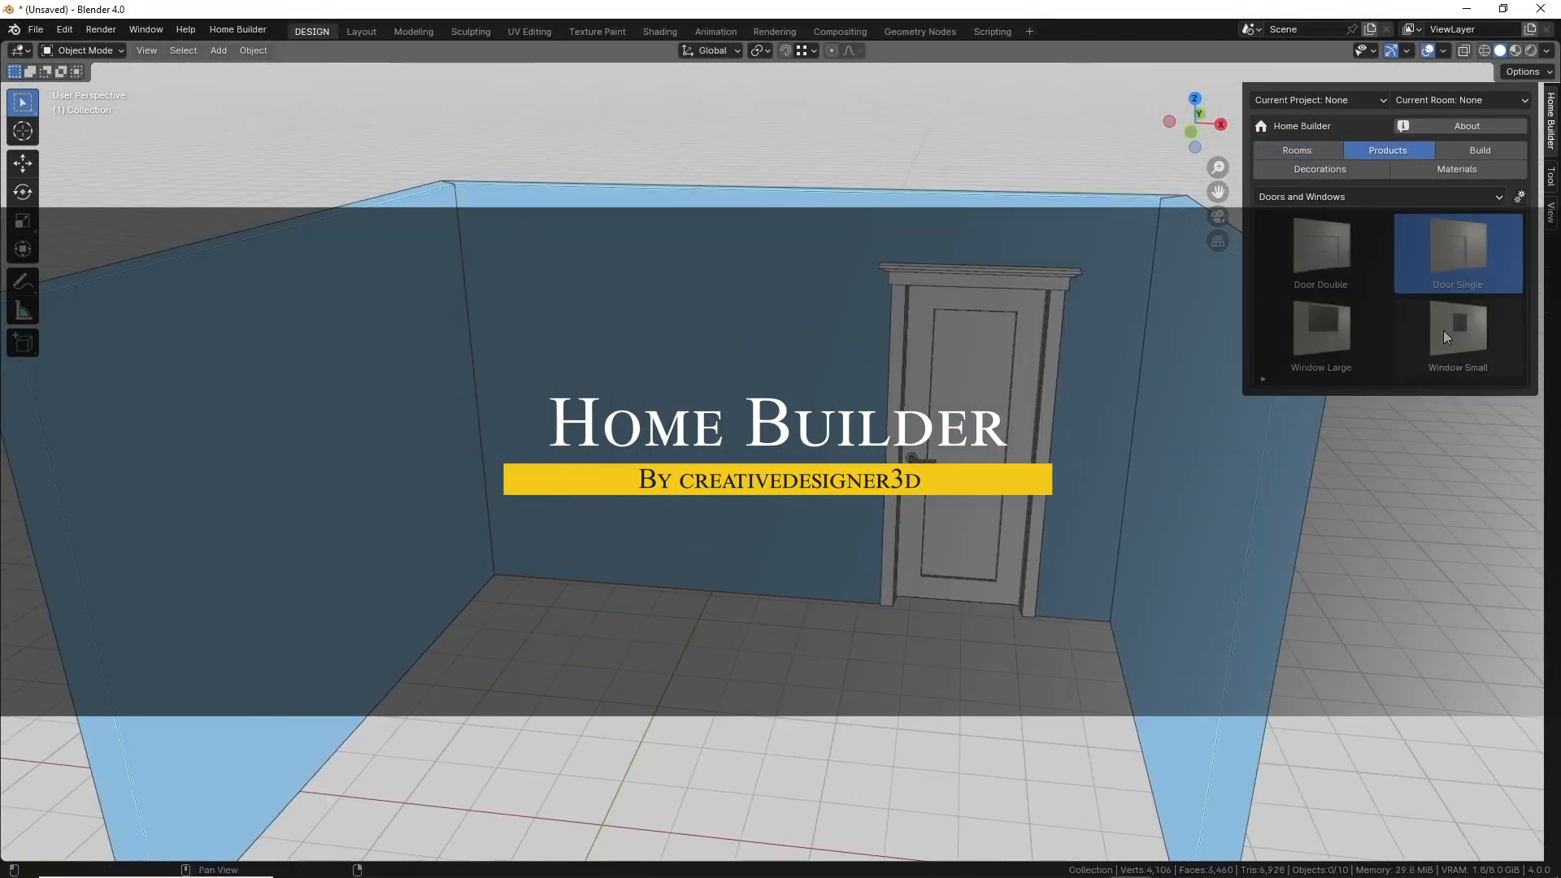
left_click(1522, 196)
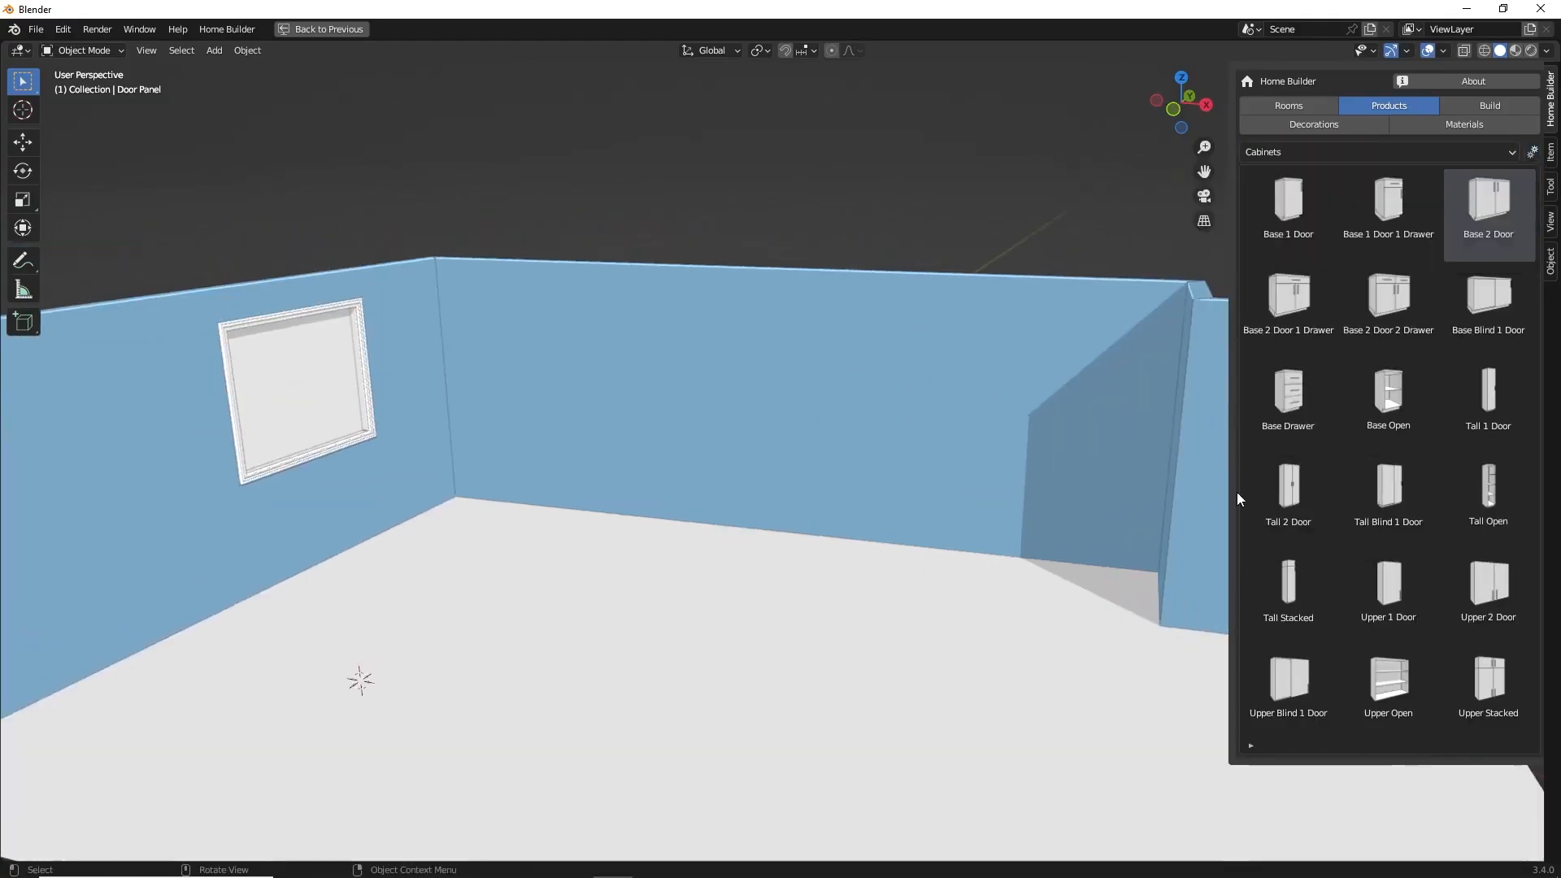
left_click(1288, 582)
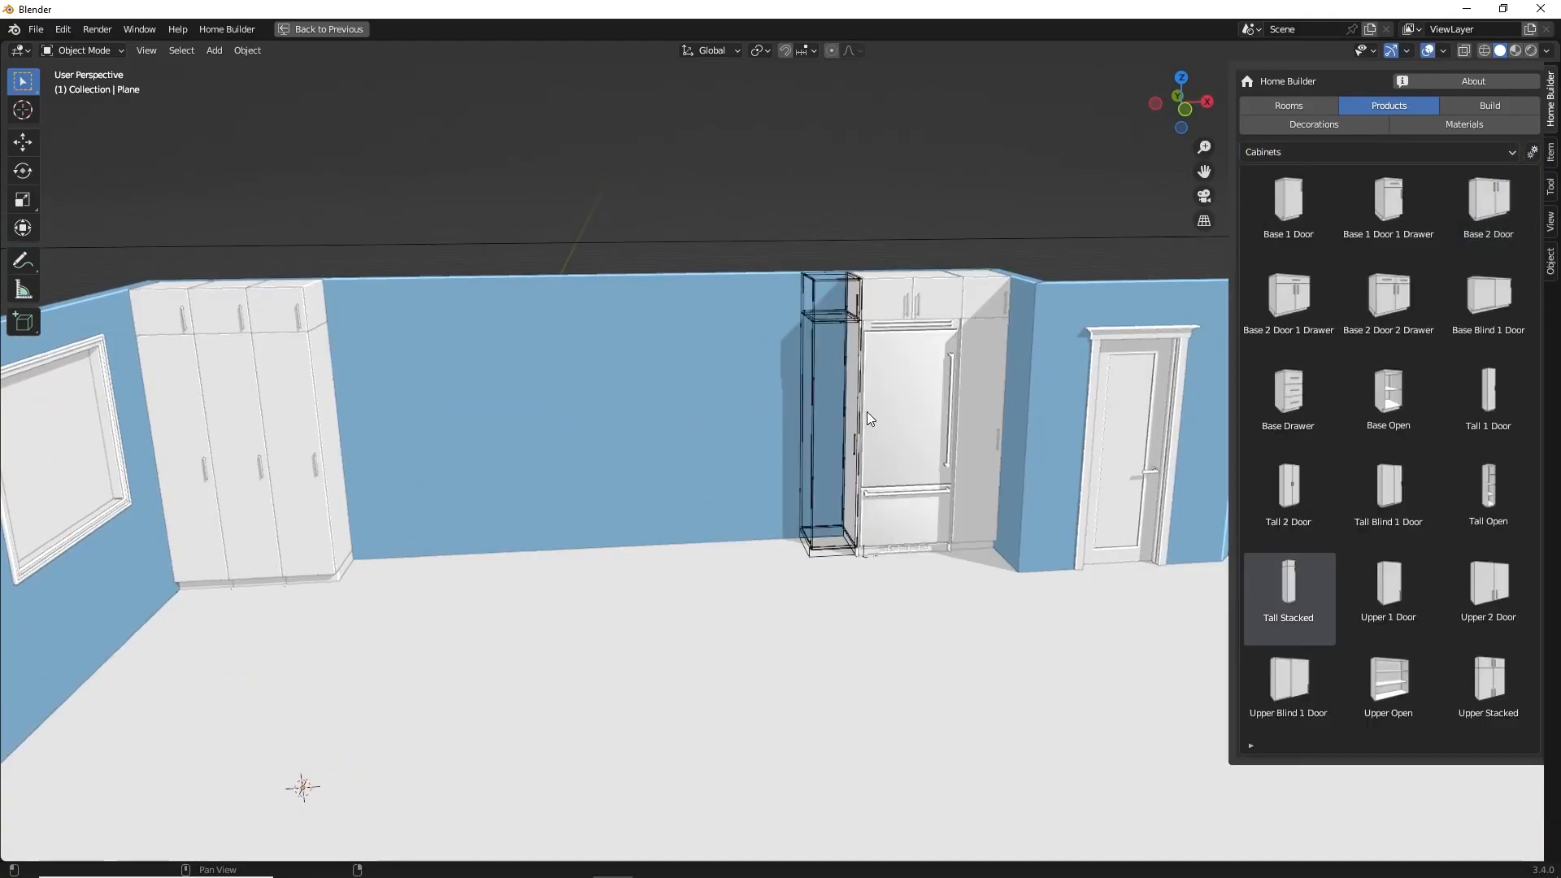
Step: Draw a new run of walls and edit the wall values in Wall Prompts
left_click(1287, 106)
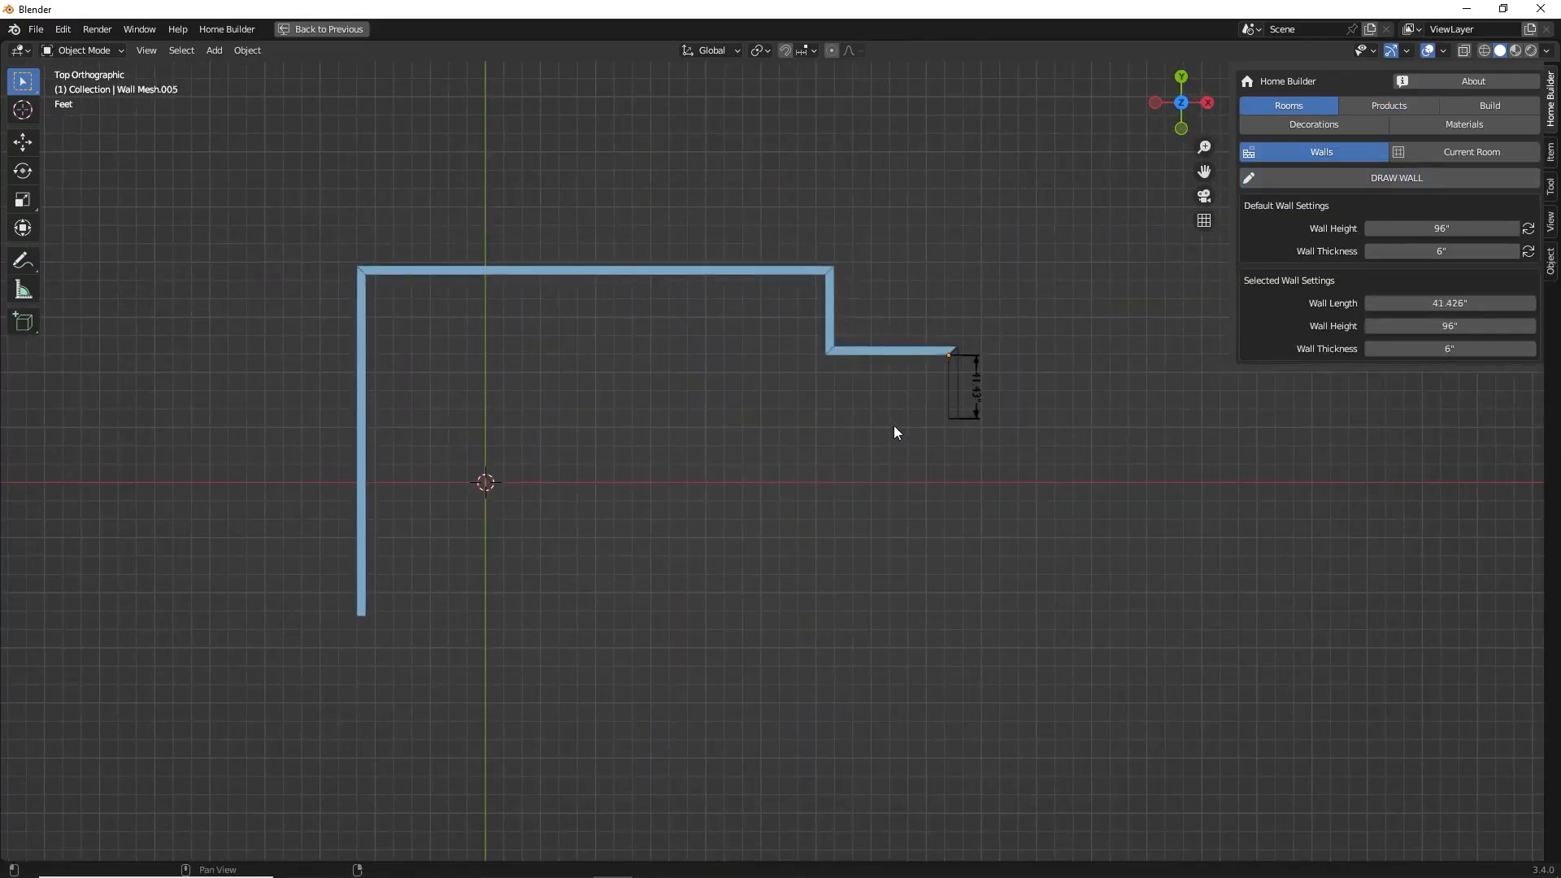
left_click(953, 625)
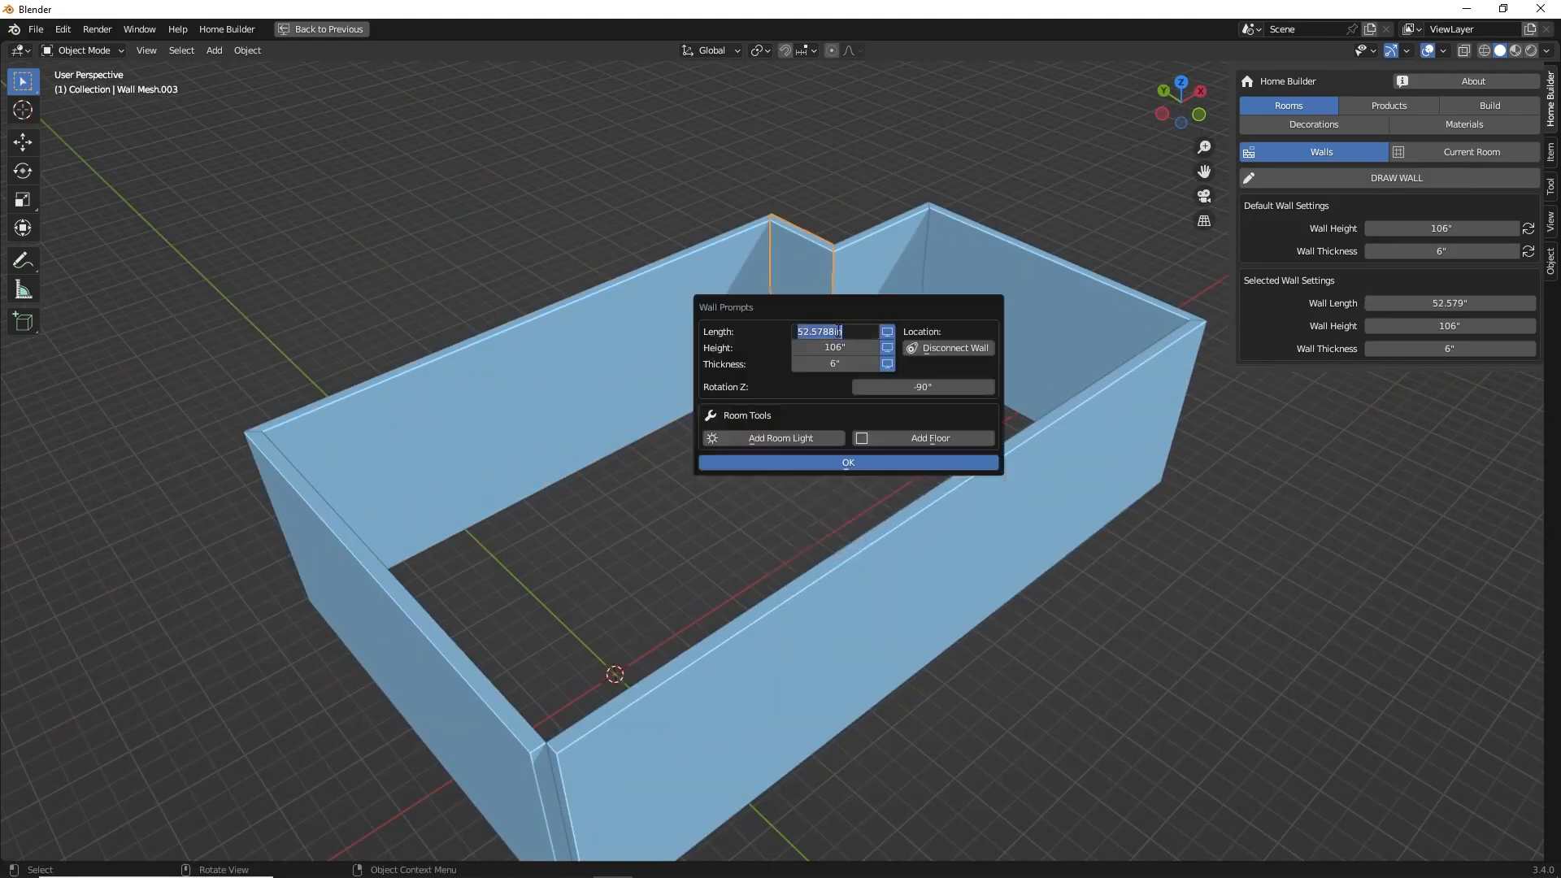
left_click(848, 461)
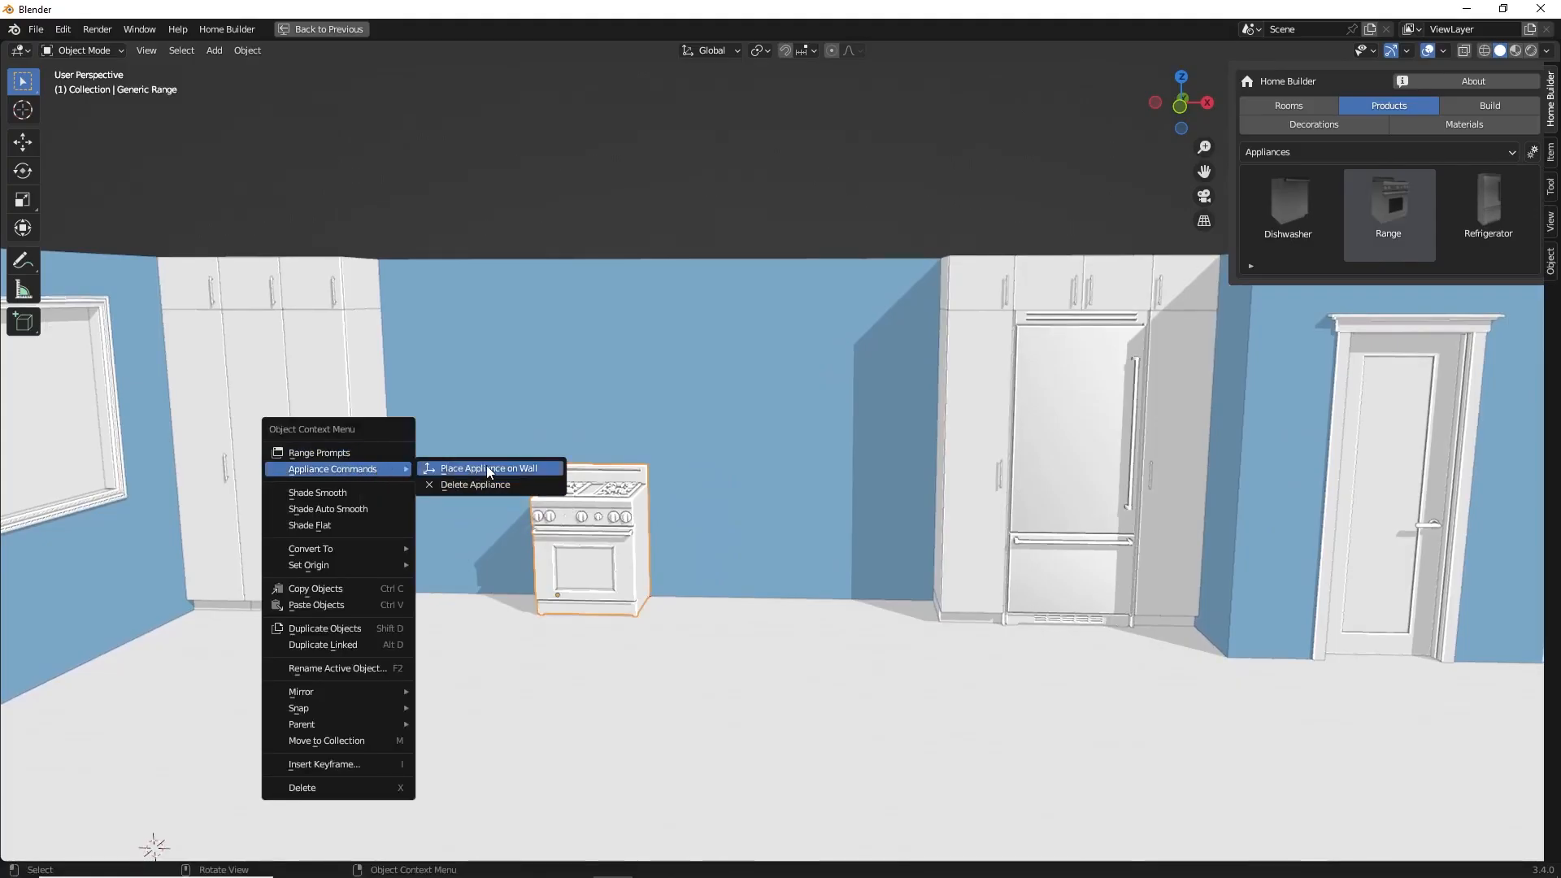
Step: Snap the range to the wall and fit an inset wire rack into the pantry cabinet
left_click(488, 469)
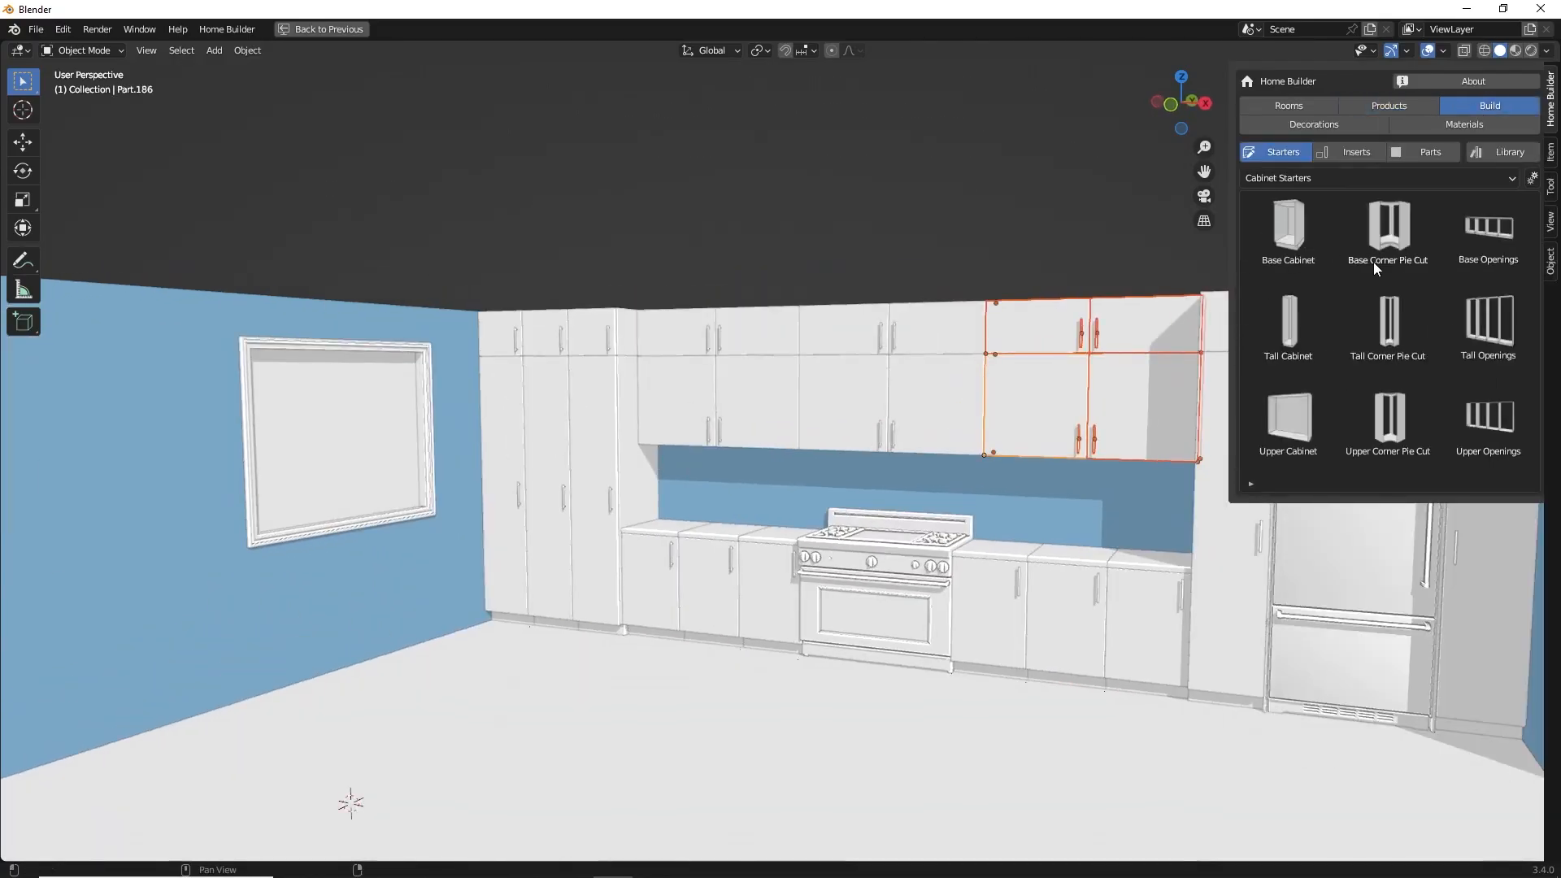
left_click(555, 445)
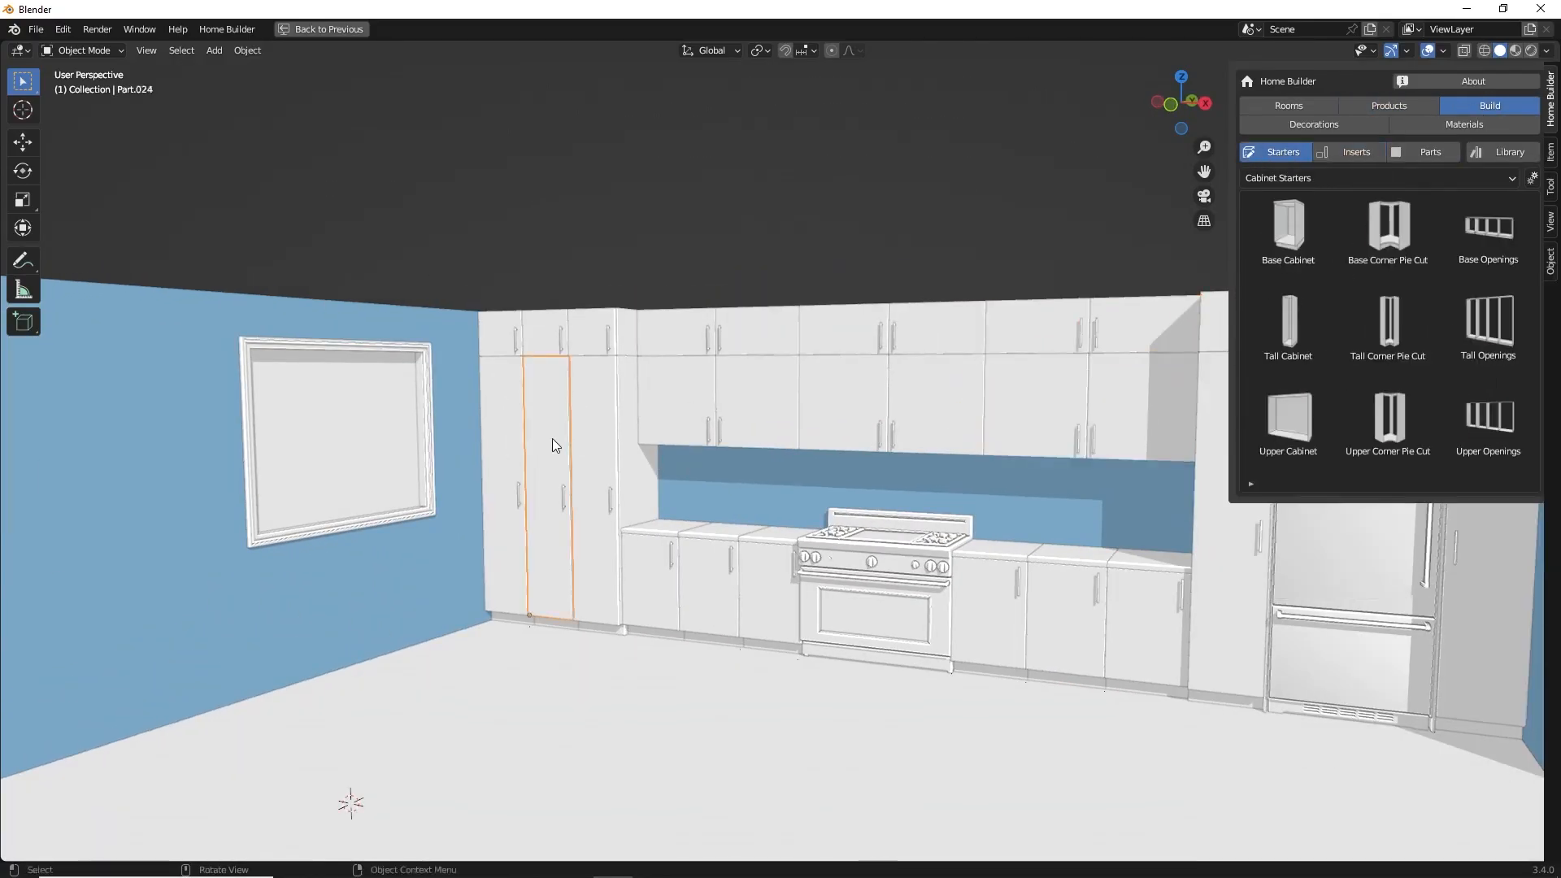
left_click(1356, 151)
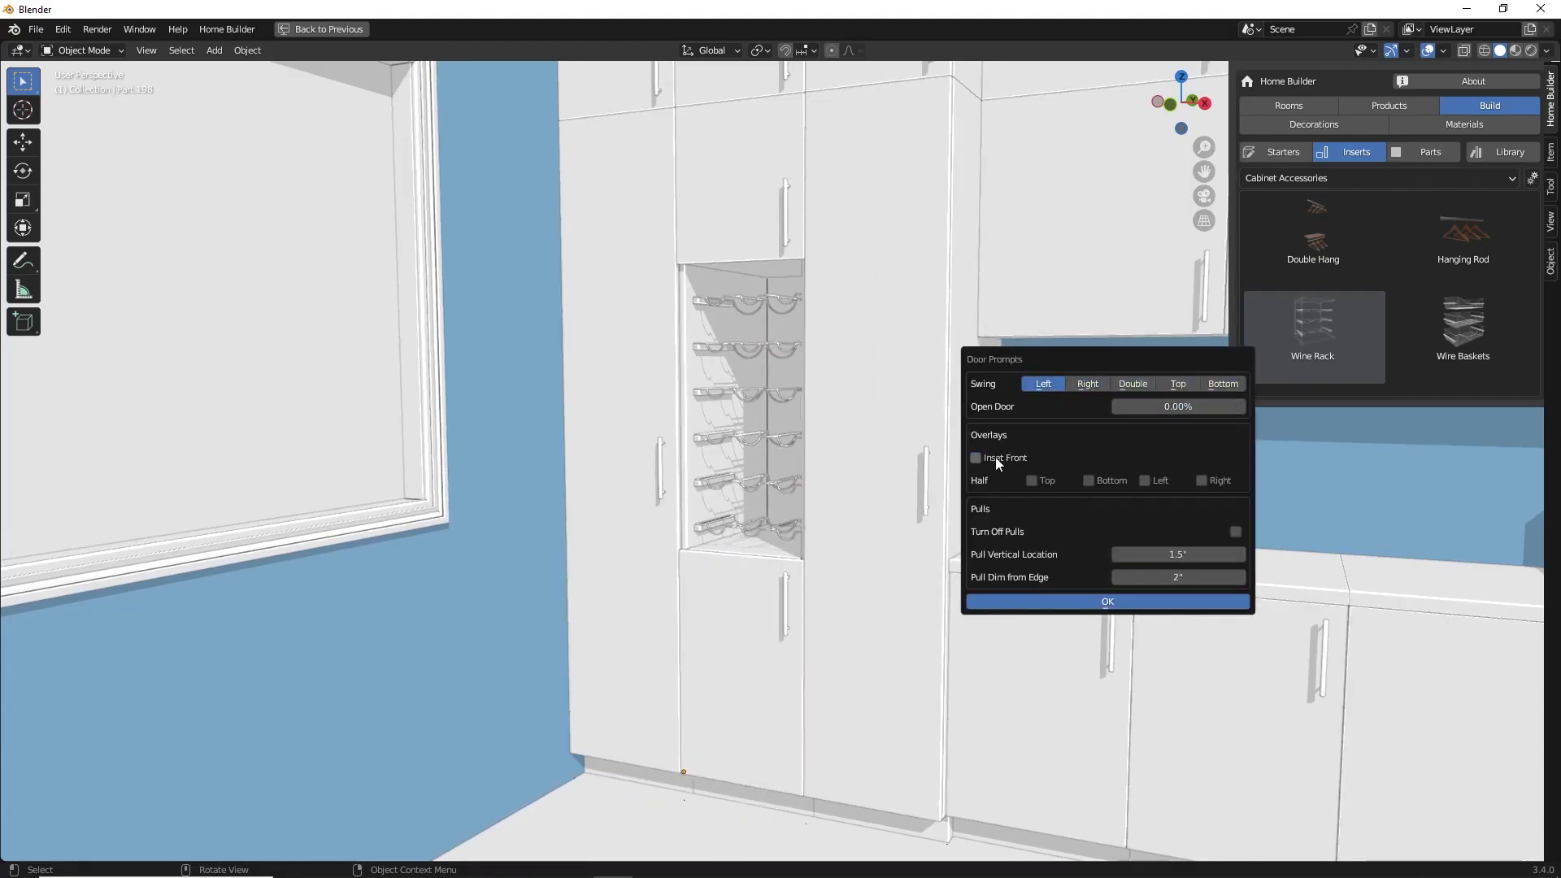
left_click(1106, 600)
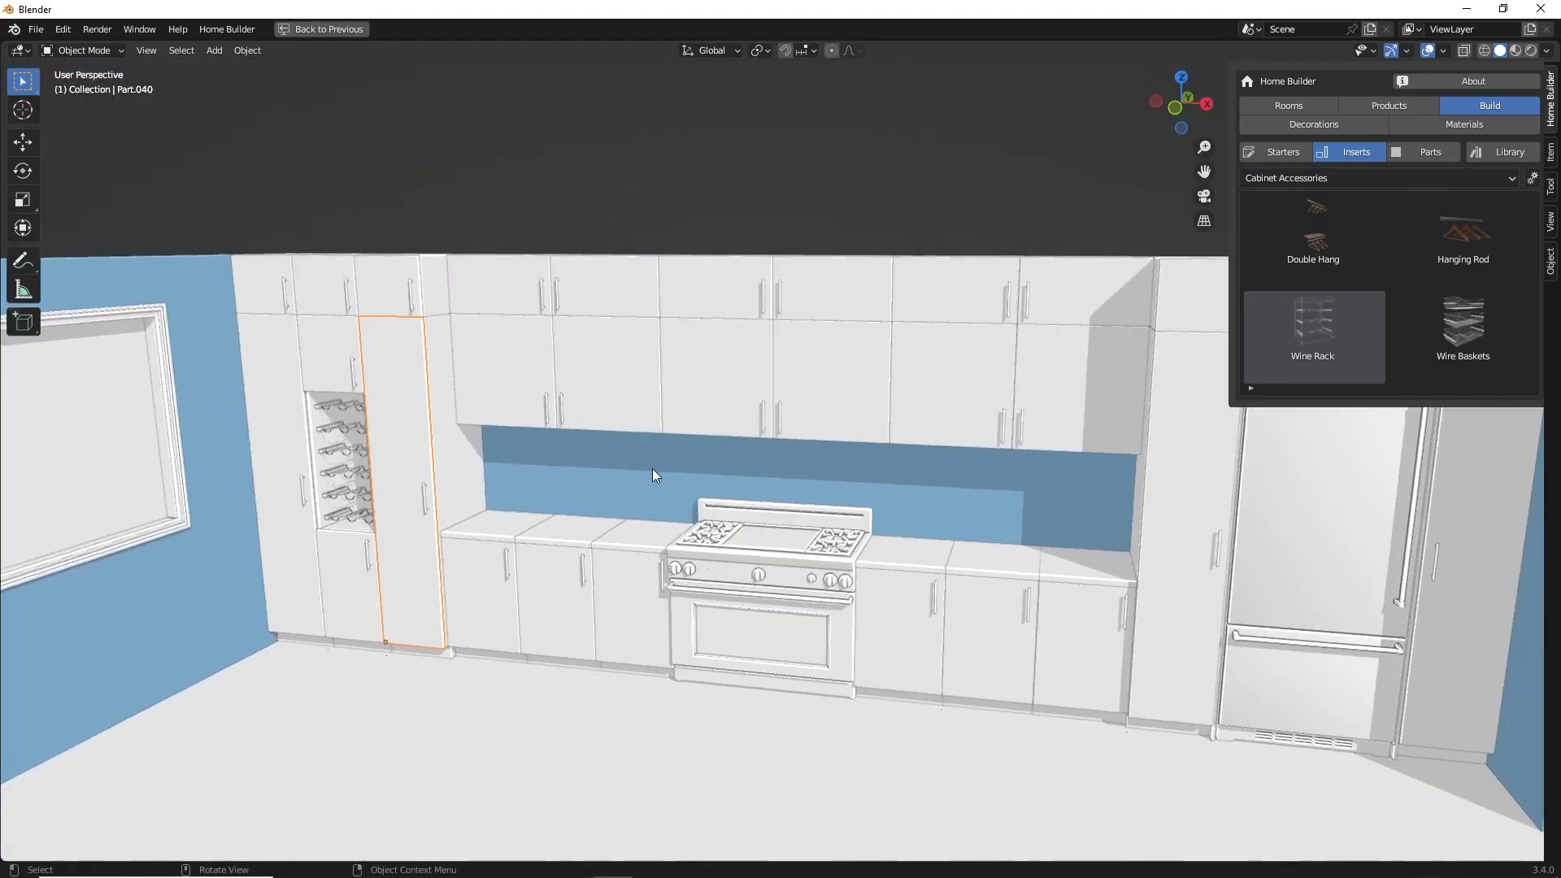
left_click(1388, 106)
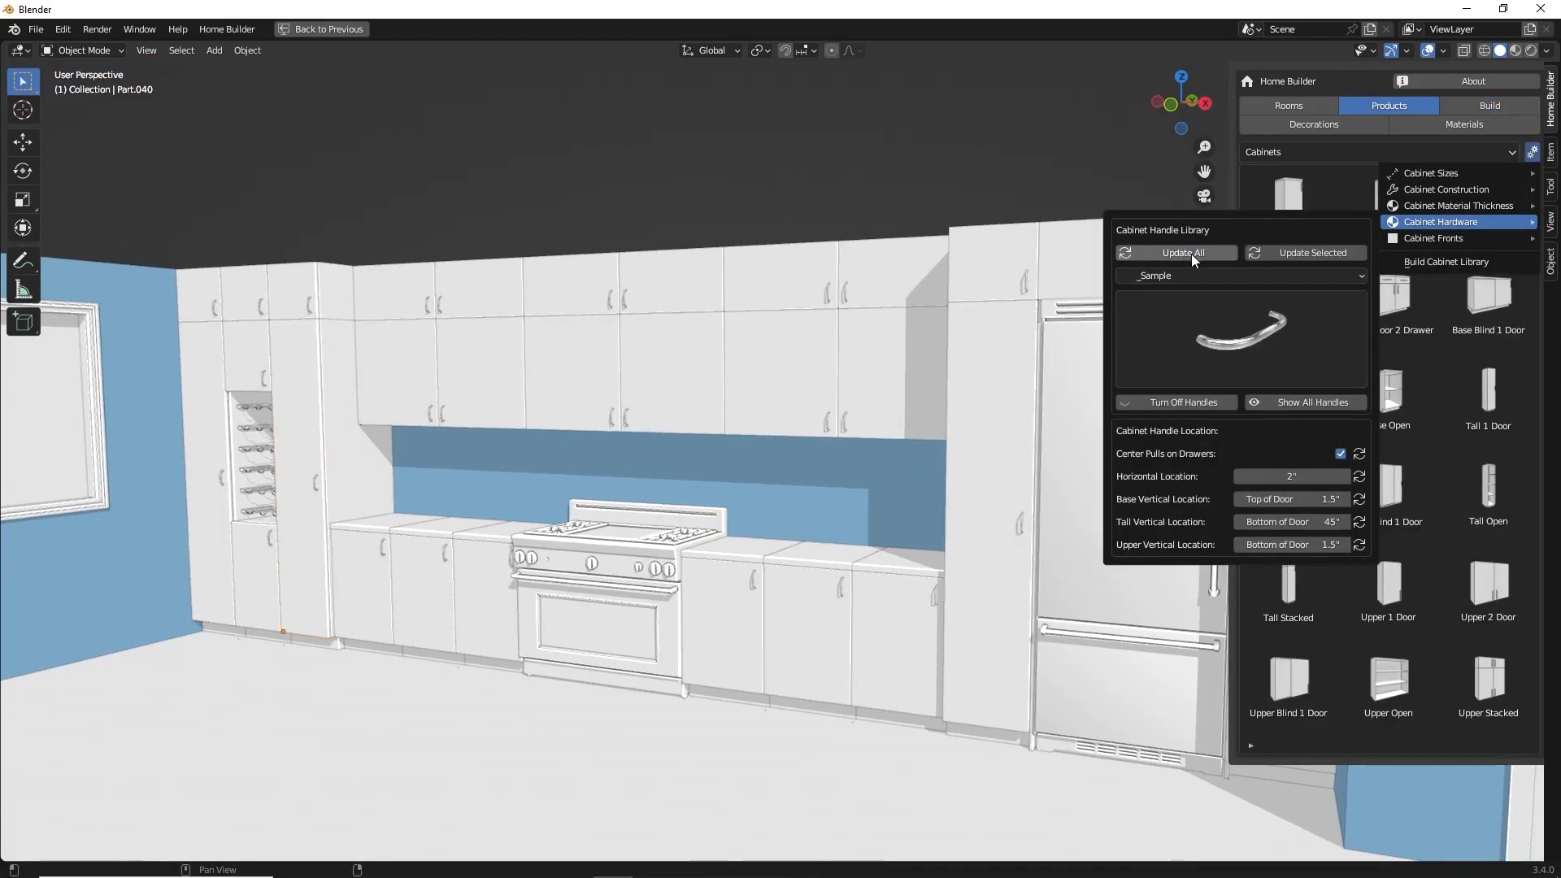
Step: Update all cabinet handles, apply the panelled door front, and pick Kitchen Decorations
left_click(1439, 238)
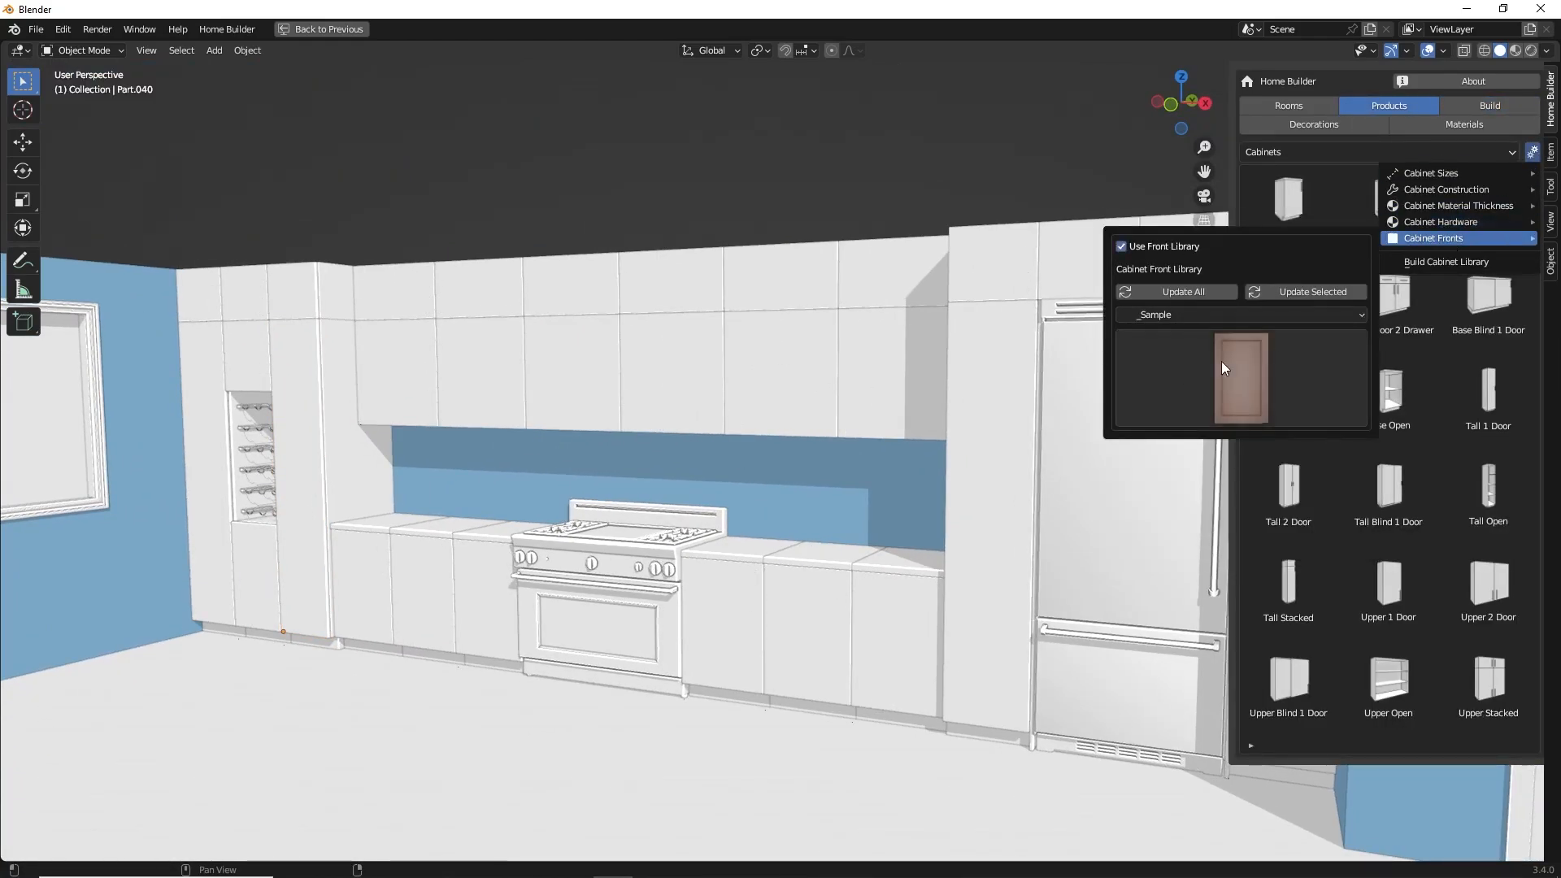
left_click(1313, 106)
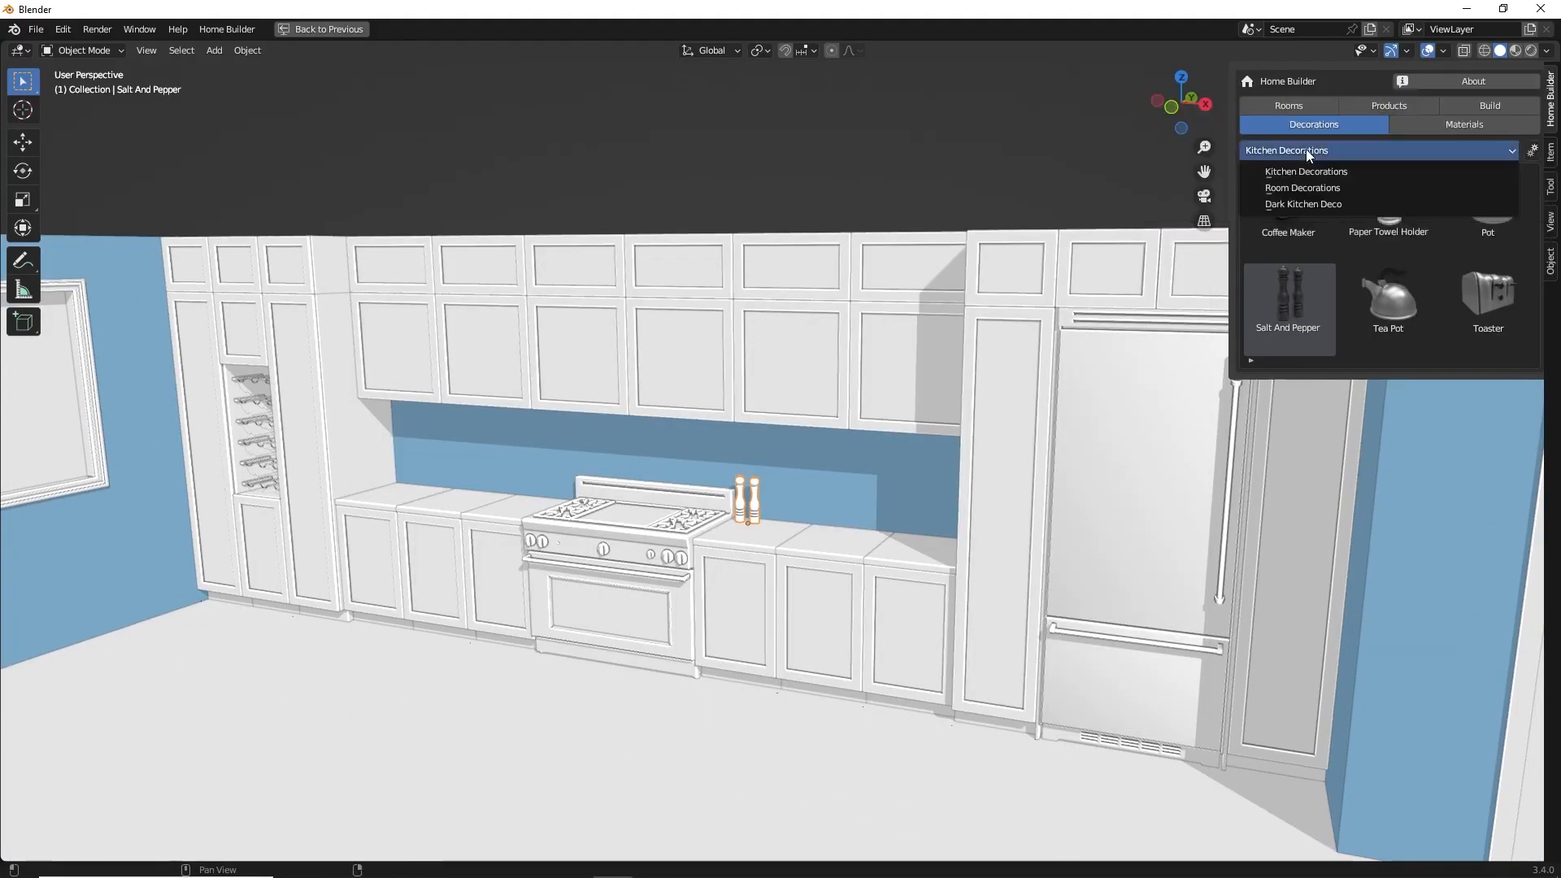
left_click(1304, 204)
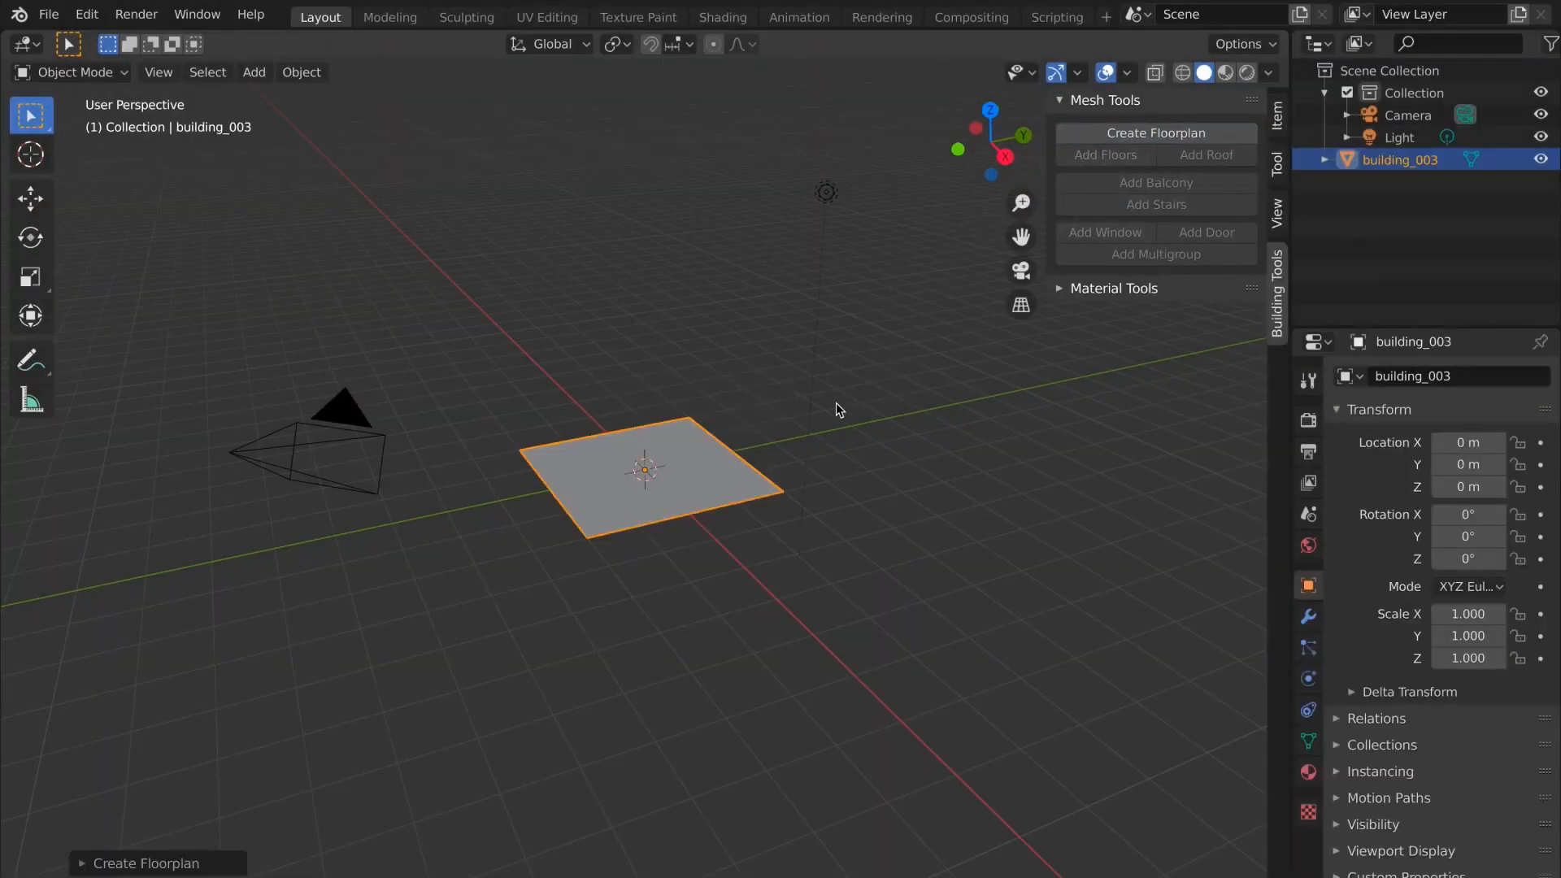
Step: Extrude the floorplan up into walls with Add Floors in Edit Mode
key("Tab")
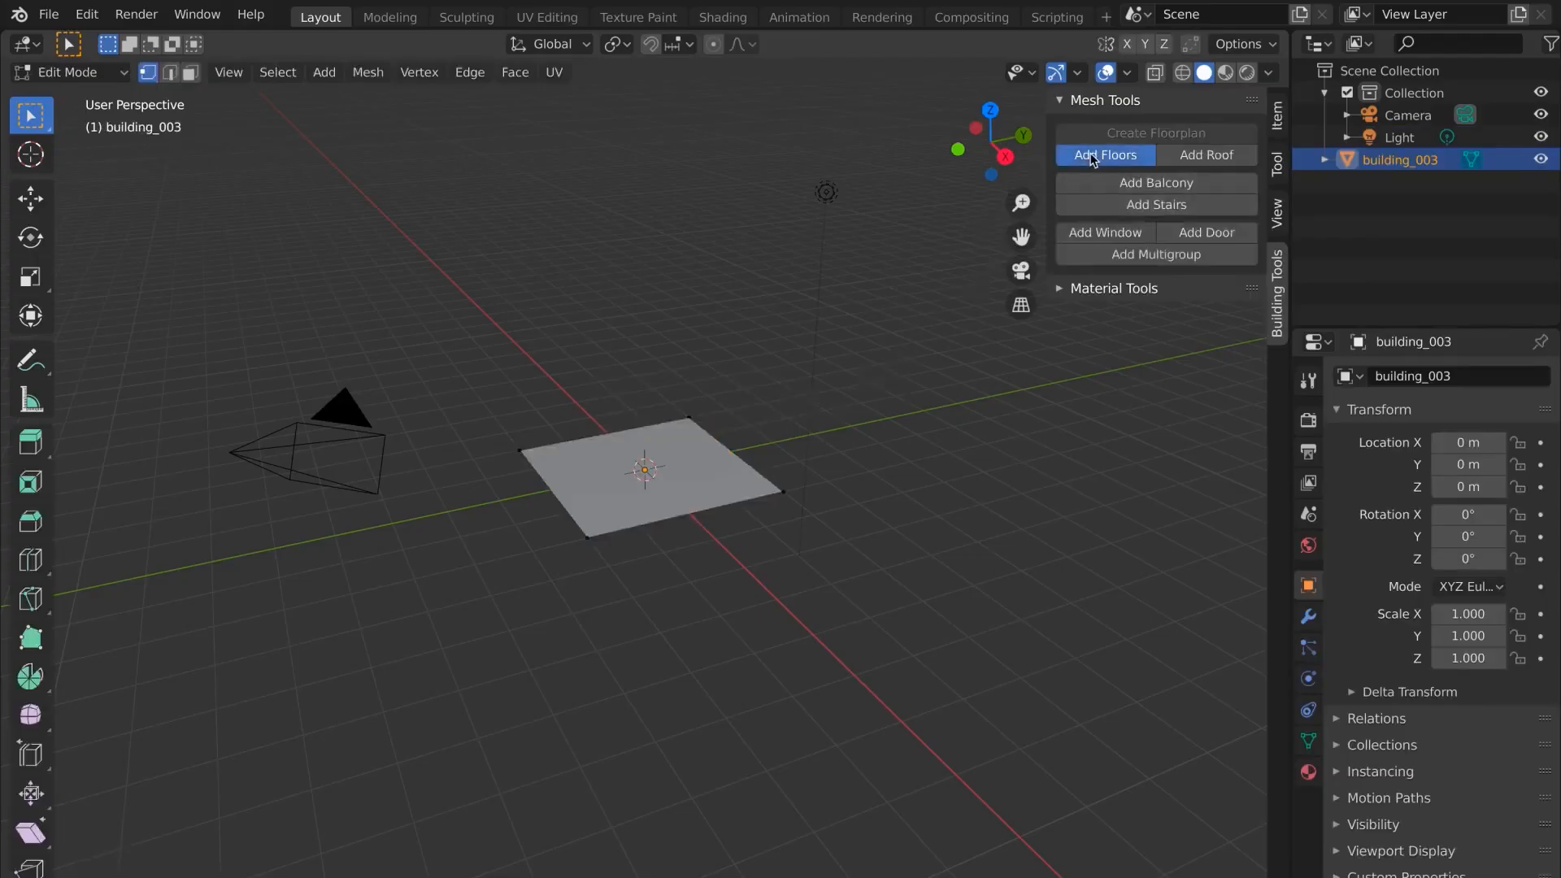
left_click(1104, 154)
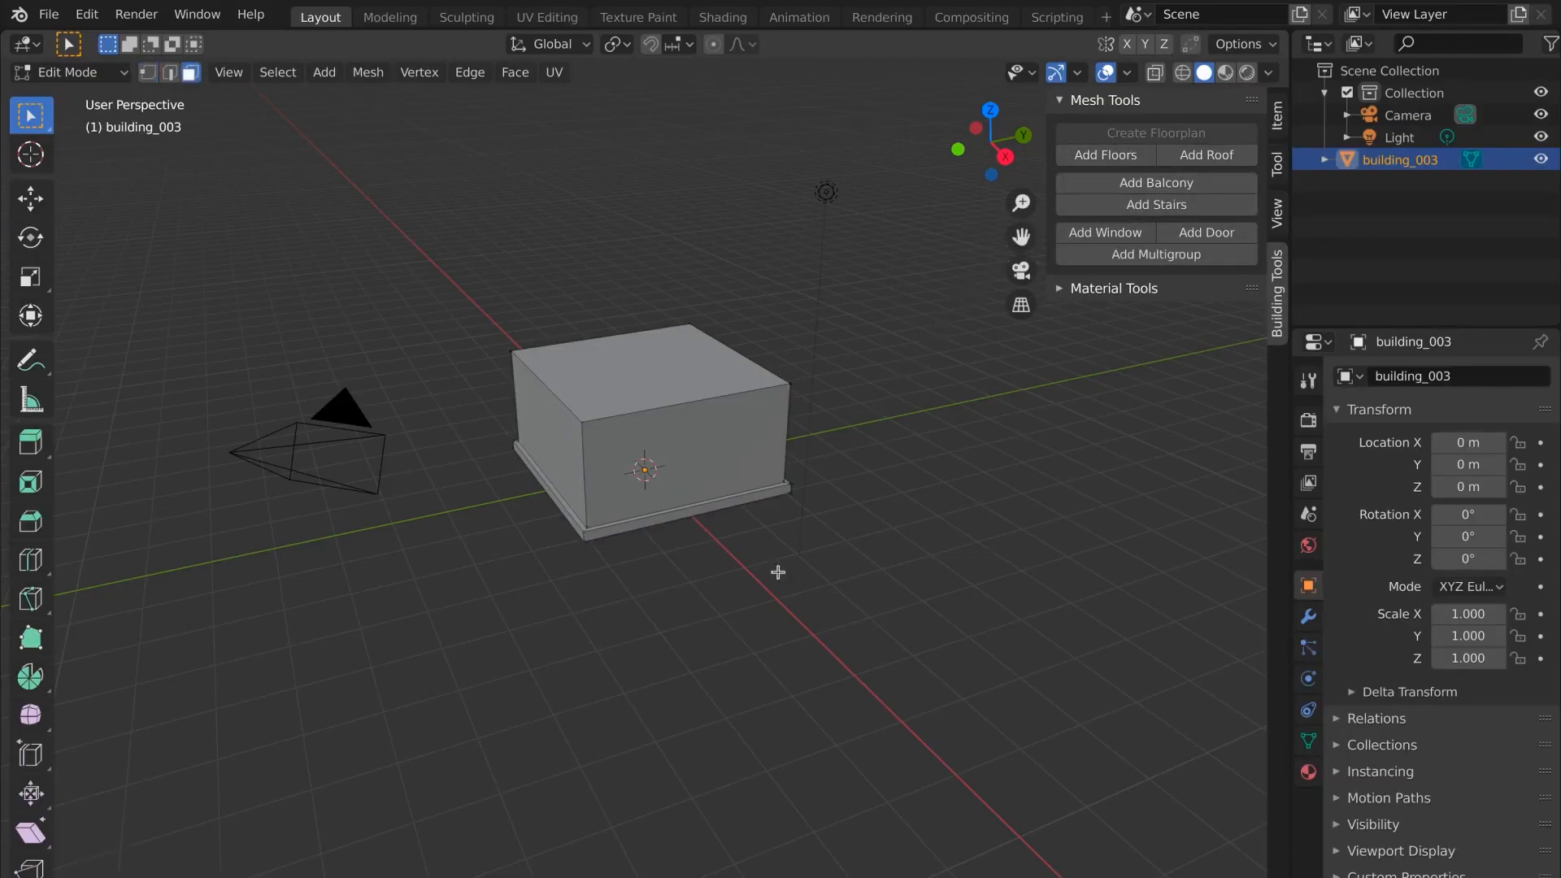
scroll("down", 3)
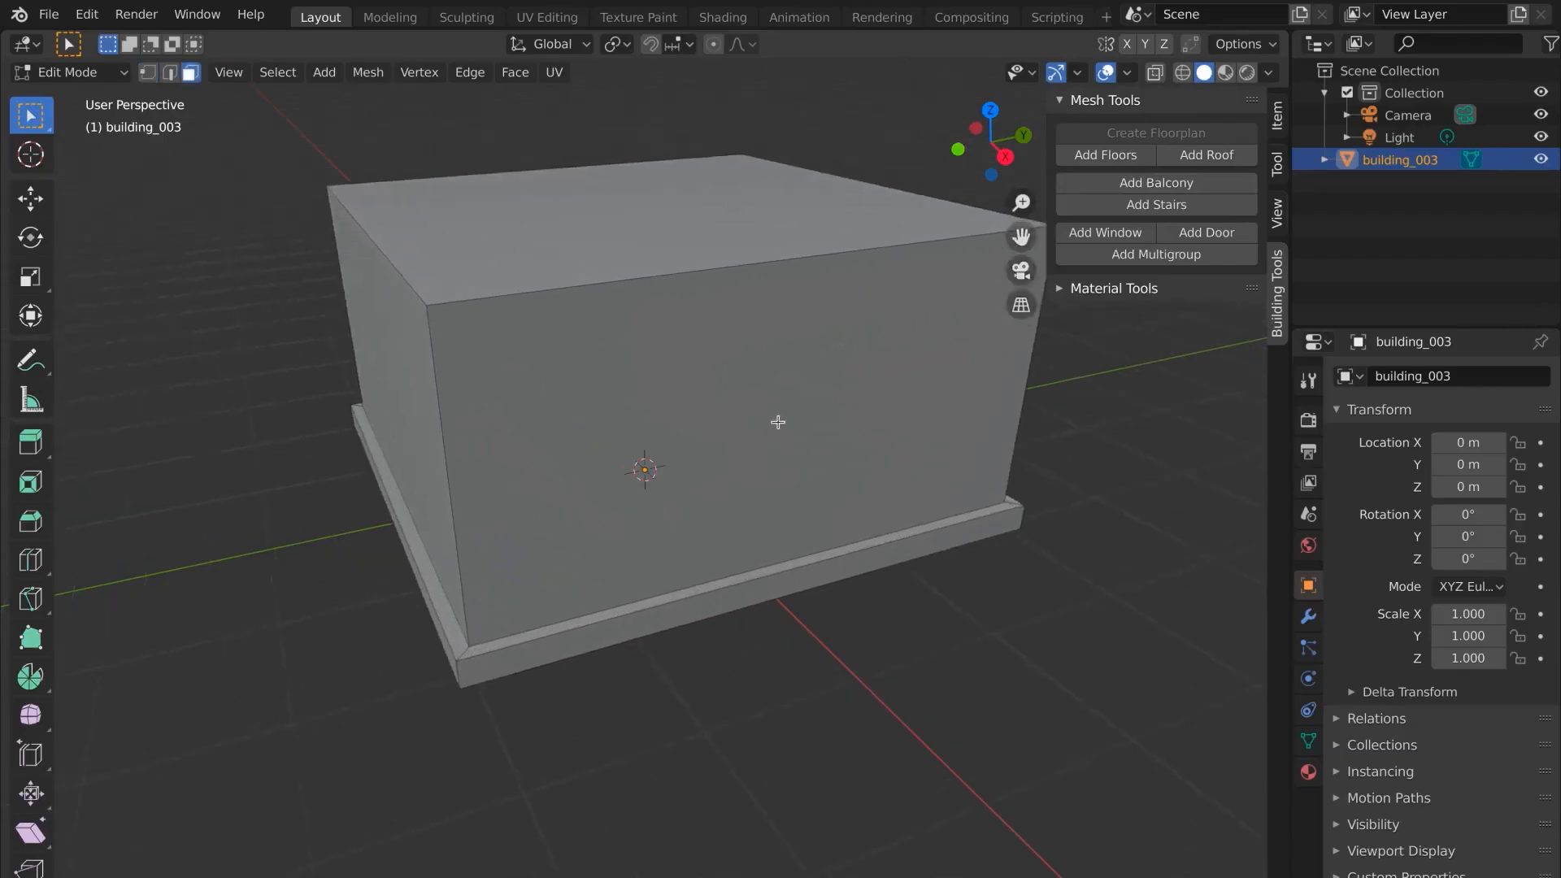
Step: Add a front-wall door with a deeper frame, arched top and panel fill
left_click(1205, 232)
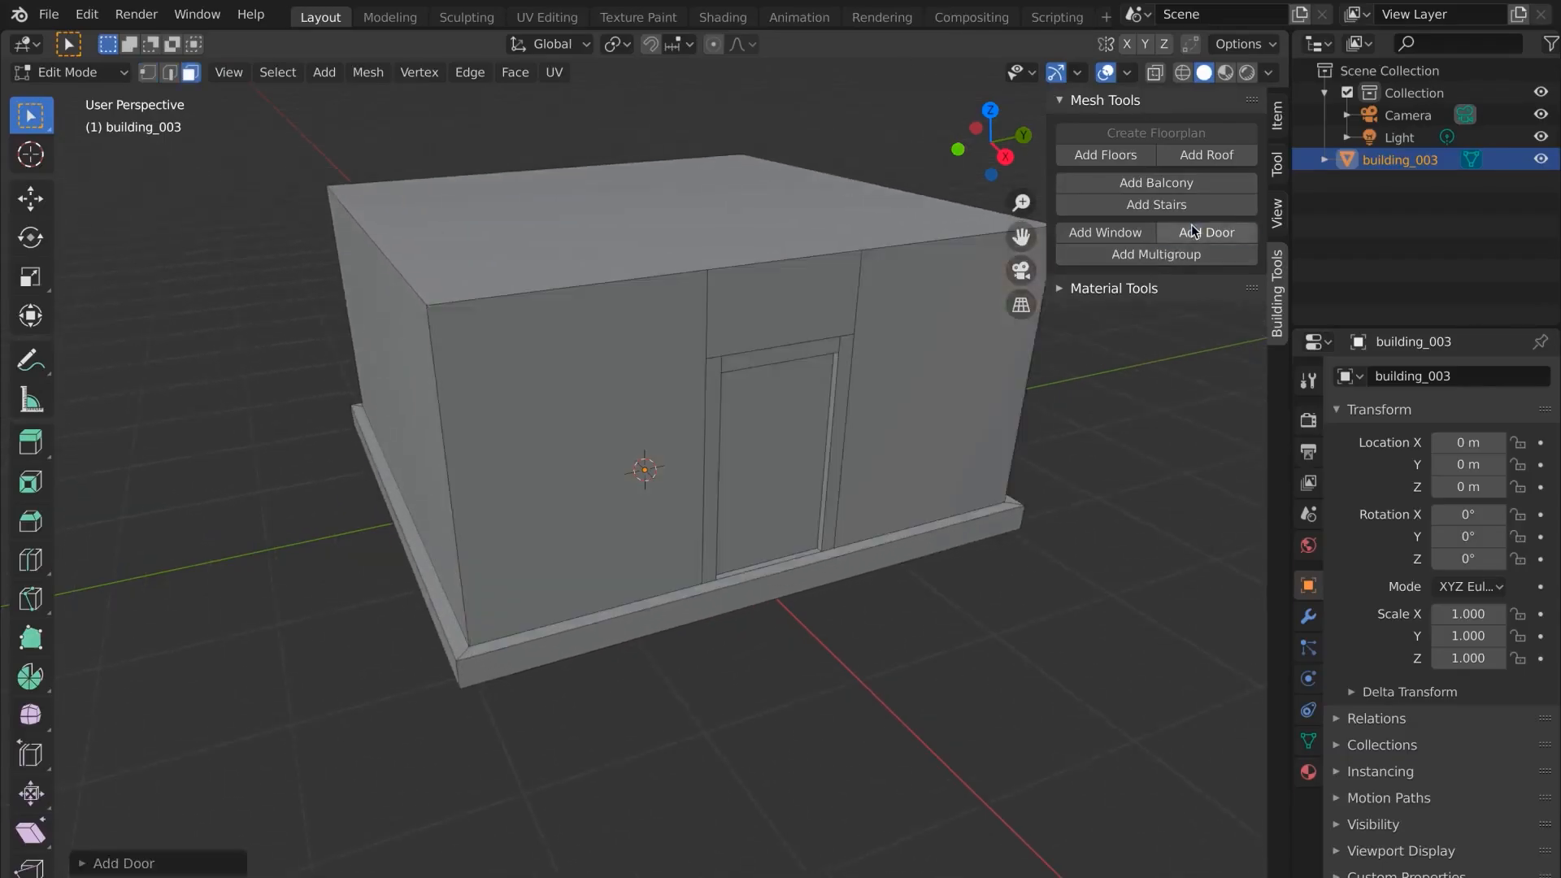
left_click(1206, 232)
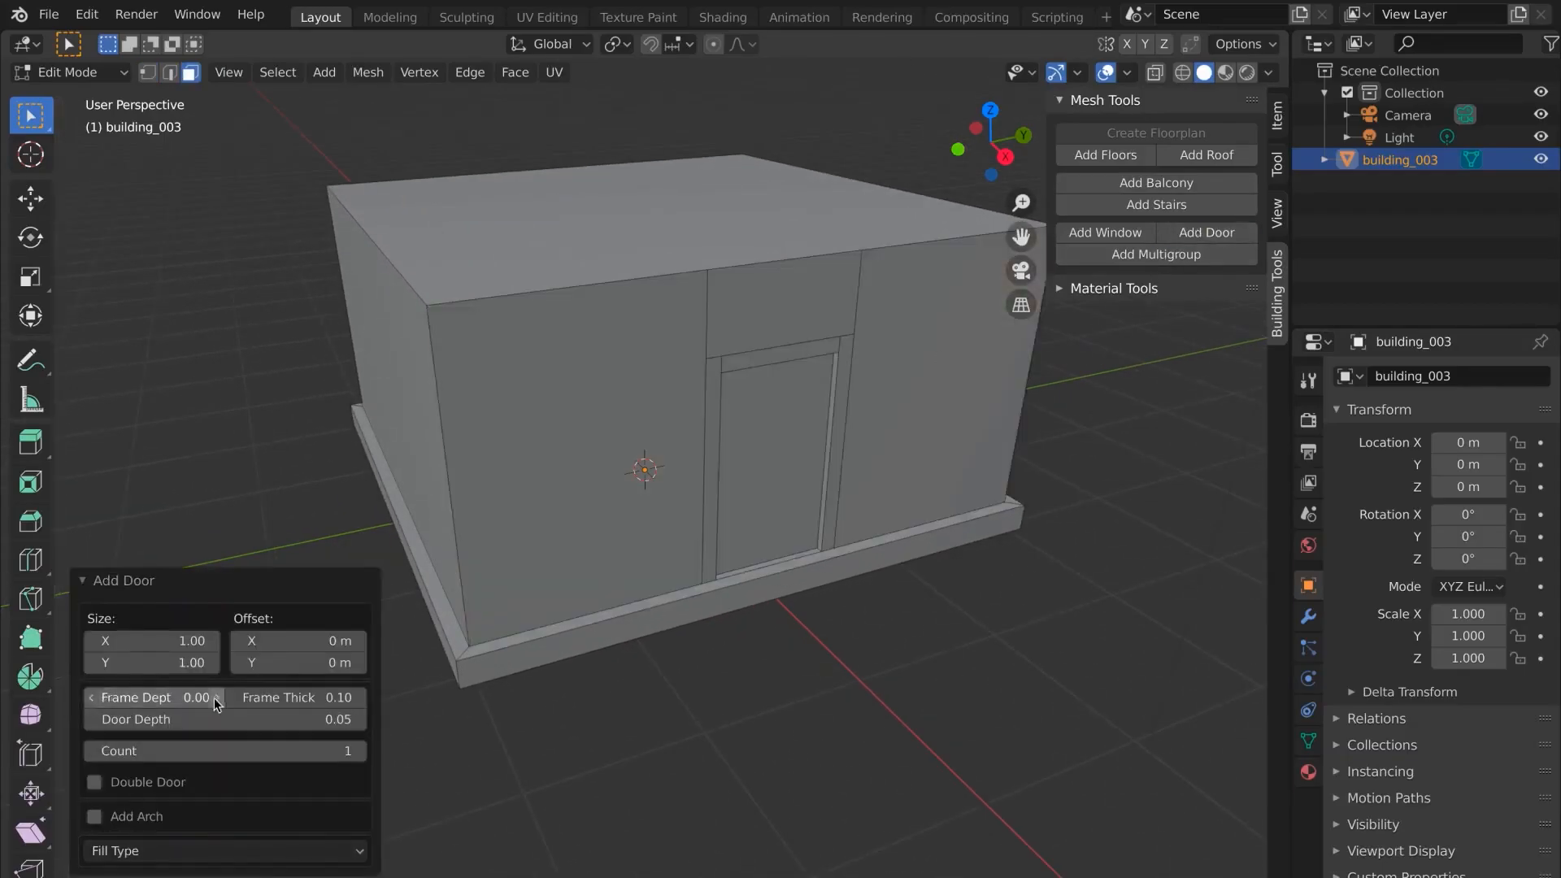
left_click(150, 697)
type("0.05")
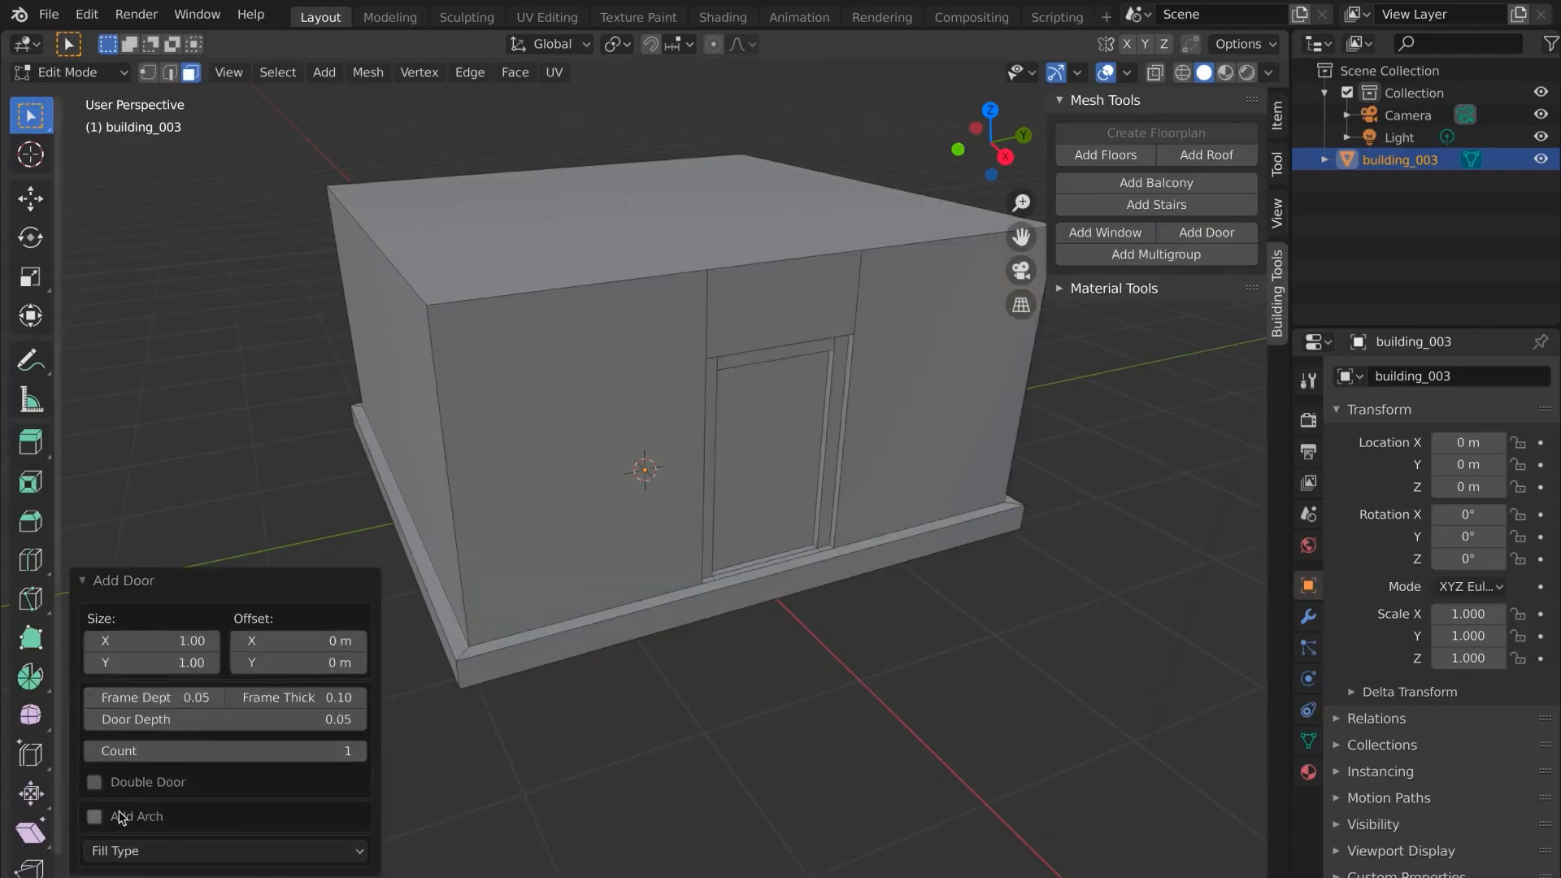
left_click(93, 816)
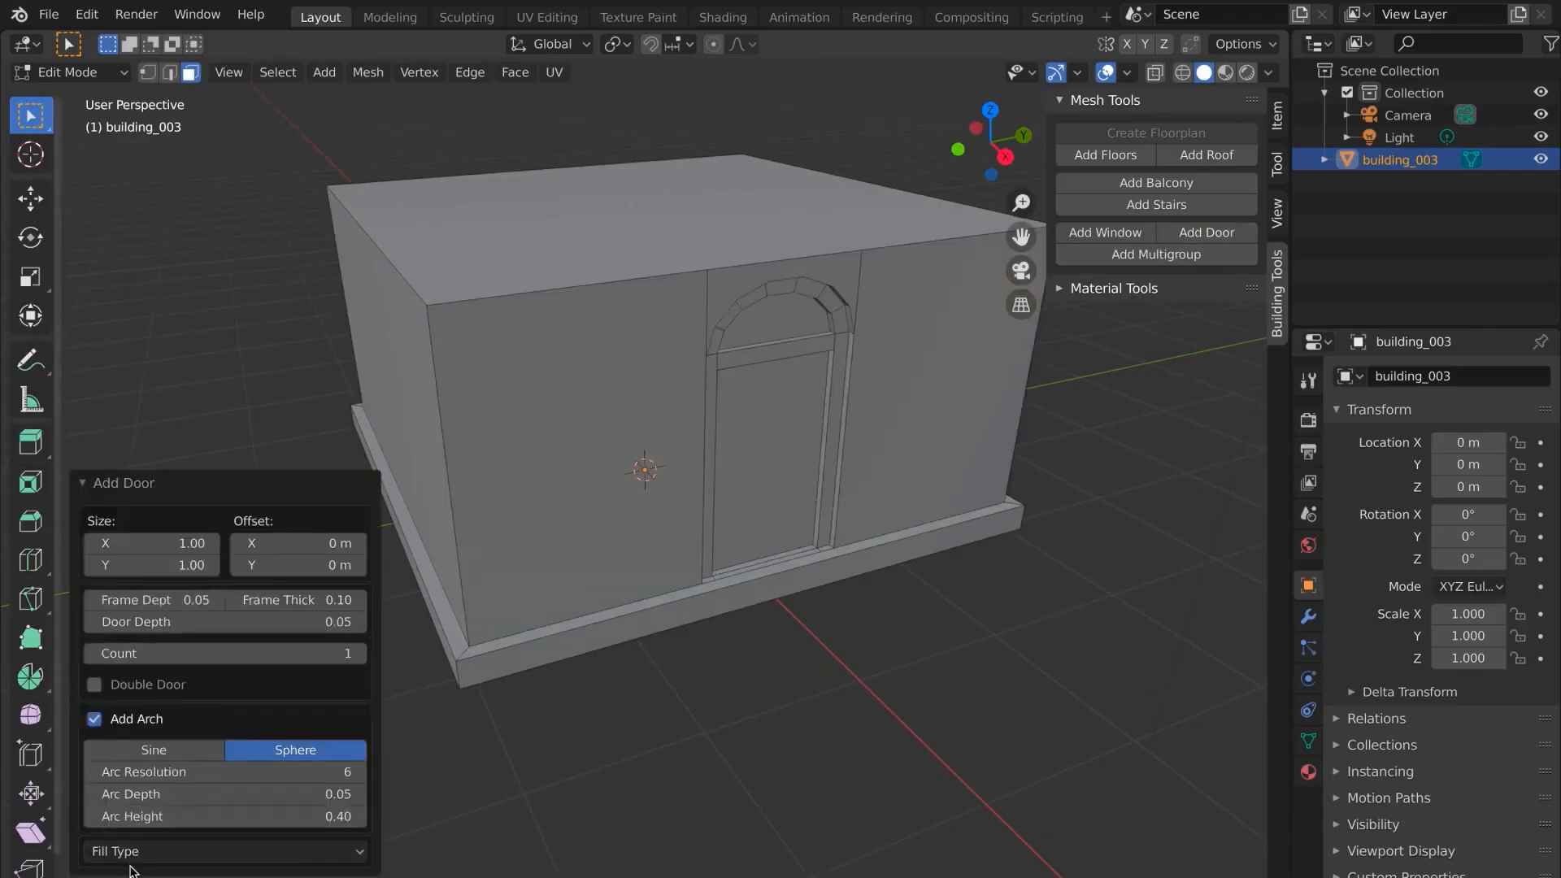
left_click(224, 851)
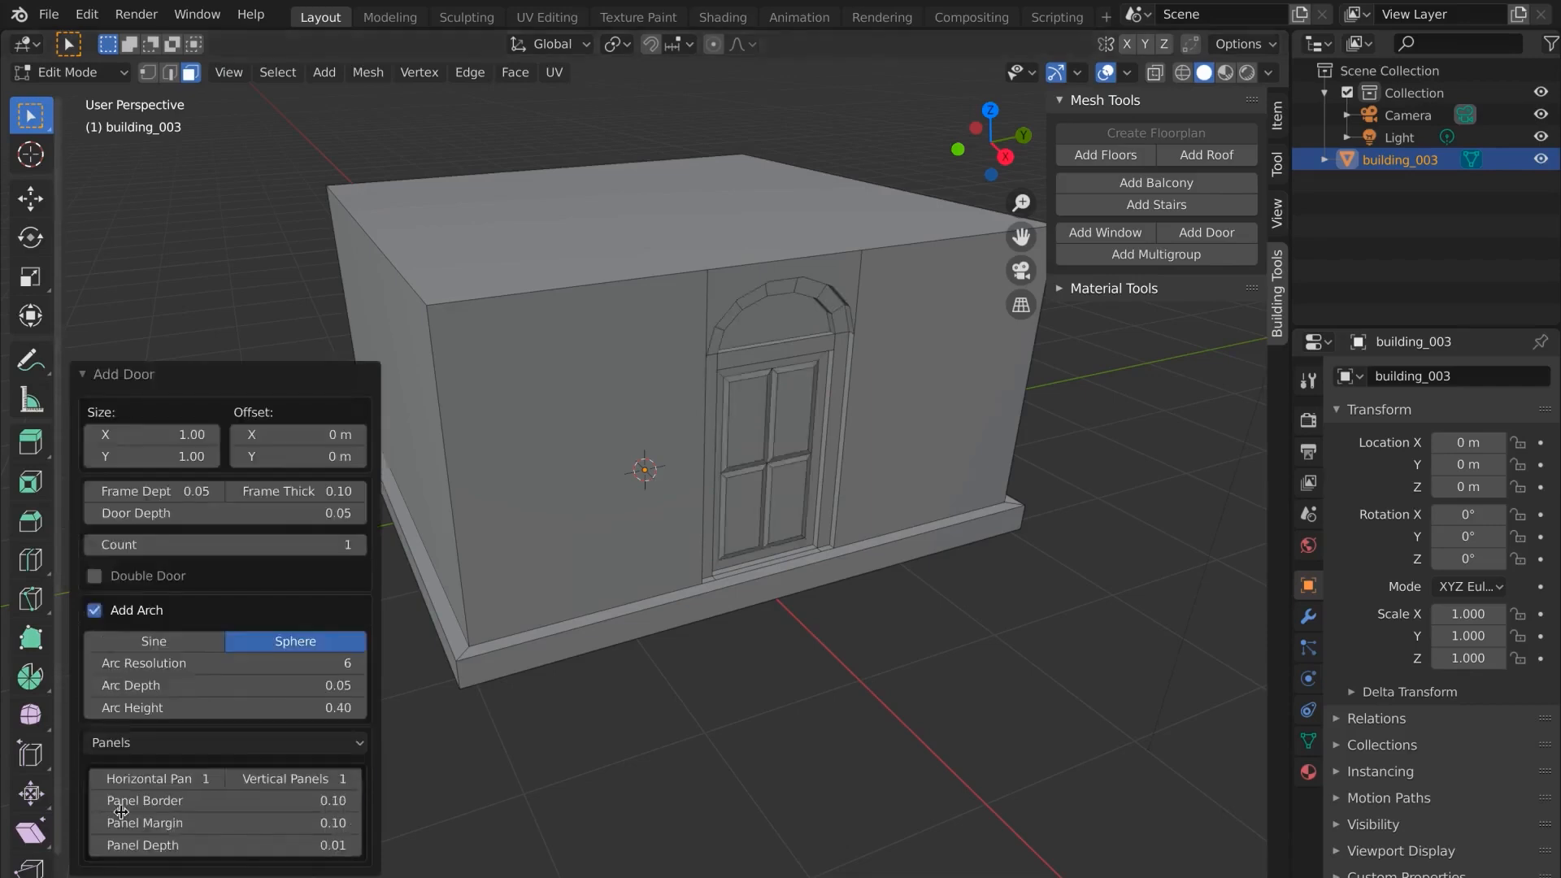
left_click(121, 373)
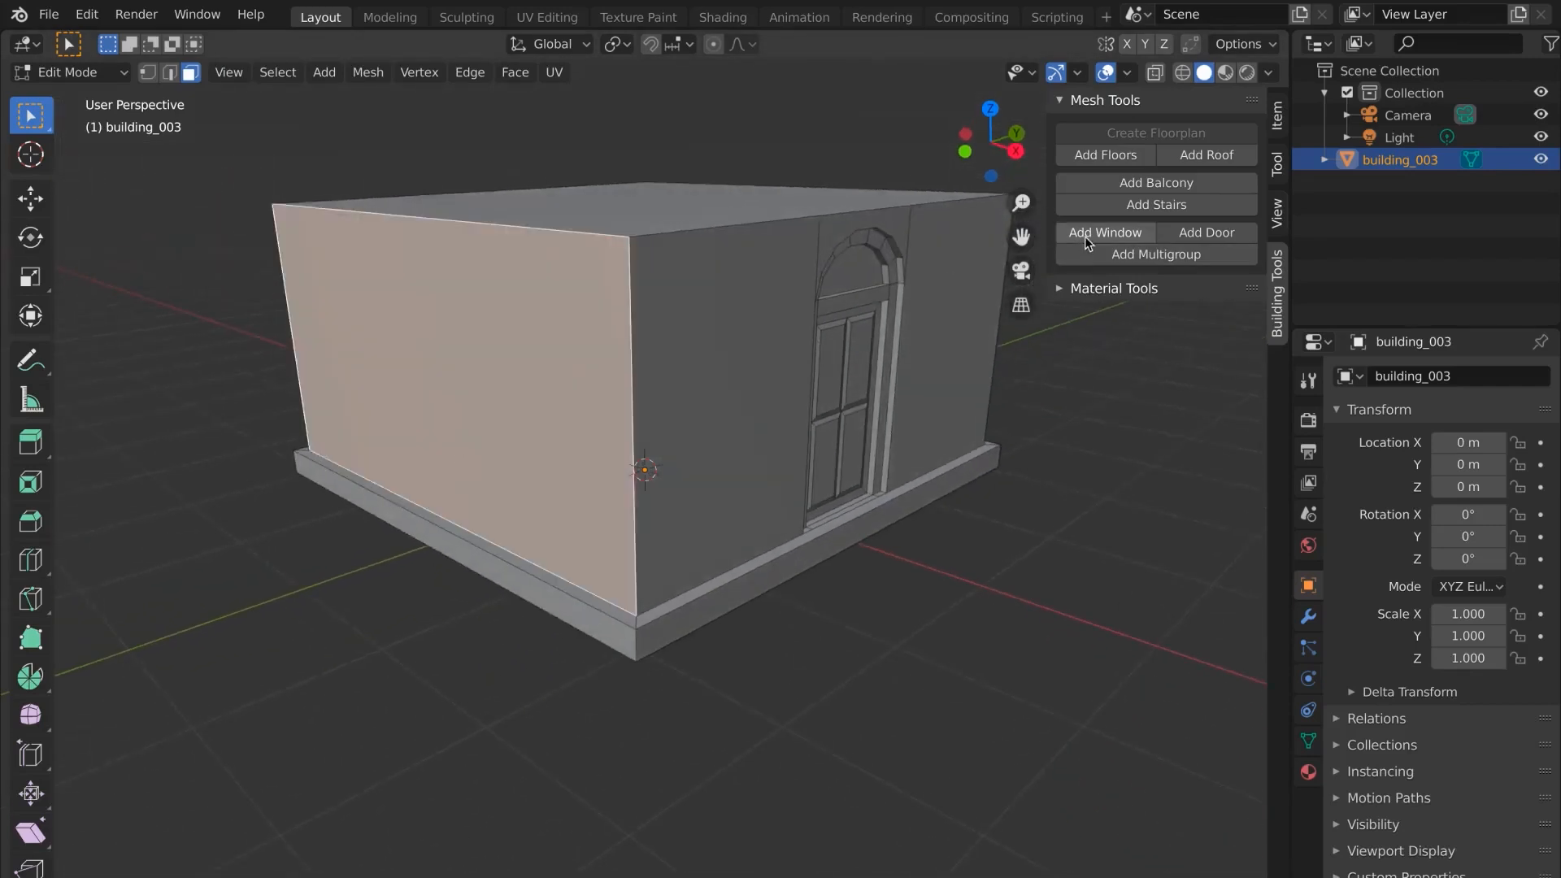
Step: Add a side-wall window with adjusted frame, and a roof with adjusted thickness
left_click(1104, 231)
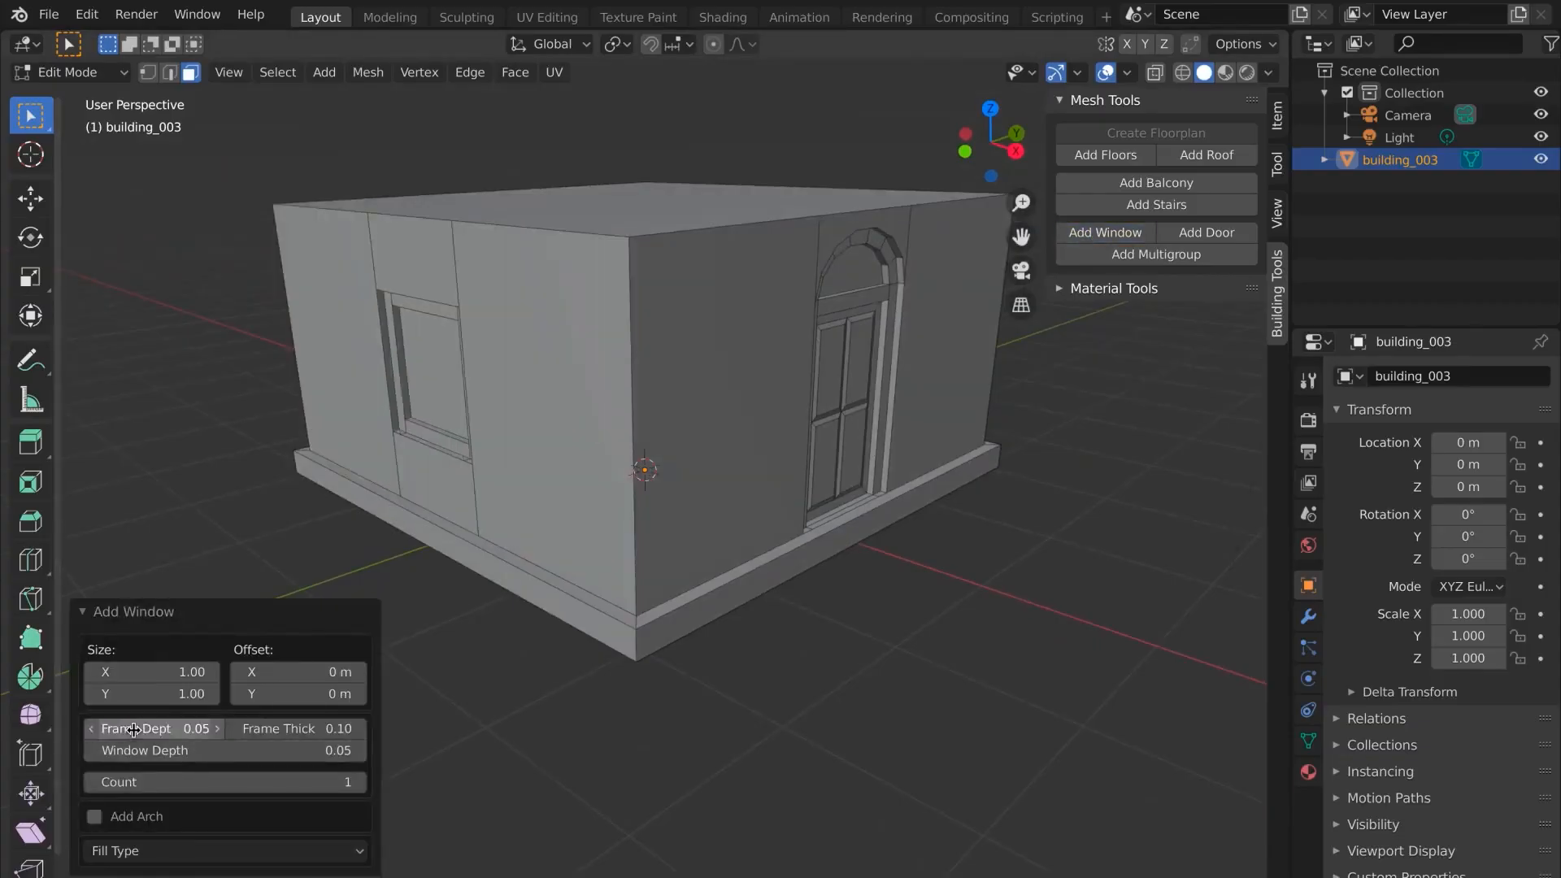
left_click(224, 850)
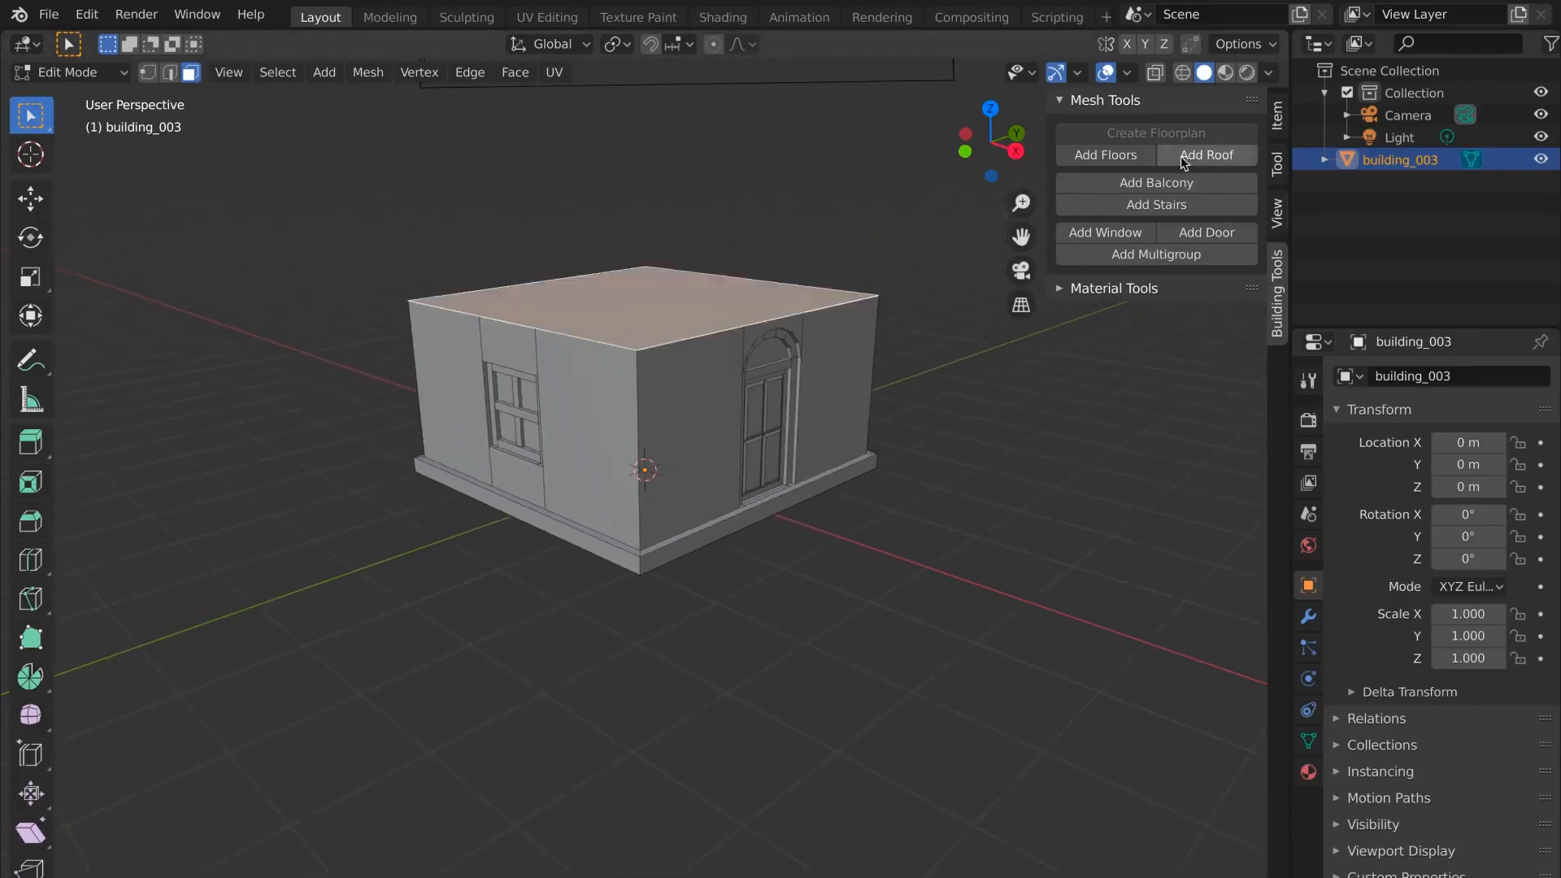
left_click(1205, 154)
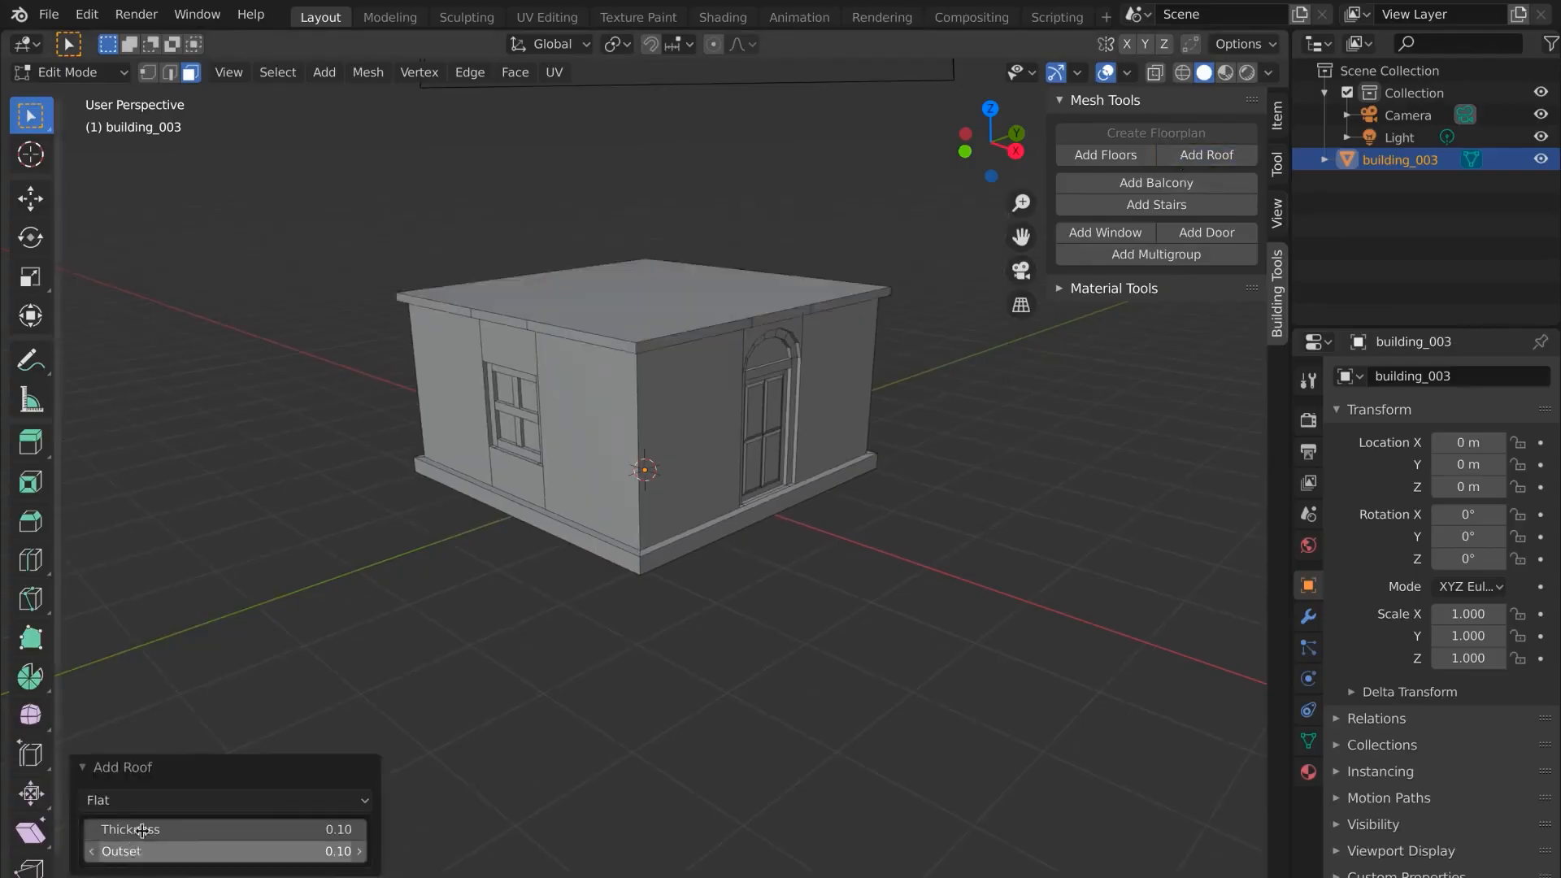
left_click(226, 800)
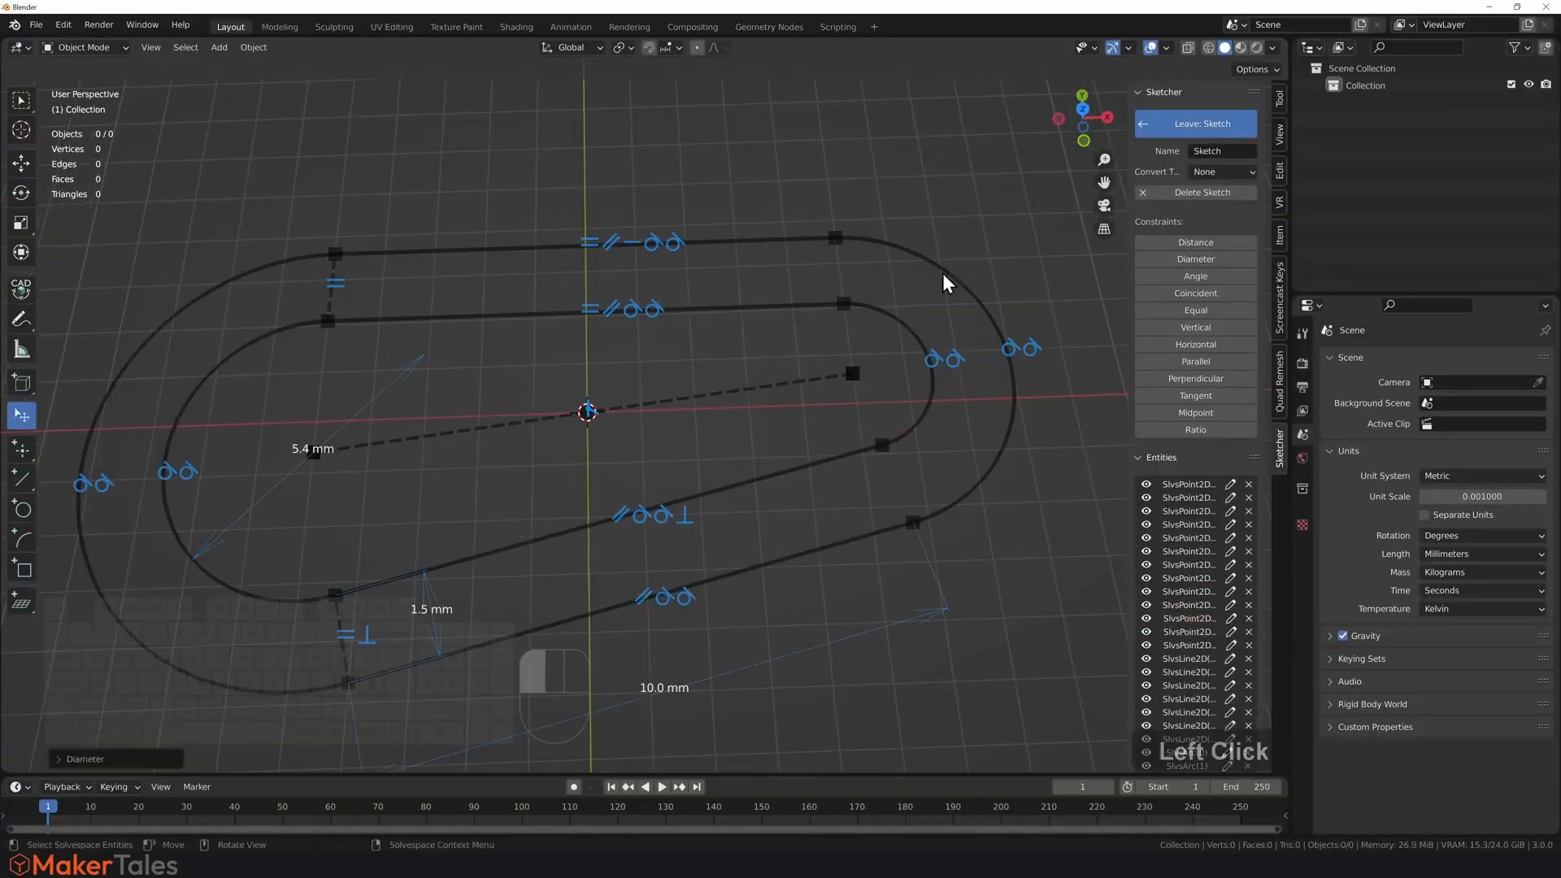
Step: Leave the sketch to produce the ring-shaped Sketch.001 mesh
left_click(1194, 124)
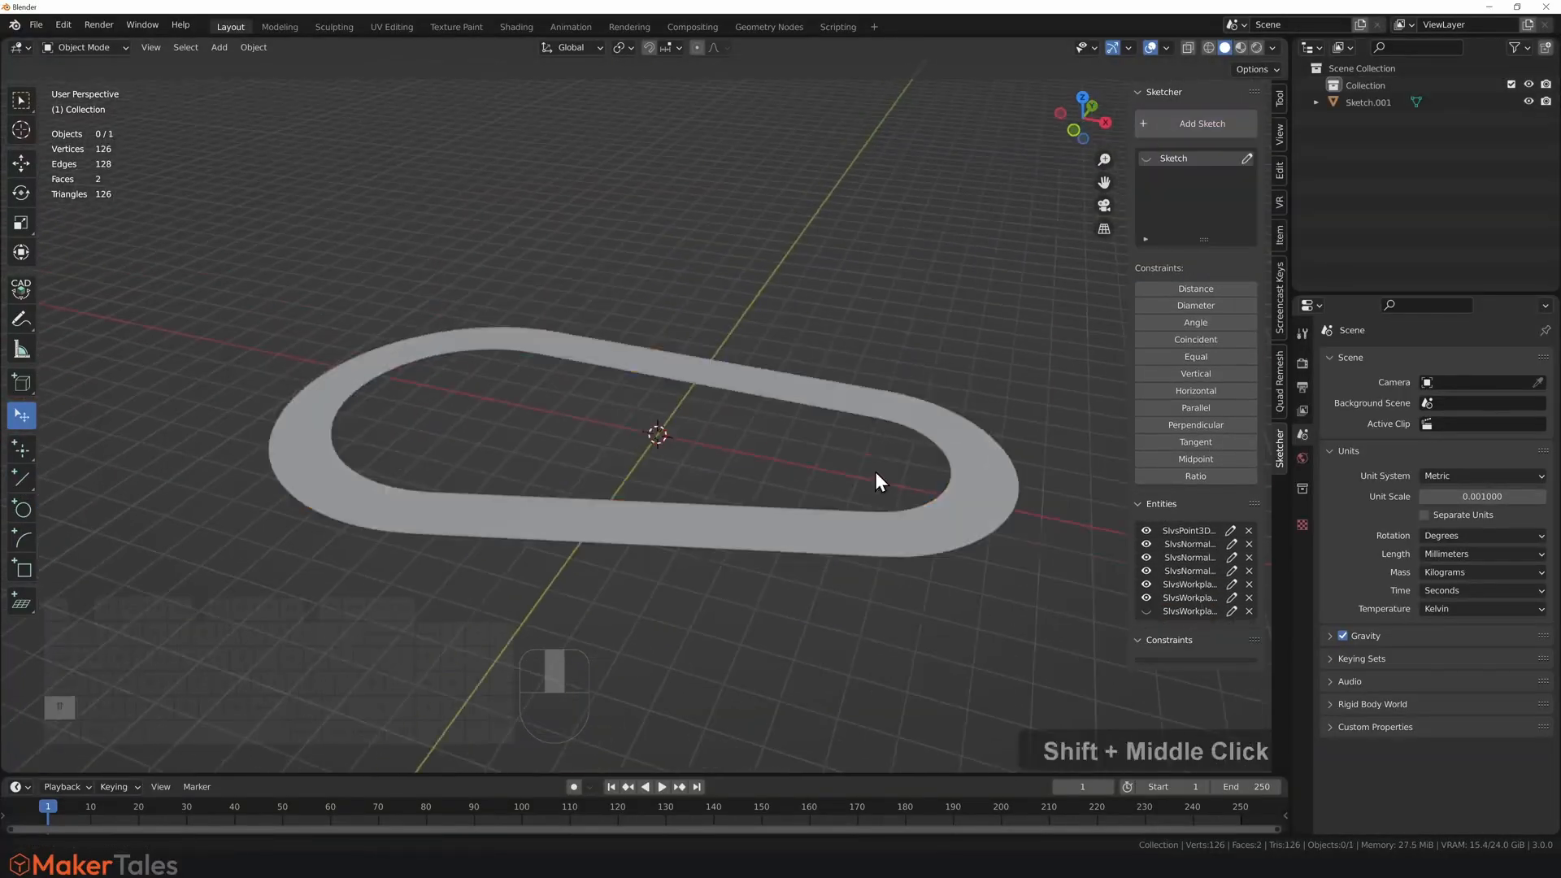